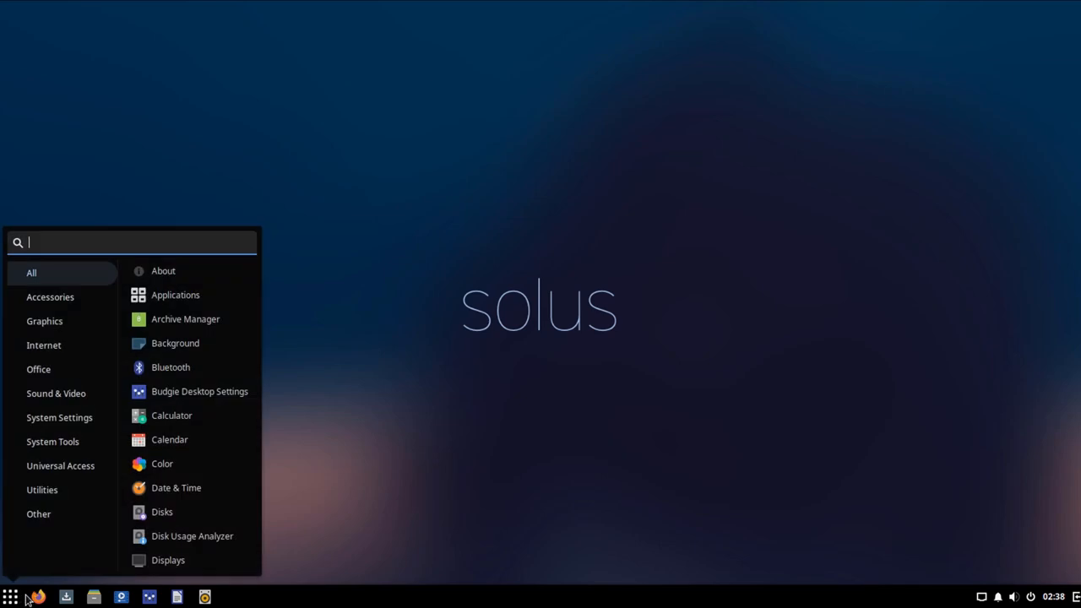
# - Search the Budgie menu for 'wall' and browse the Background wallpaper thumbnails
pyautogui.write('recor')
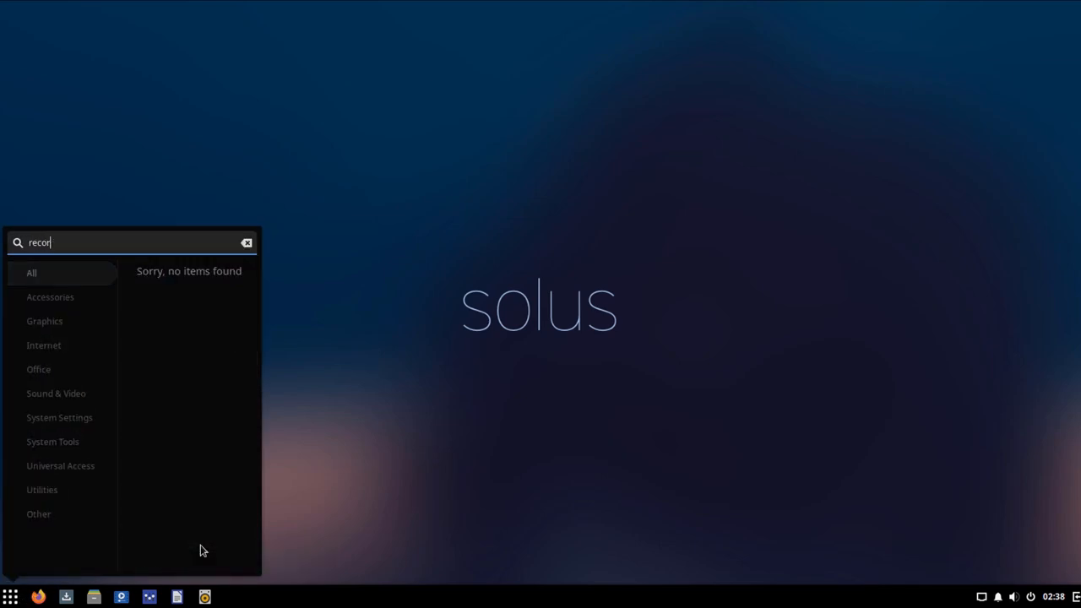
pyautogui.write('wall')
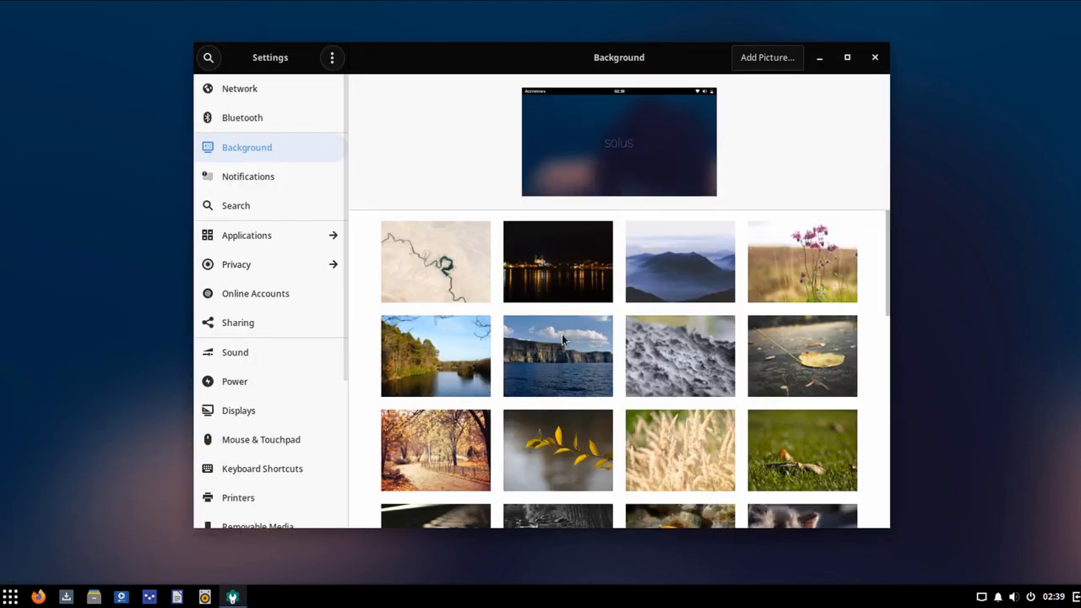
pyautogui.scroll(-3)
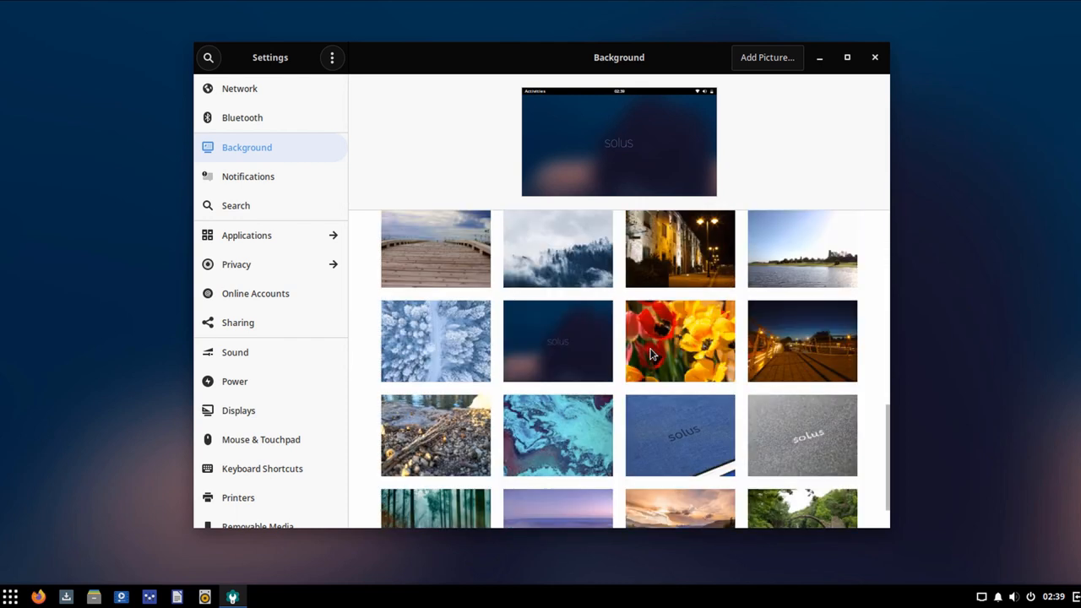
pyautogui.click(558, 253)
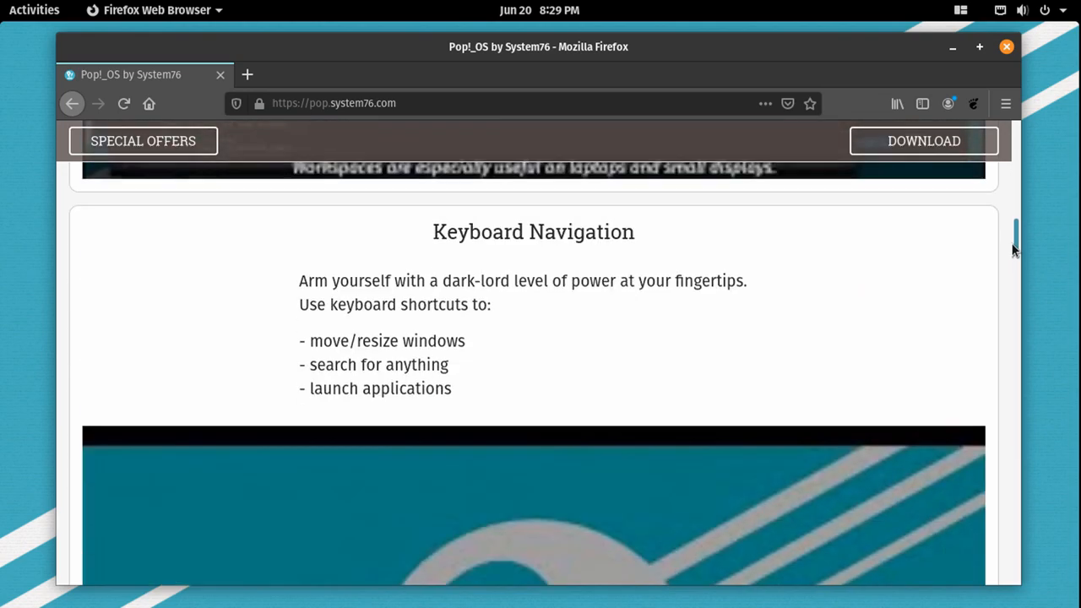
# - Scroll the pop.system76.com page past Keyboard Navigation and Encryption to Privacy and Firmware Management
pyautogui.scroll(-3)
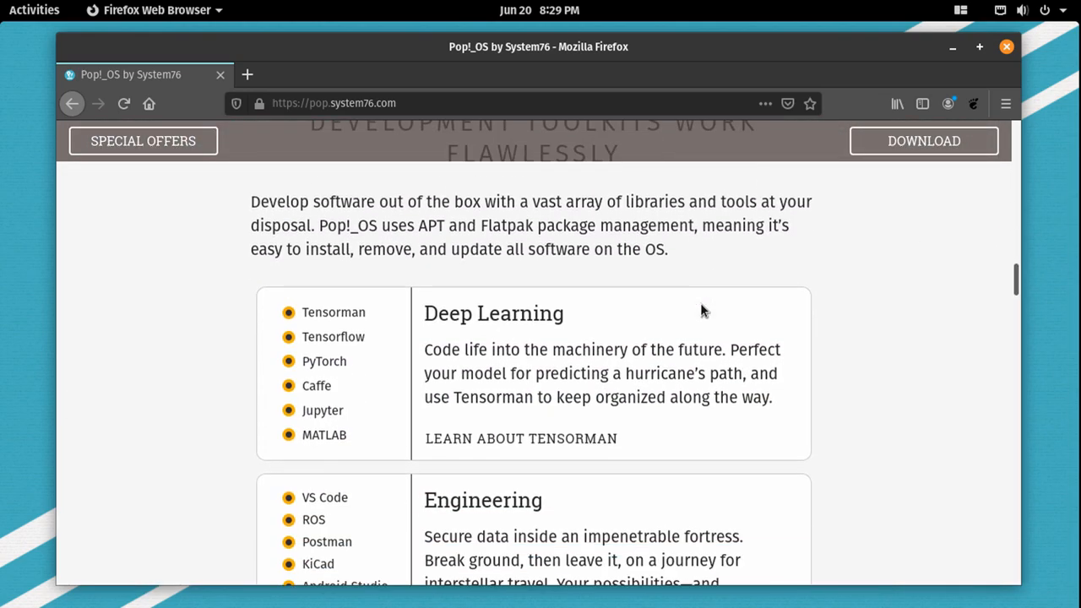
pyautogui.scroll(-3)
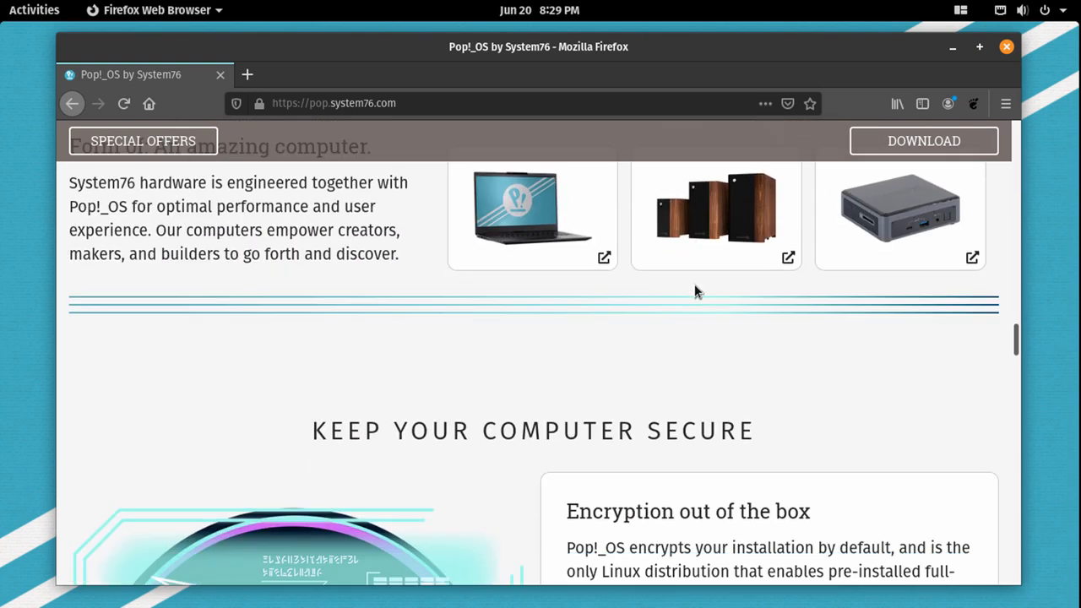
pyautogui.scroll(-3)
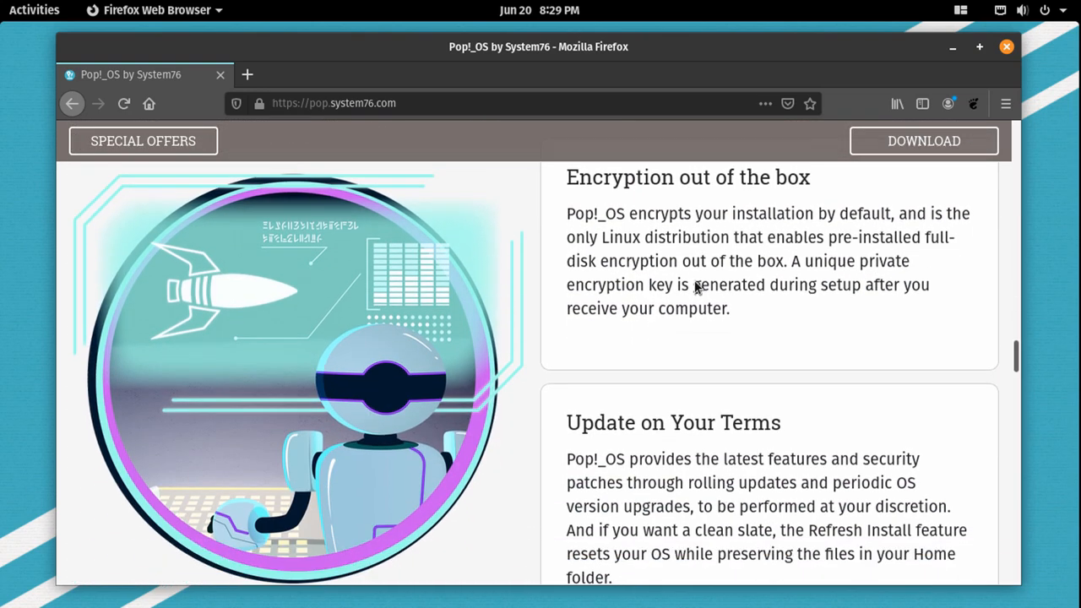
pyautogui.scroll(-3)
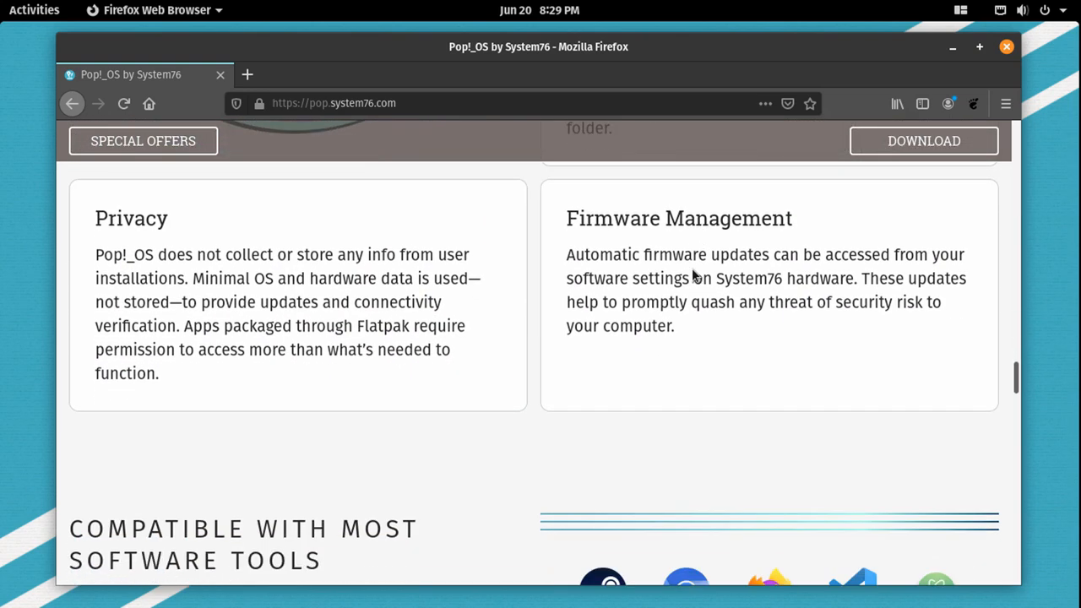
pyautogui.scroll(-3)
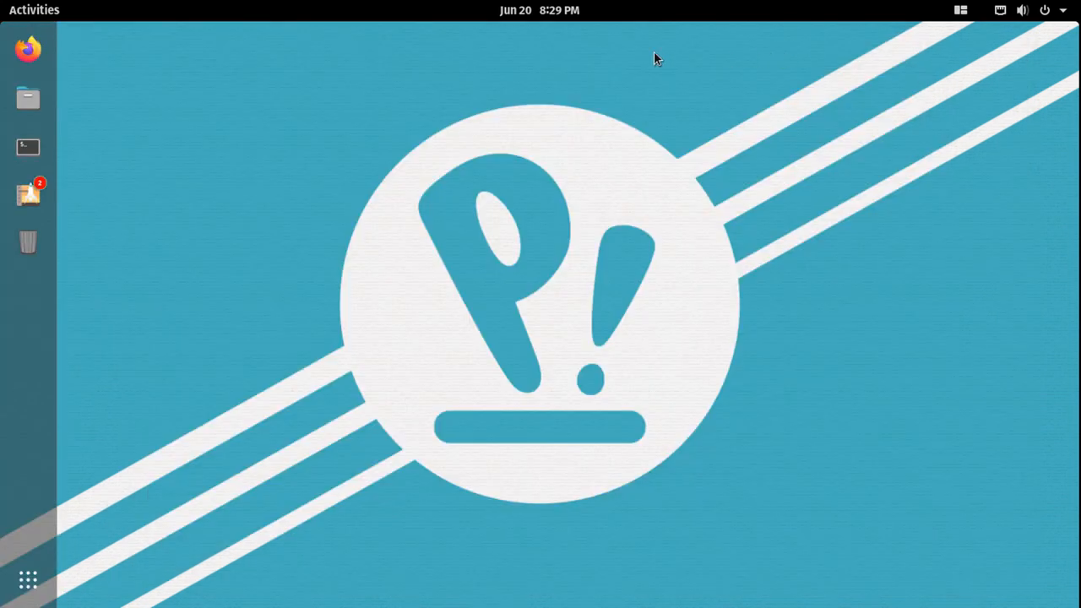
# - From Activities, show all installed applications and browse the Utilities folder
pyautogui.click(33, 10)
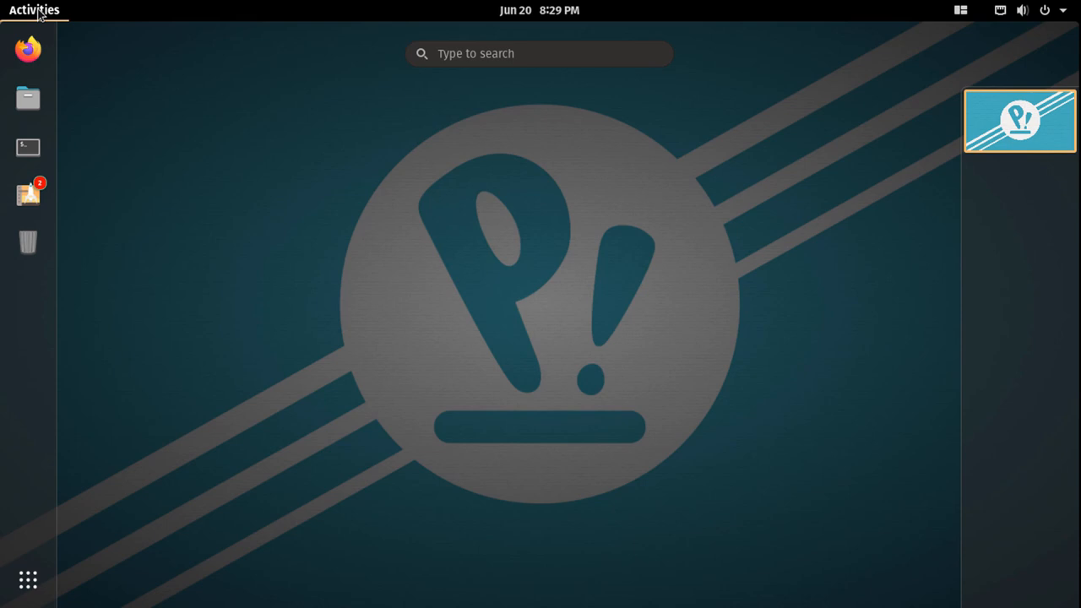
pyautogui.moveTo(397, 142)
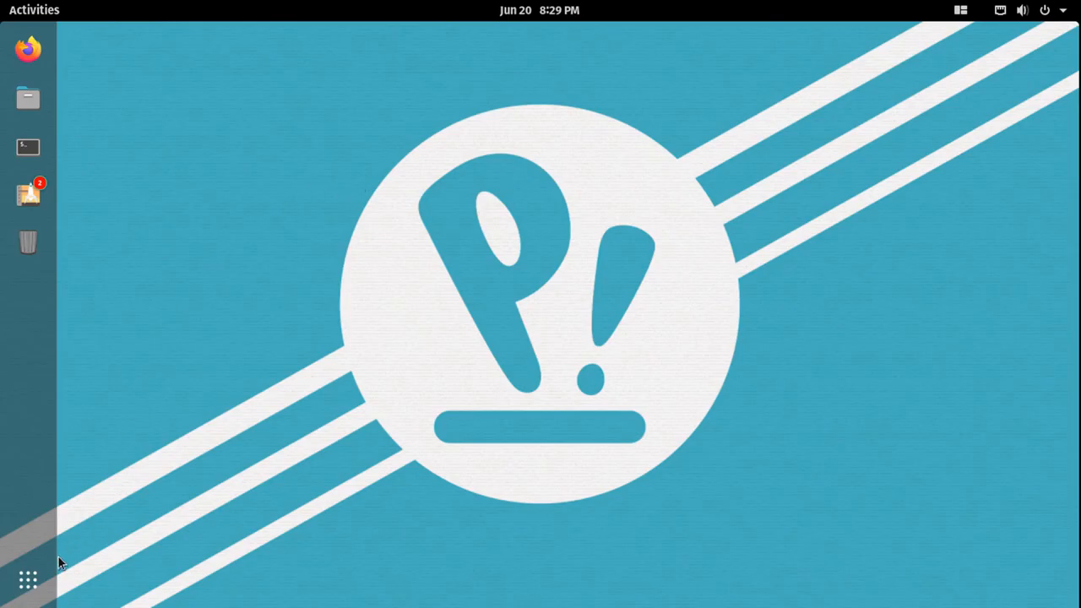
pyautogui.click(27, 579)
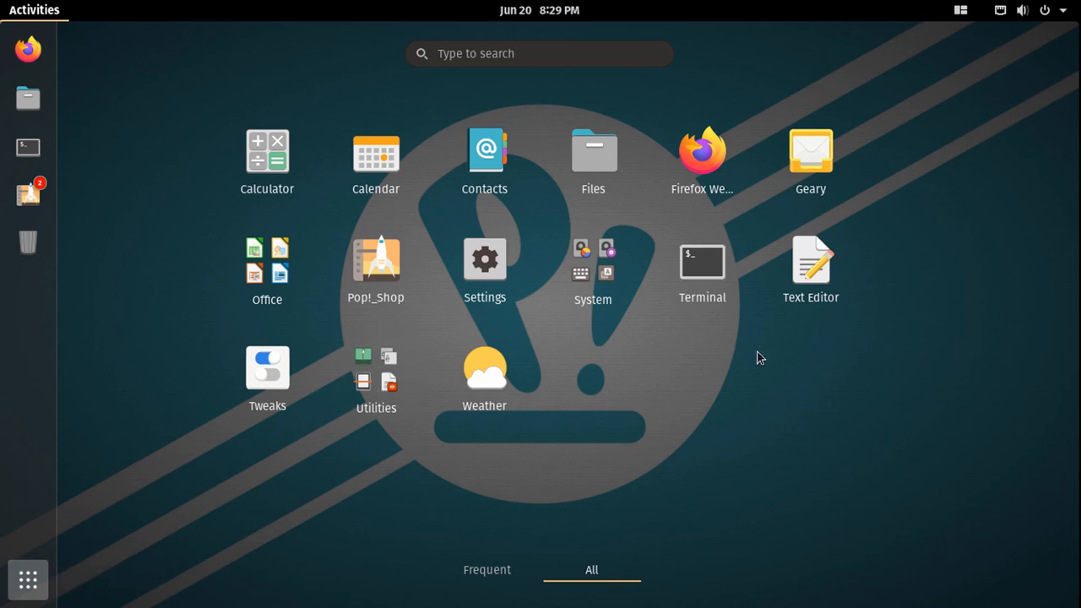
pyautogui.moveTo(717, 349)
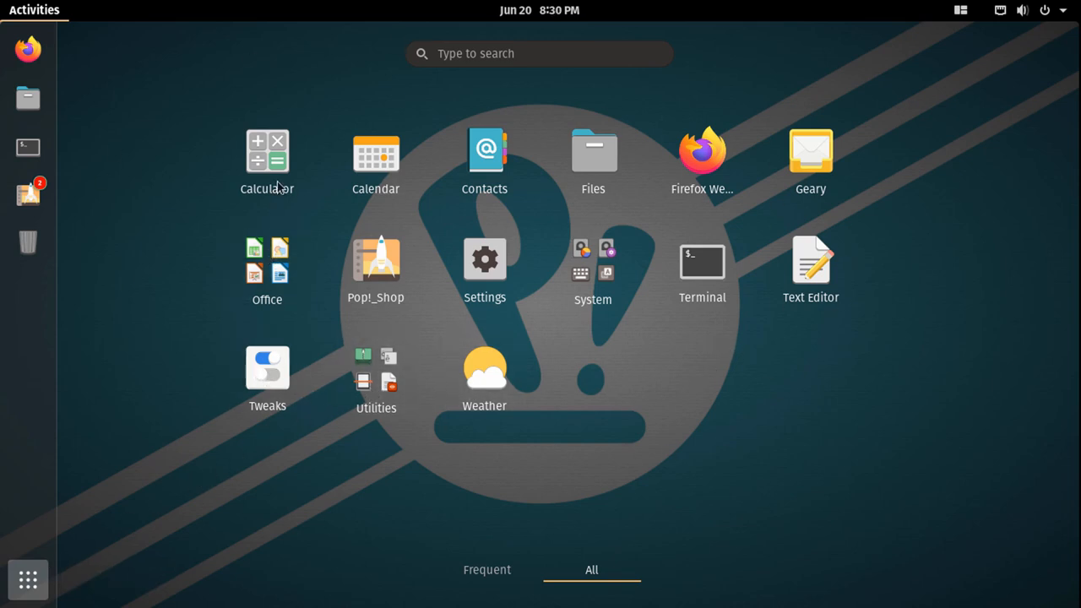
pyautogui.click(375, 368)
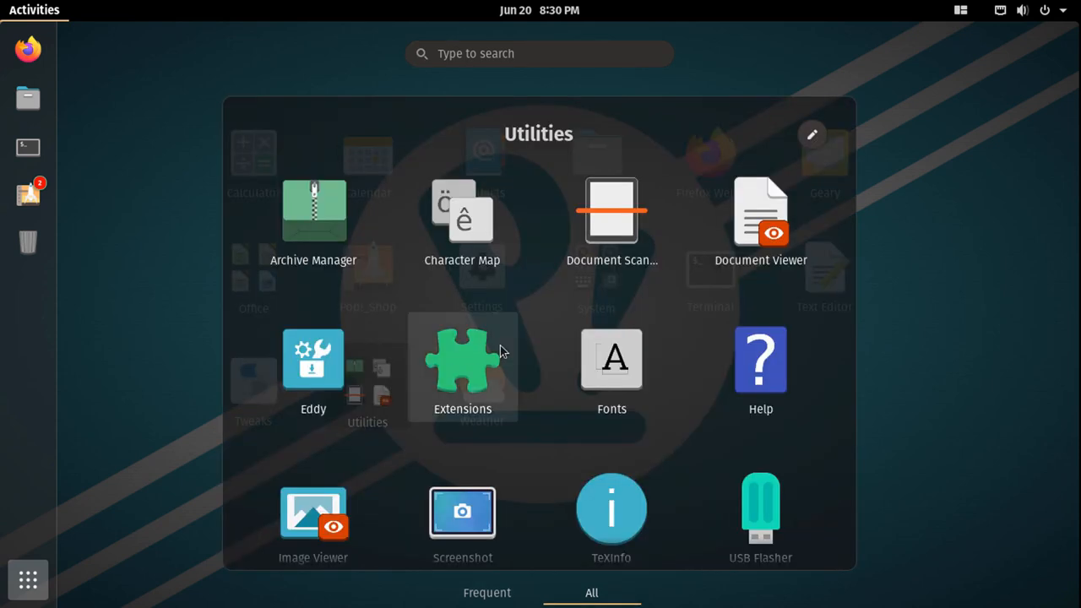
pyautogui.scroll(-3)
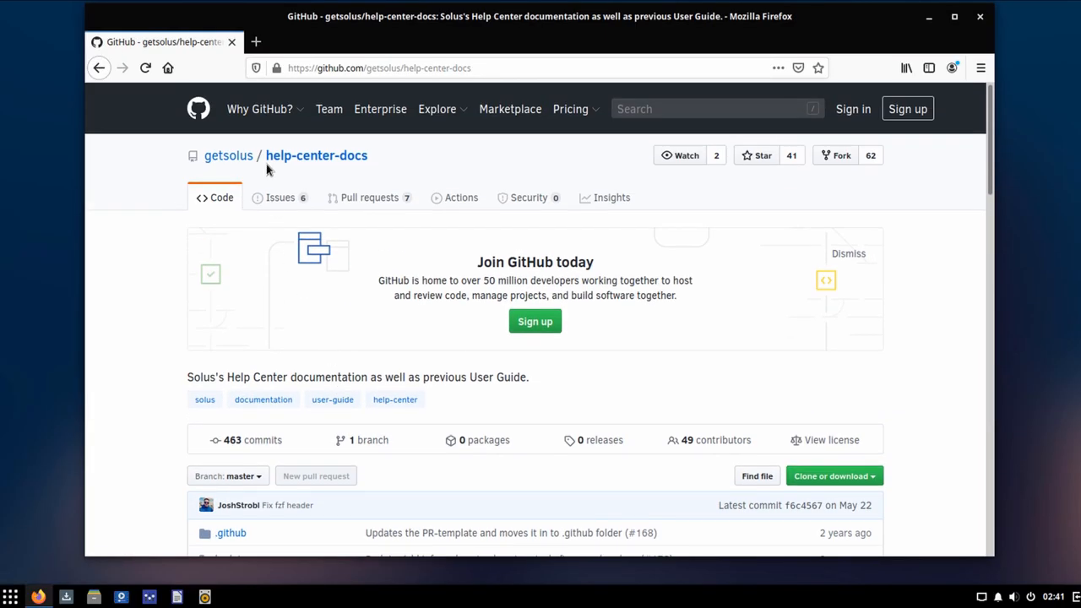
# - Go to the getsolus organisation page and browse its 3rd-party repository's file list
pyautogui.click(228, 156)
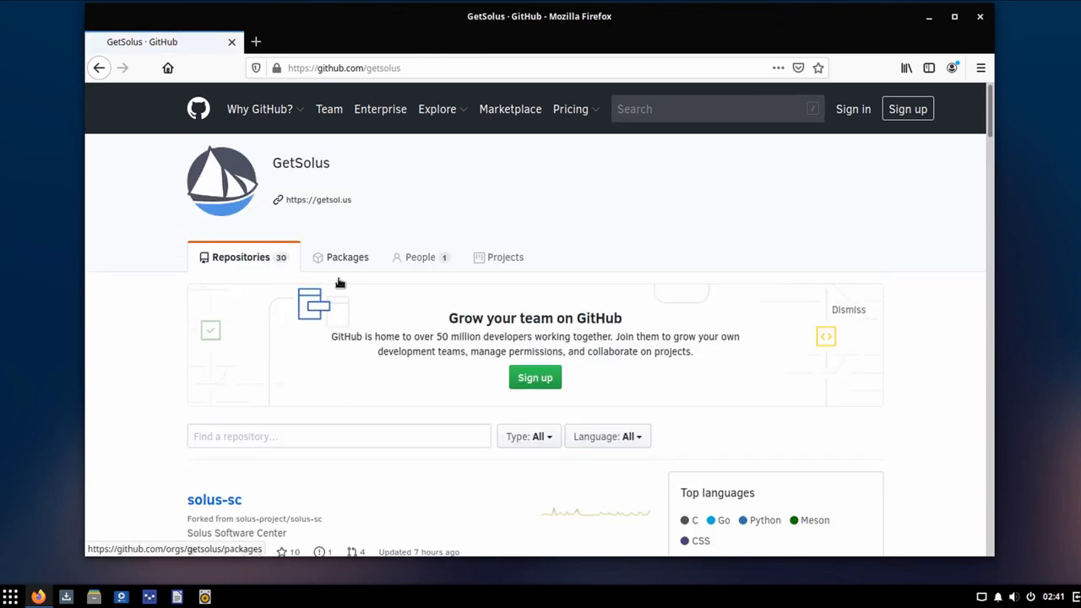
pyautogui.scroll(-3)
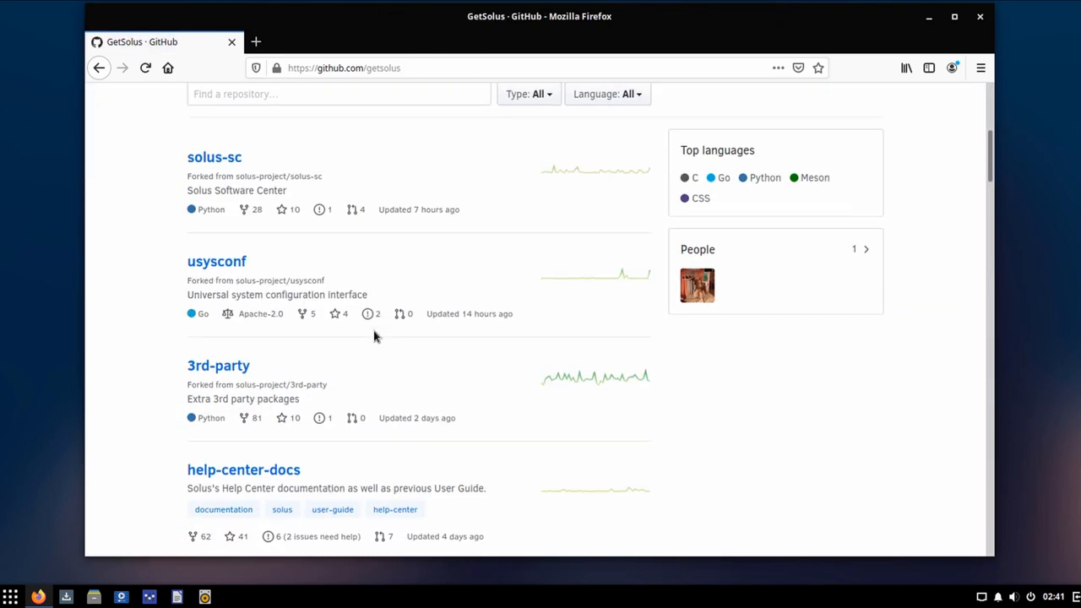
pyautogui.scroll(-3)
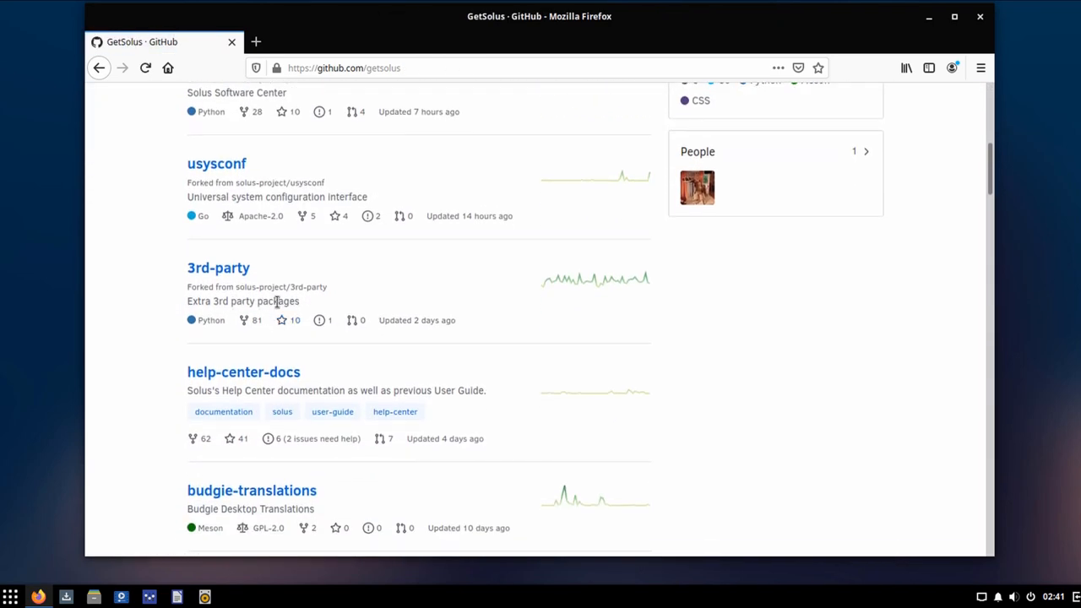
pyautogui.click(218, 267)
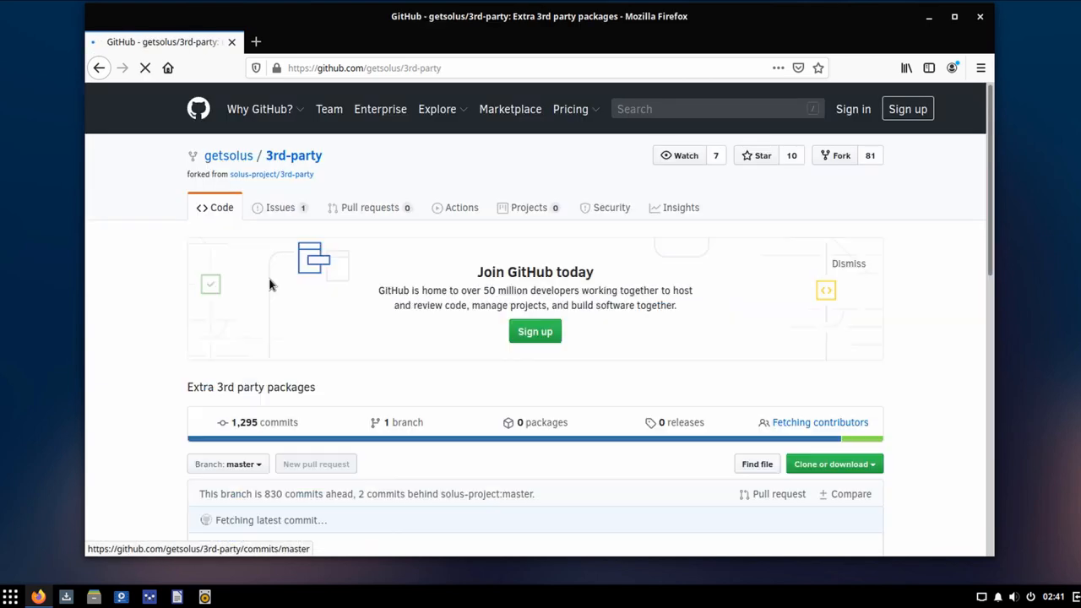
pyautogui.scroll(-3)
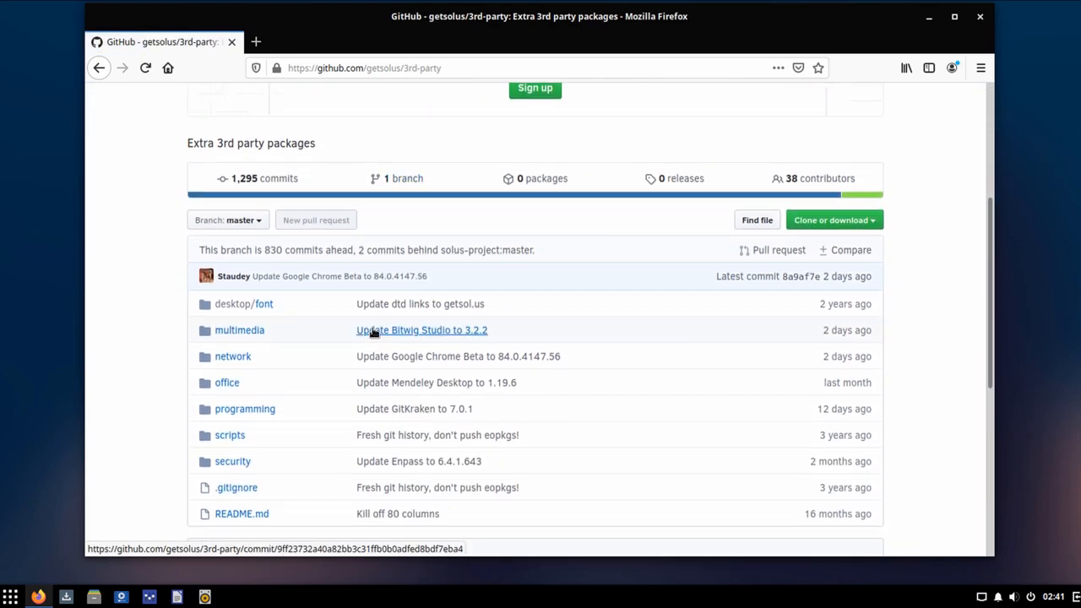
pyautogui.scroll(3)
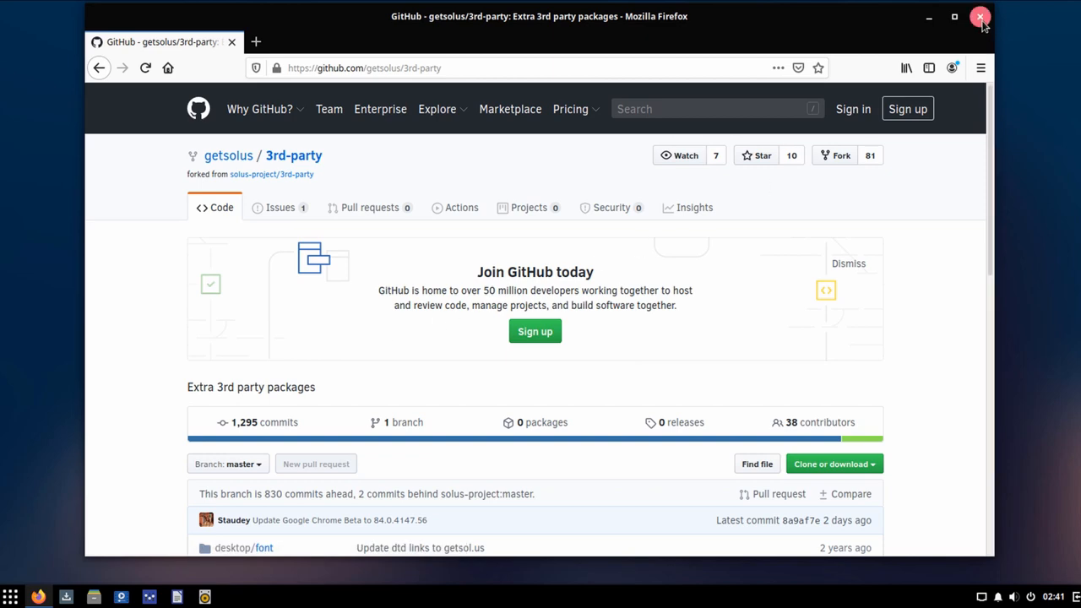
# - Close Firefox and open the Raven side panel, picking a date in the calendar
pyautogui.click(980, 17)
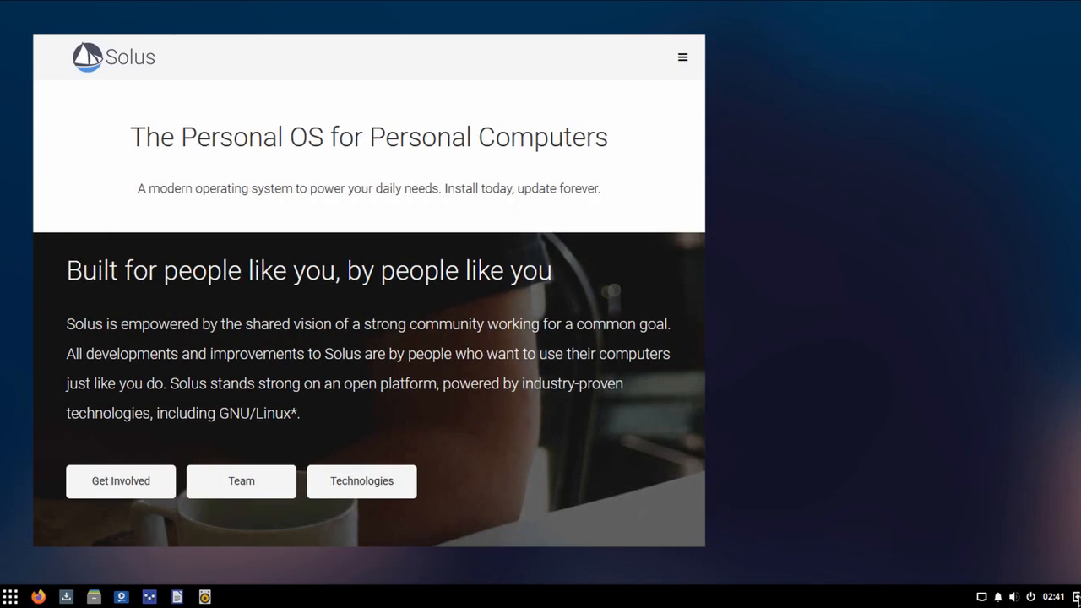
pyautogui.click(1050, 597)
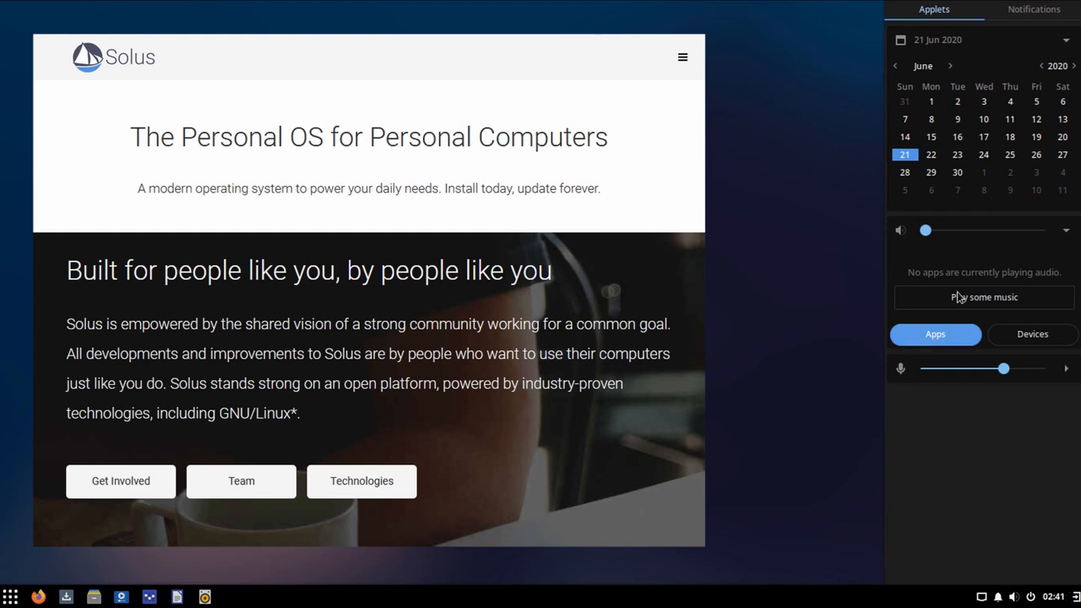
pyautogui.click(956, 102)
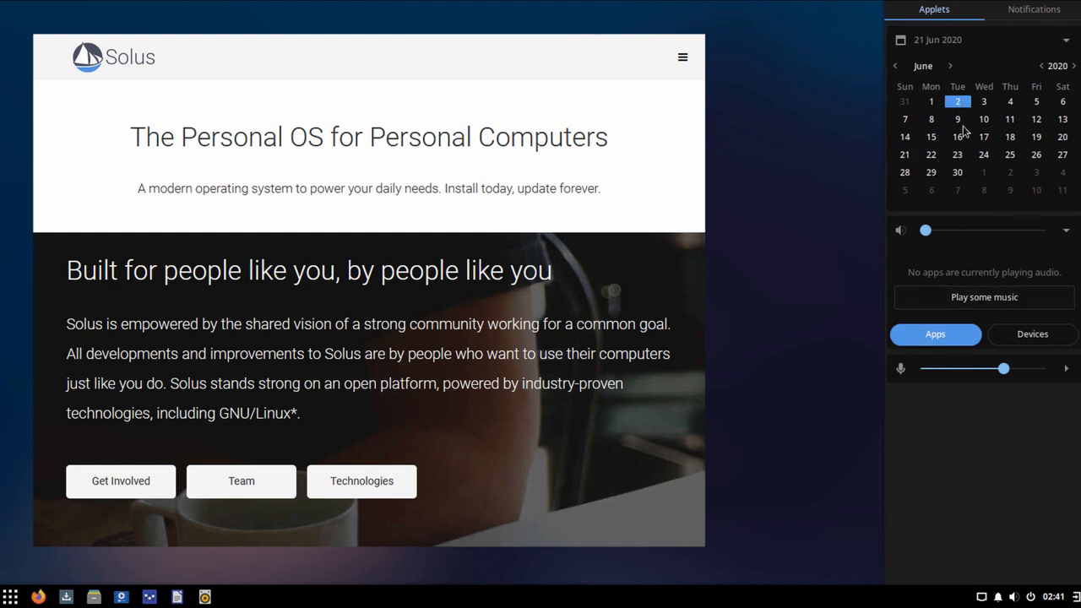
# - Check the Notifications view, return to Applets and adjust the output volume slider
pyautogui.click(1034, 10)
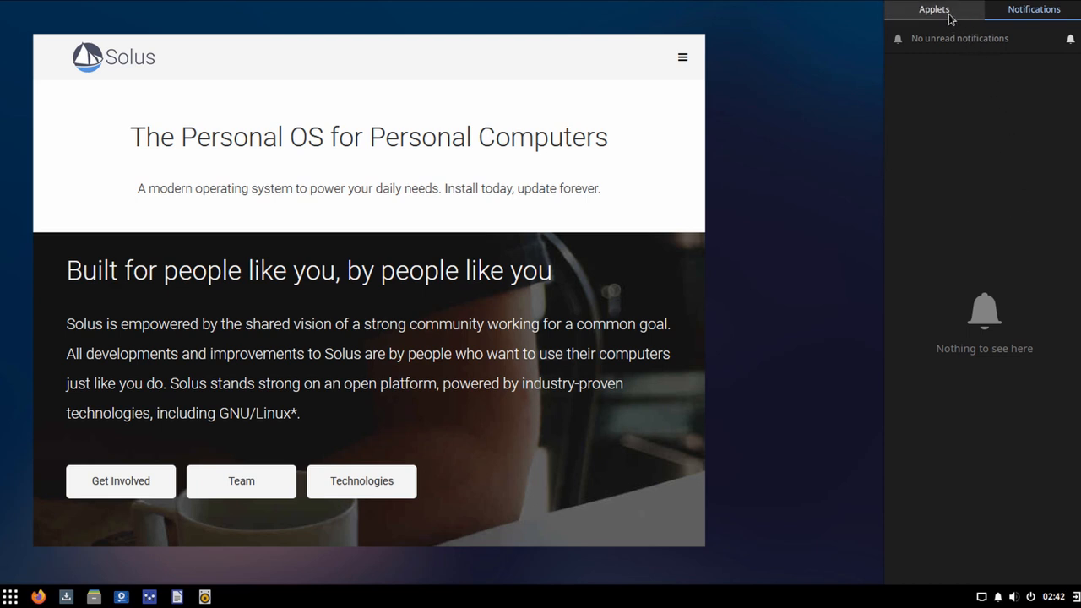
pyautogui.click(934, 10)
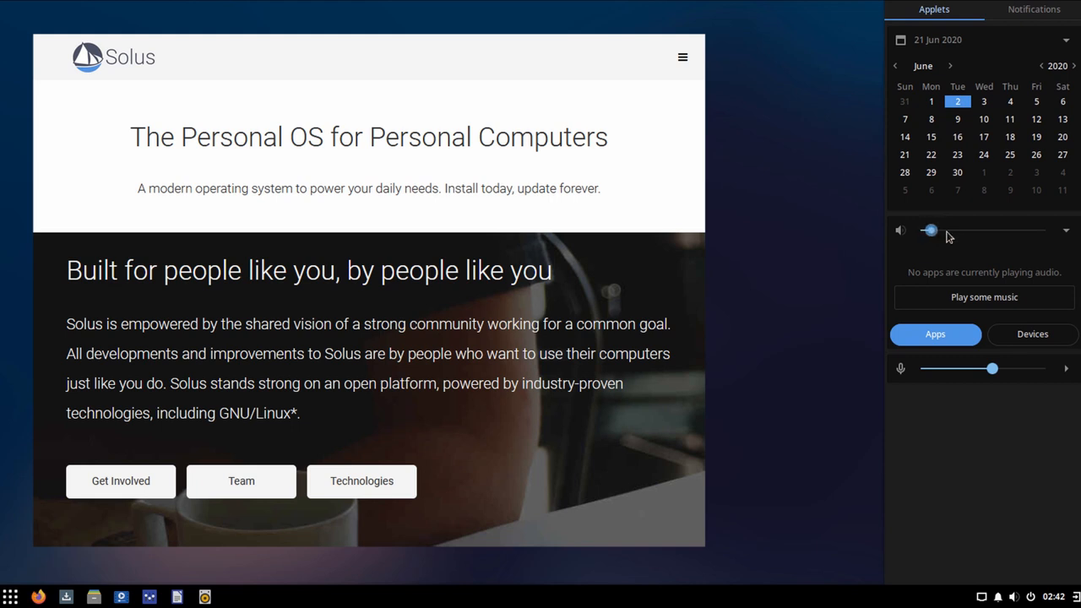
pyautogui.moveTo(931, 230); pyautogui.dragTo(970, 230)
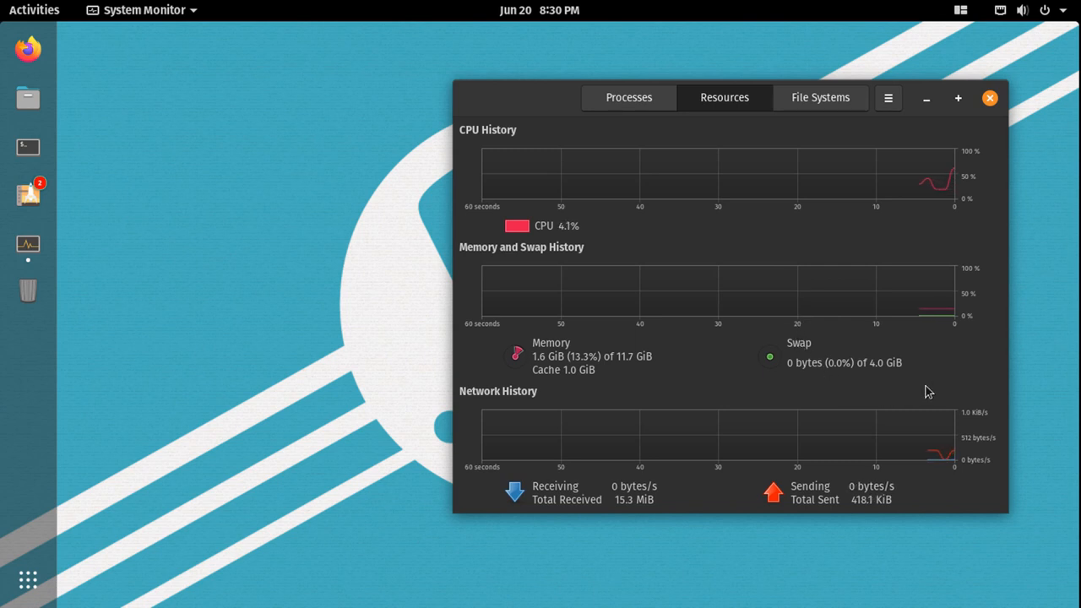
pyautogui.moveTo(1020, 336)
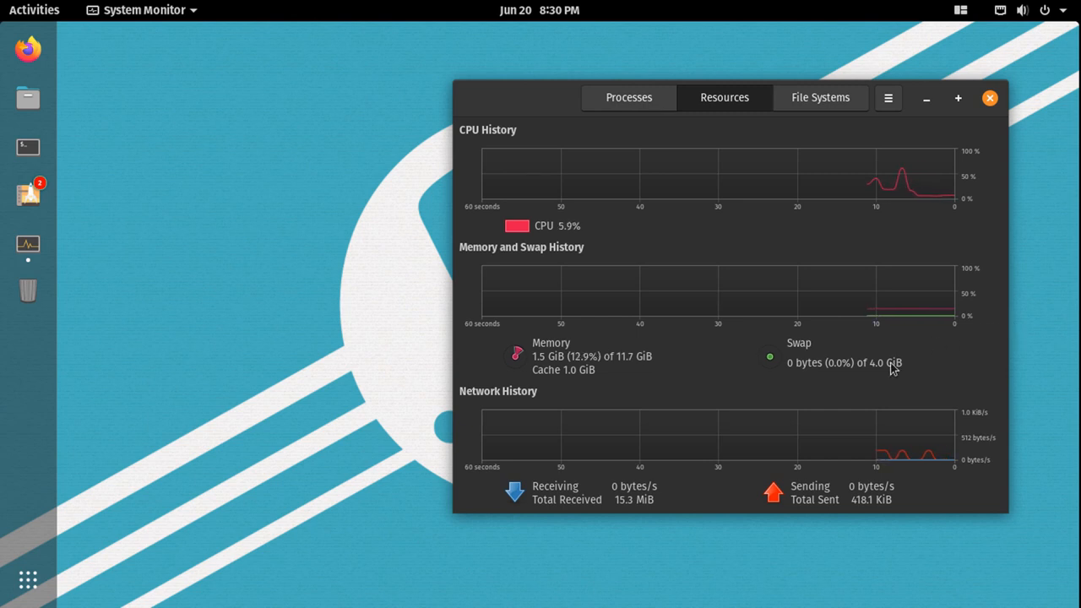
pyautogui.moveTo(652, 210)
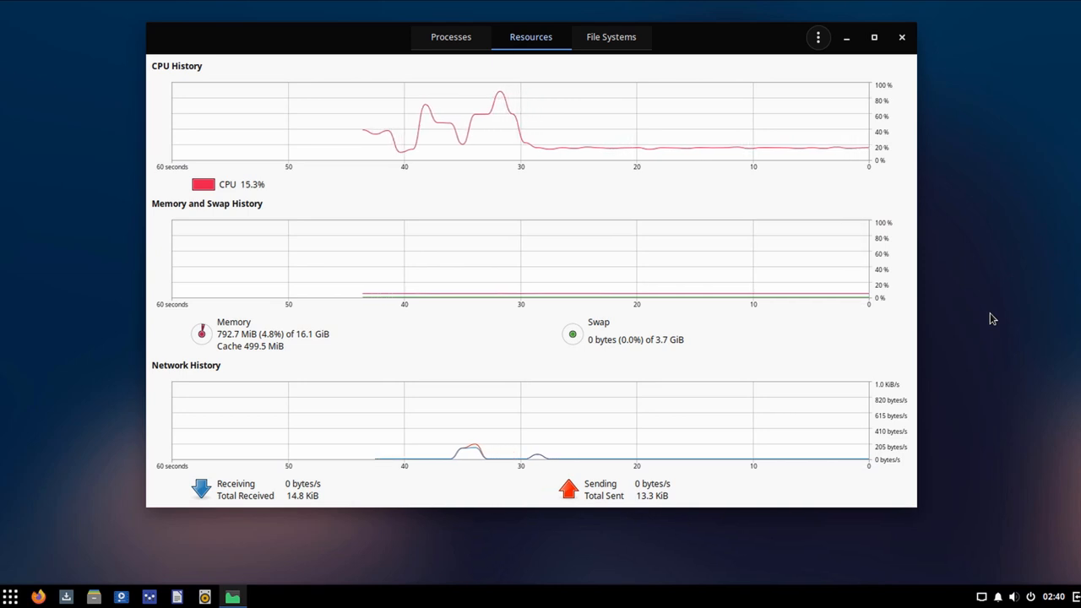
pyautogui.click(451, 37)
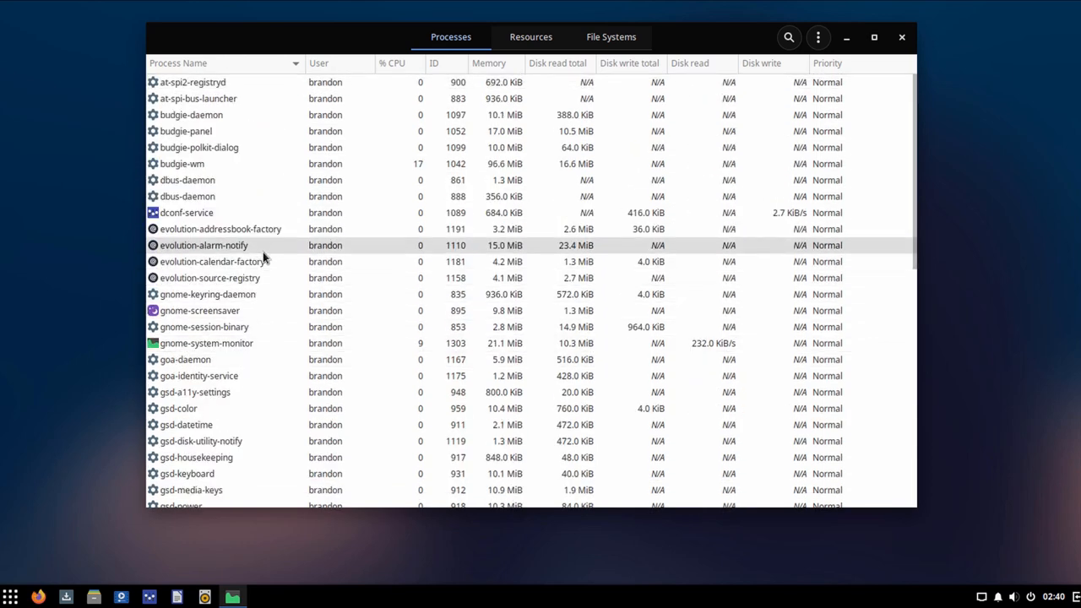
pyautogui.click(531, 37)
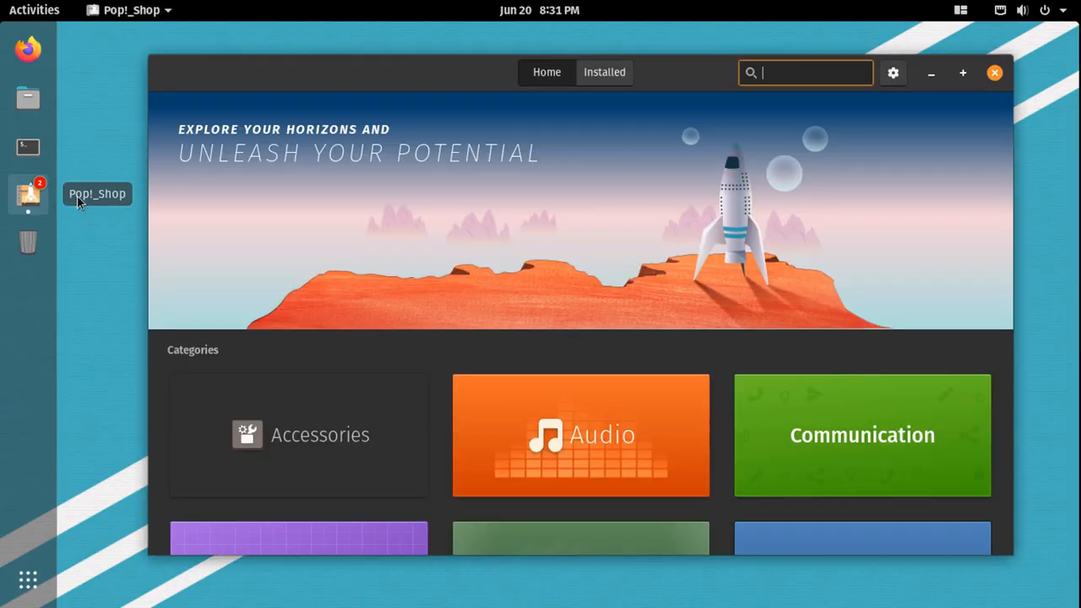
# - Browse the Home categories and Pop!_Picks and view the Visual Studio Code details page
pyautogui.scroll(-3)
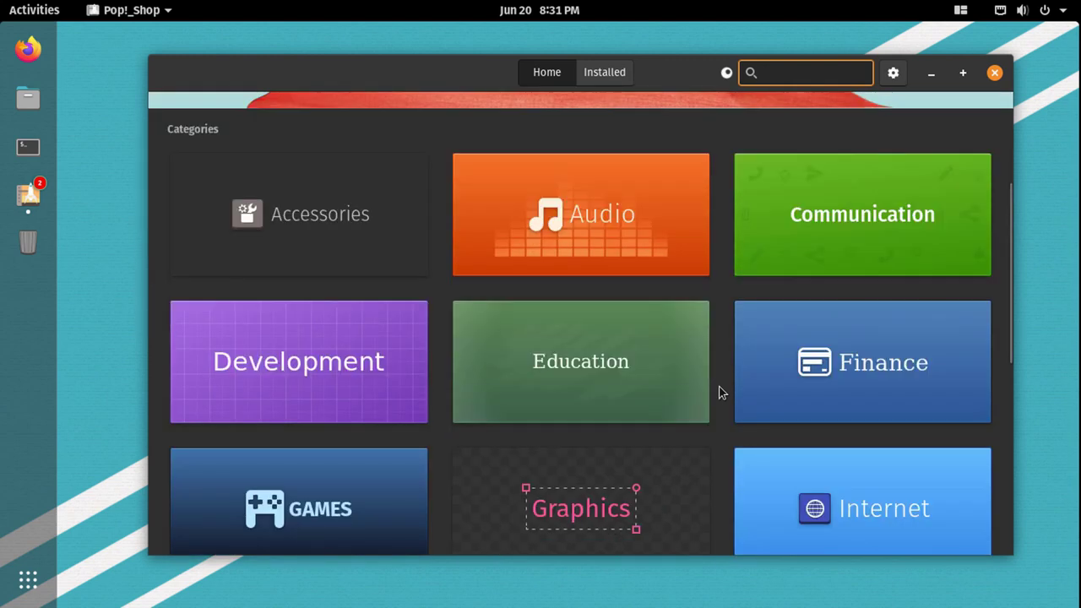
pyautogui.scroll(-3)
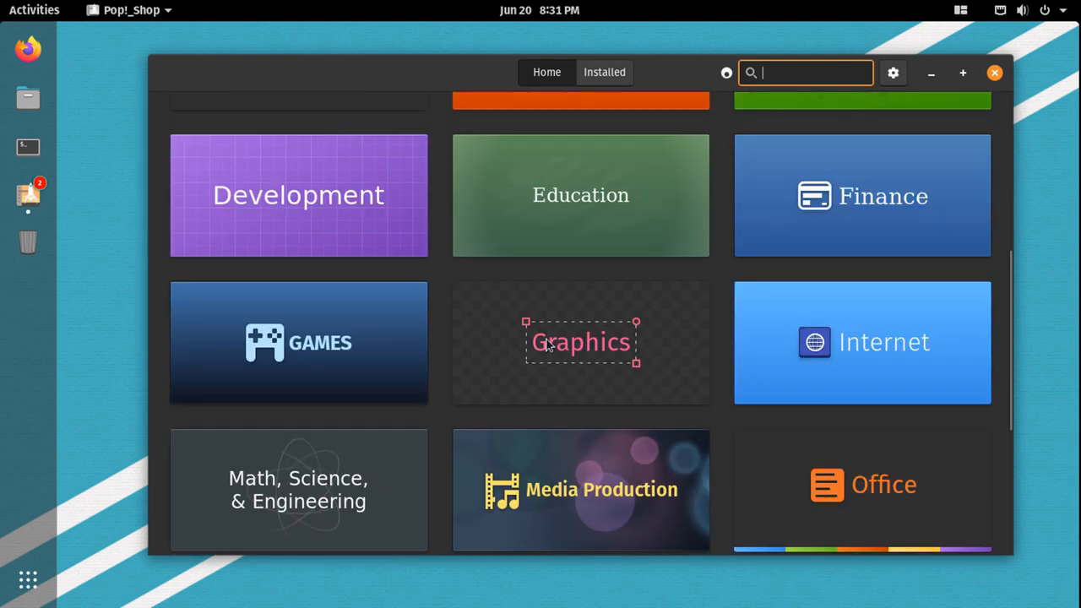
pyautogui.click(581, 341)
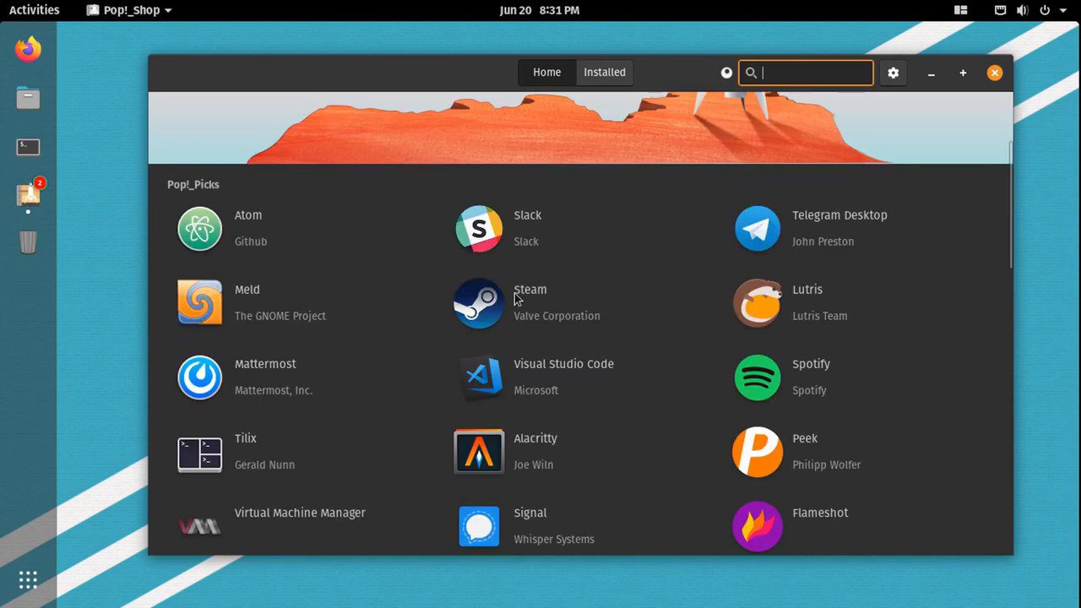
pyautogui.moveTo(493, 386)
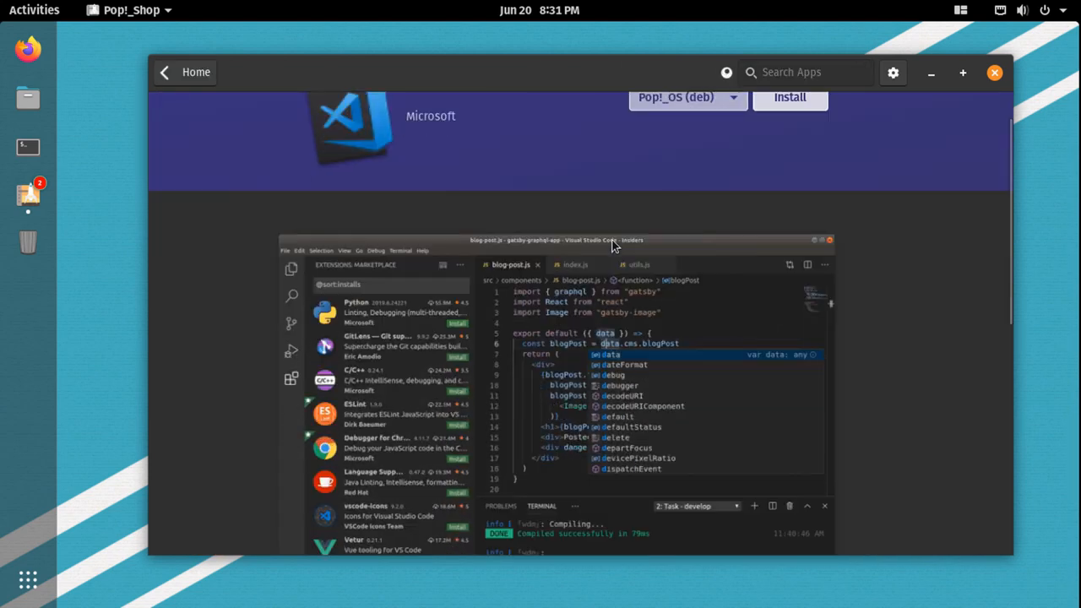
pyautogui.scroll(-3)
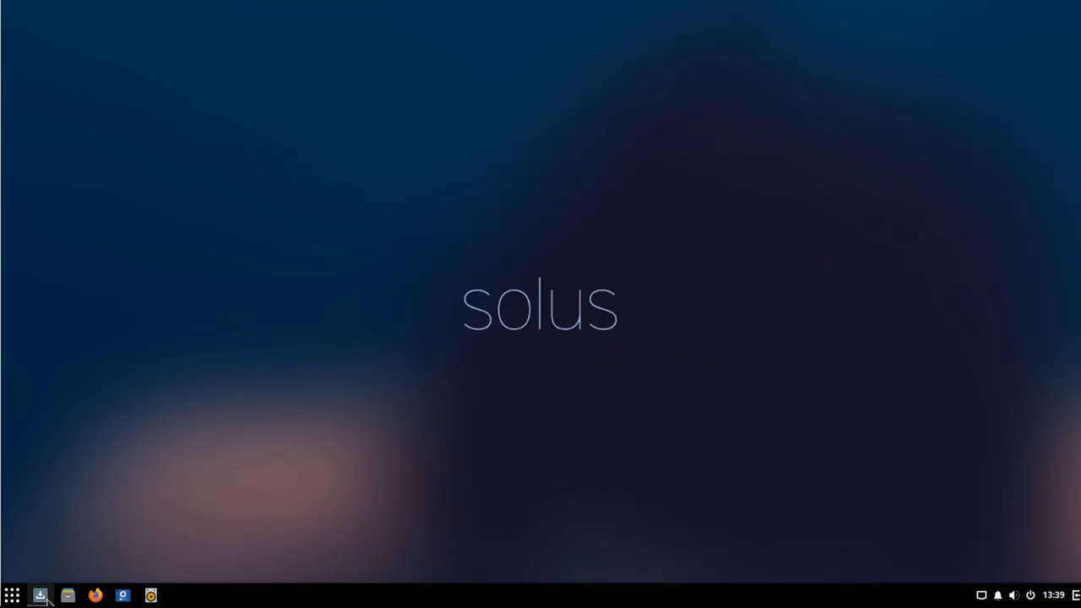
# - Launch Software Center and list the Security Software category's security application packages
pyautogui.click(41, 594)
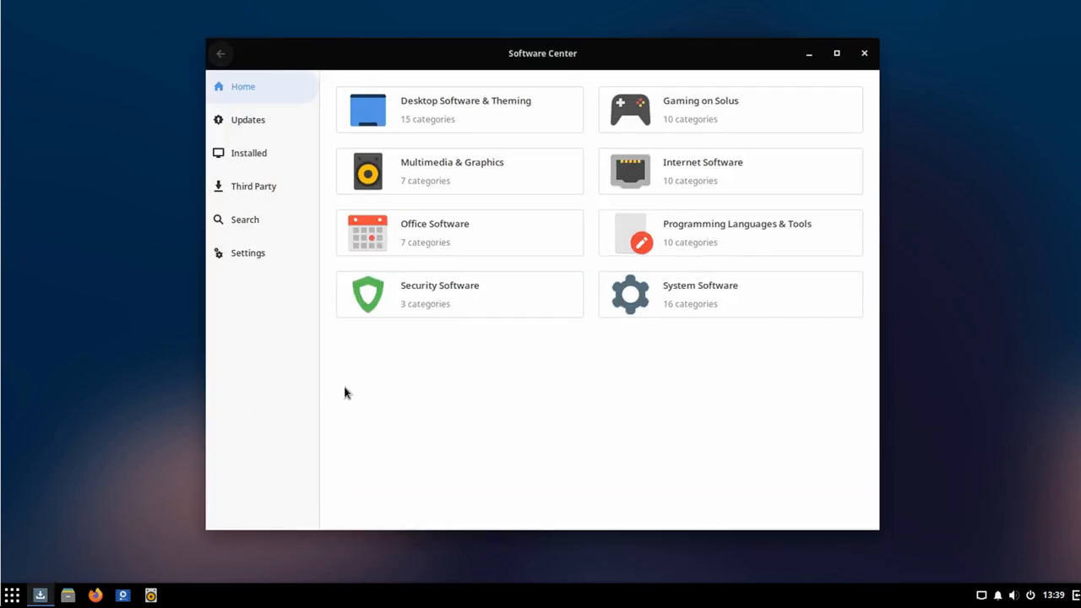
pyautogui.moveTo(355, 374)
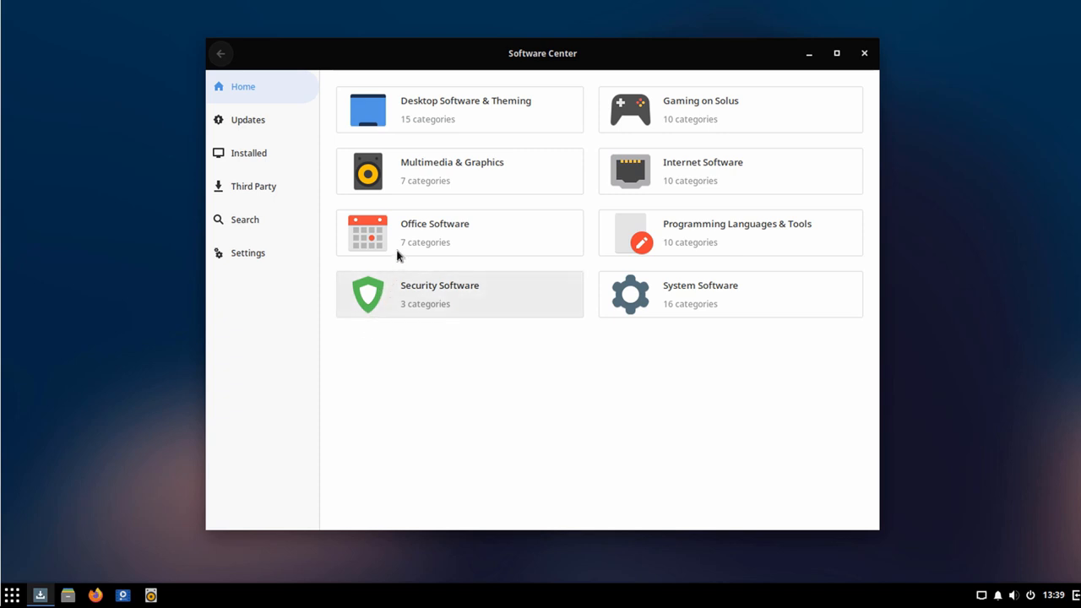
pyautogui.moveTo(412, 233)
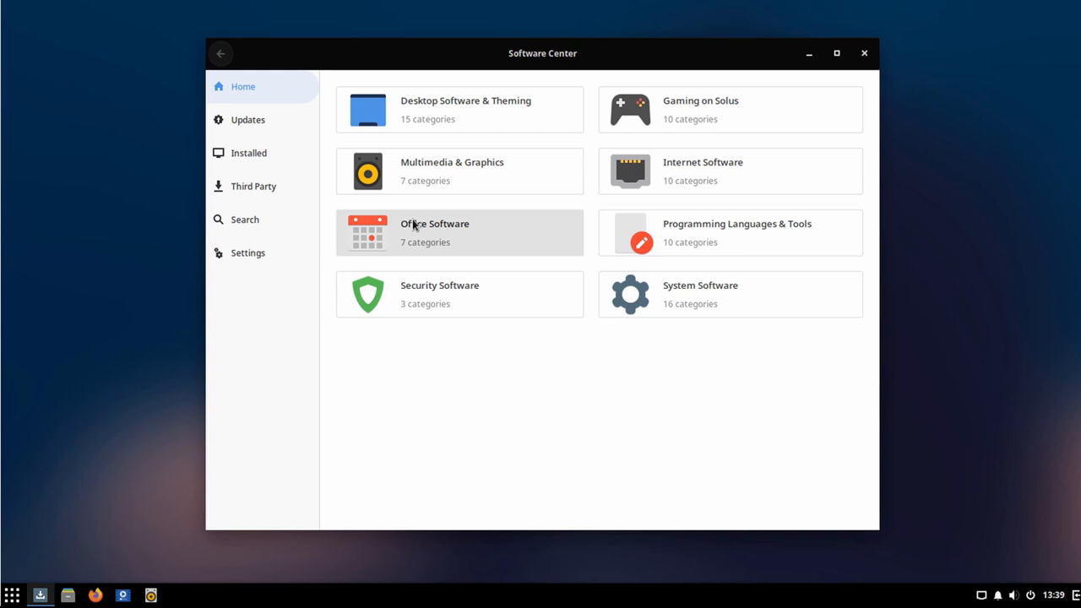
pyautogui.moveTo(436, 162)
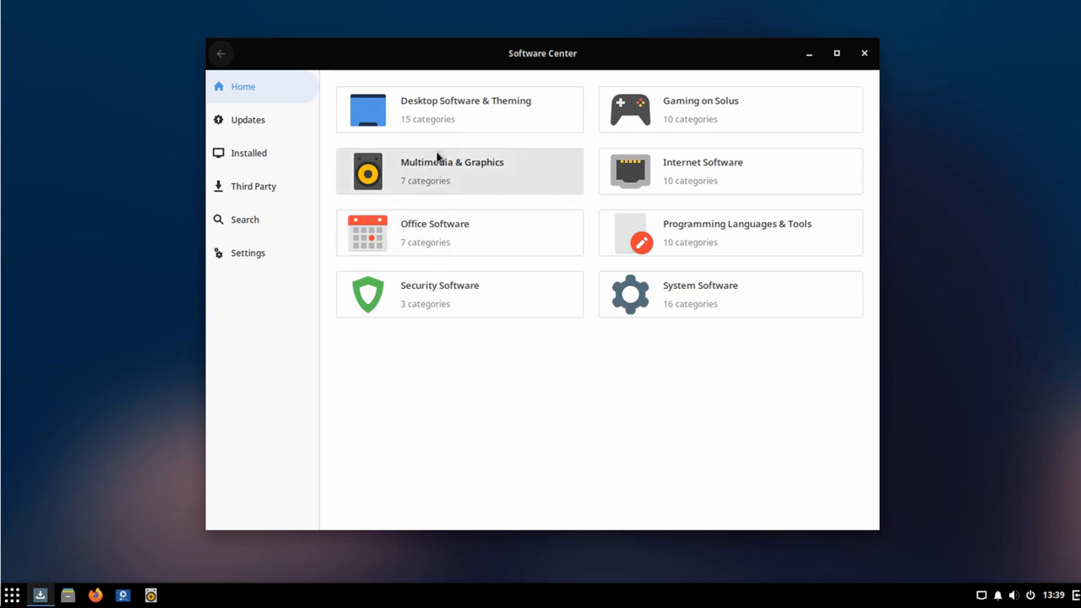
pyautogui.click(460, 108)
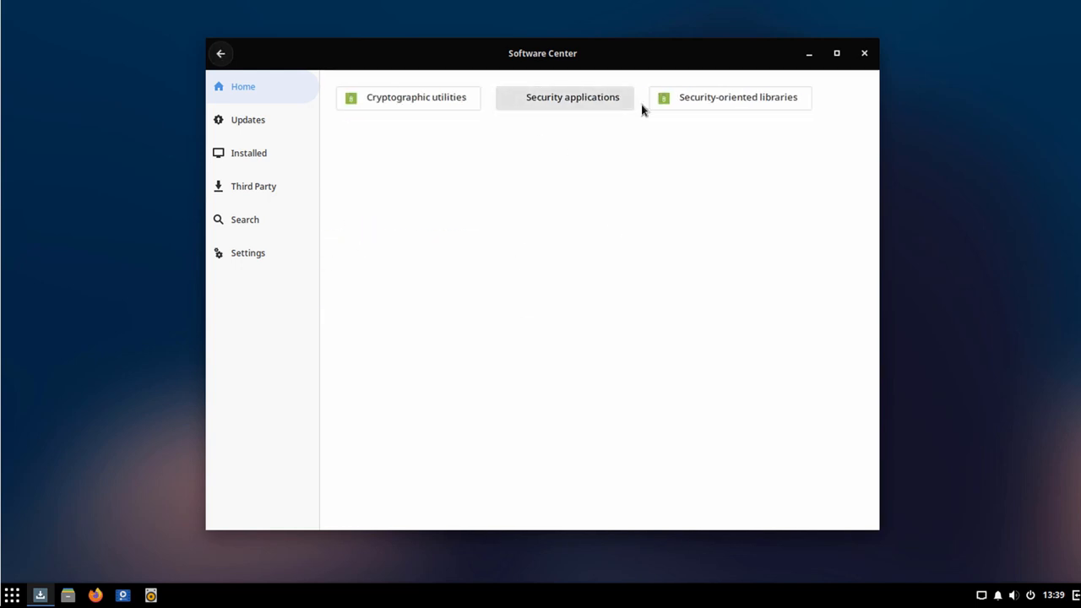
pyautogui.click(736, 96)
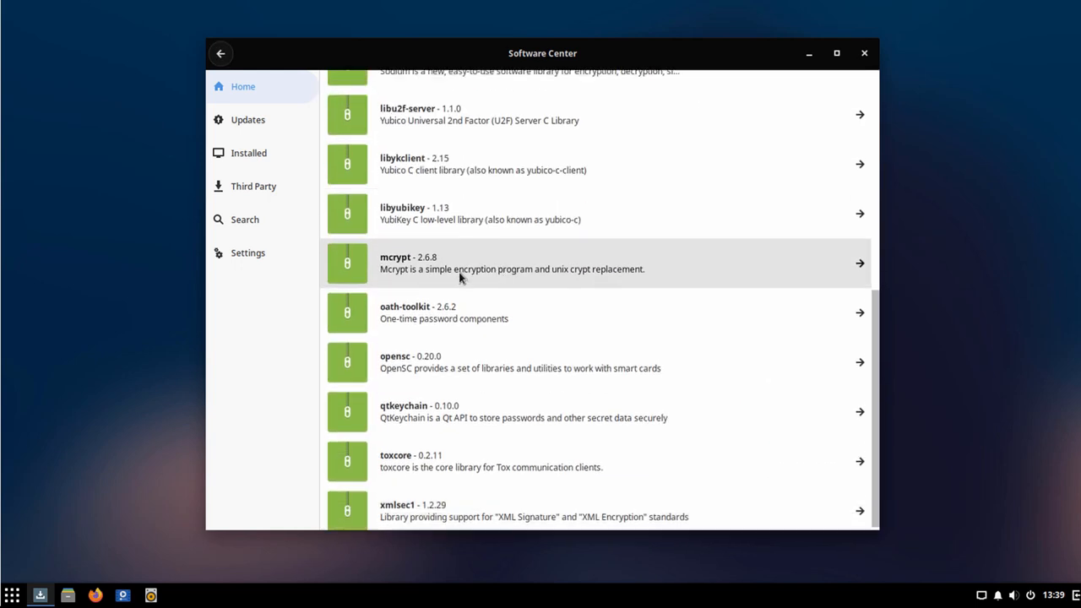
pyautogui.scroll(3)
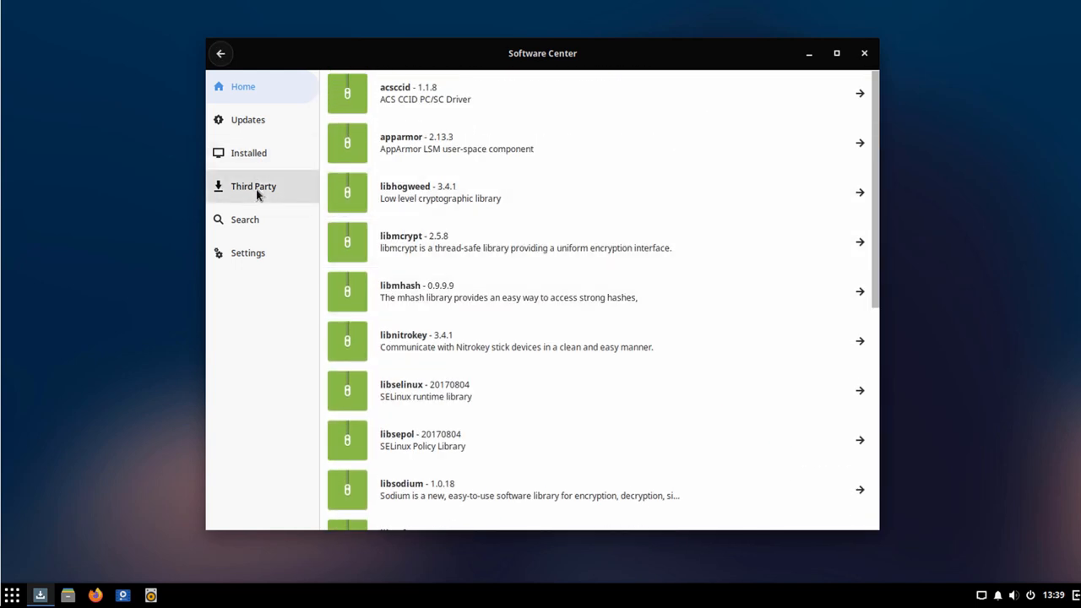
# - Browse down the Third Party software catalogue to Spotify
pyautogui.click(253, 186)
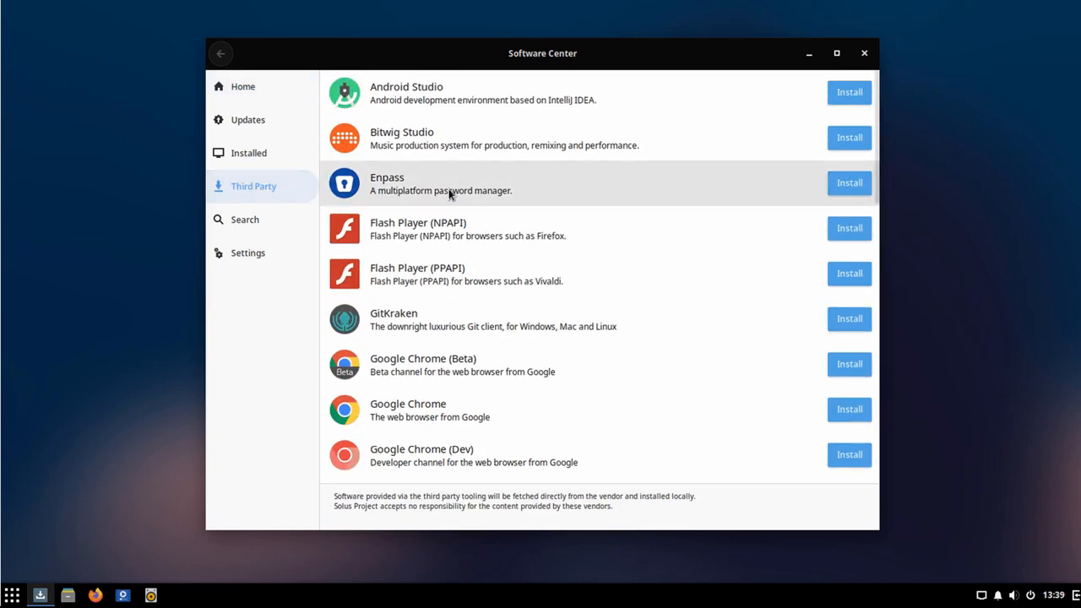
pyautogui.scroll(-3)
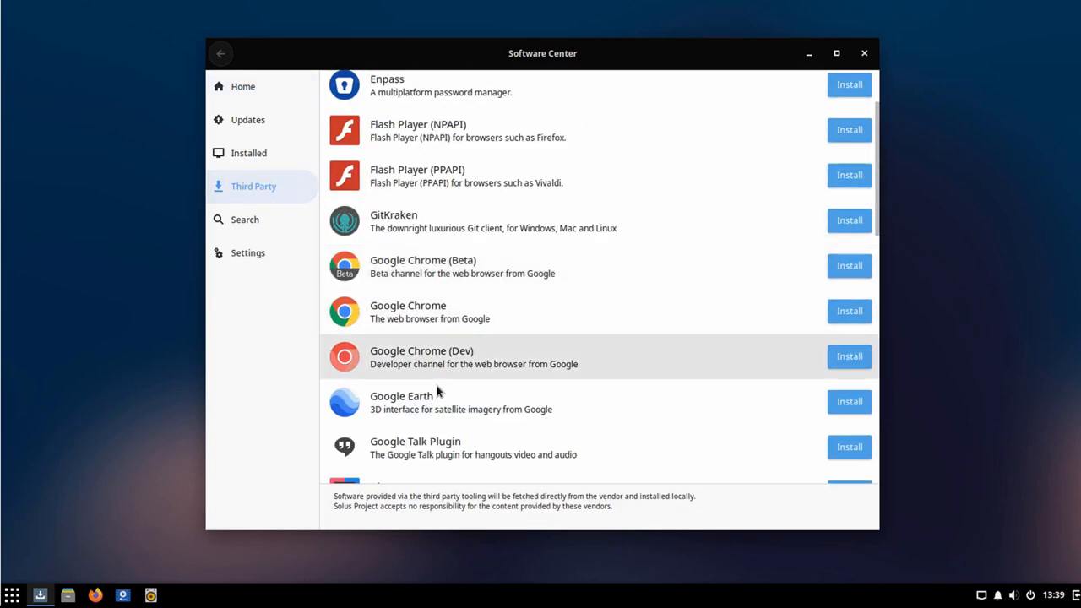
pyautogui.scroll(-3)
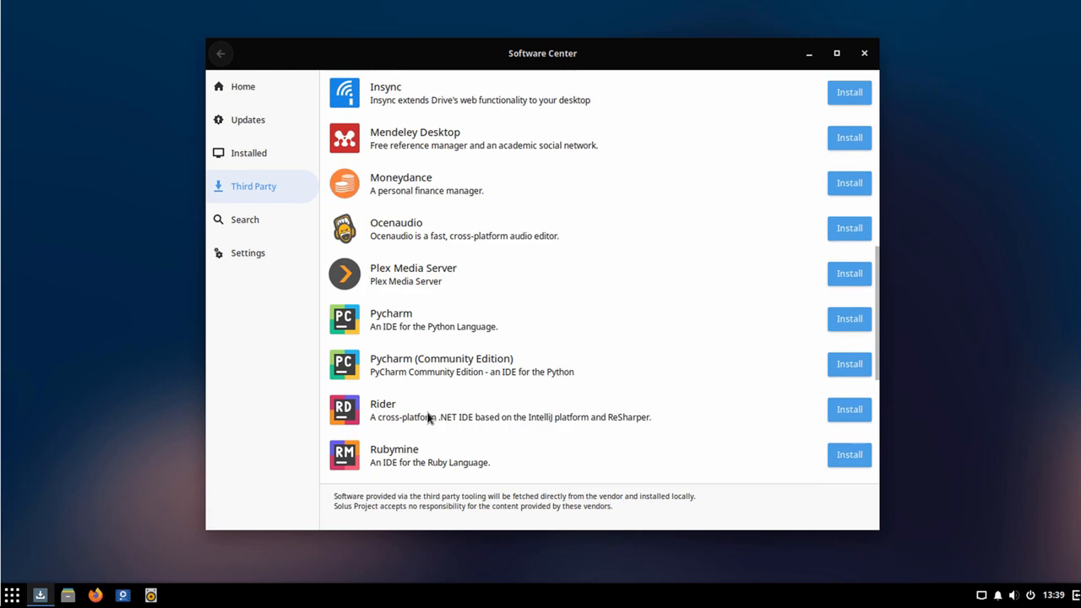
pyautogui.scroll(-3)
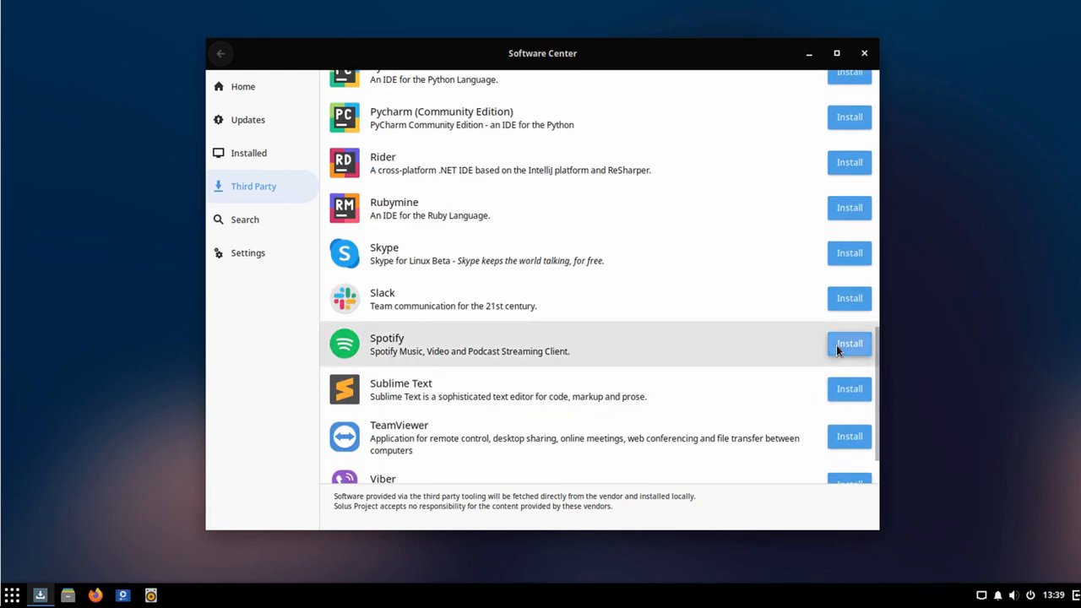
# - Install Spotify, authenticating with the administrator password
pyautogui.click(848, 343)
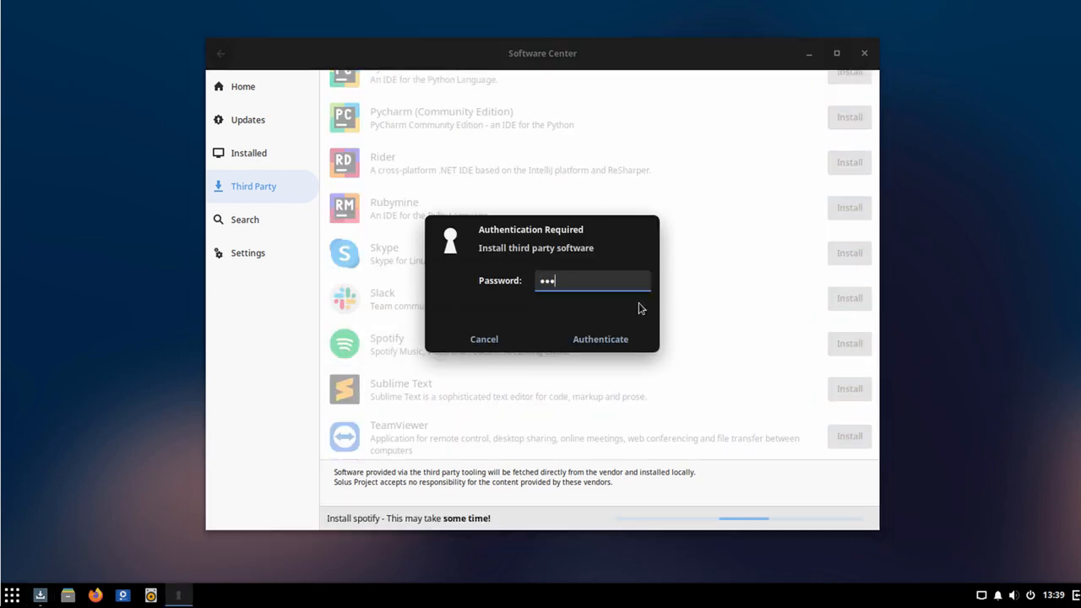
pyautogui.click(600, 338)
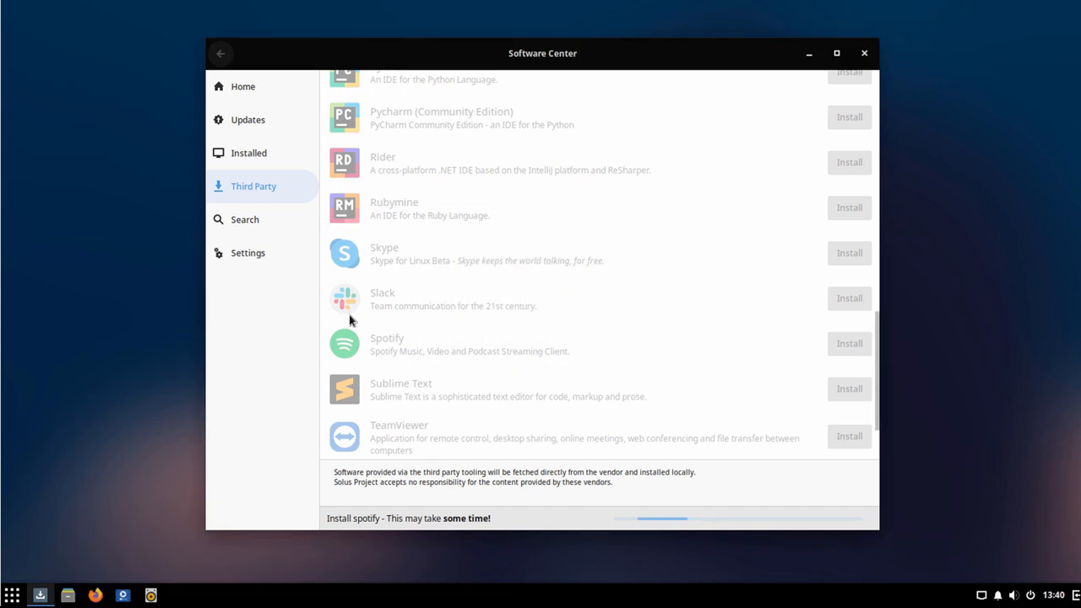
pyautogui.click(245, 219)
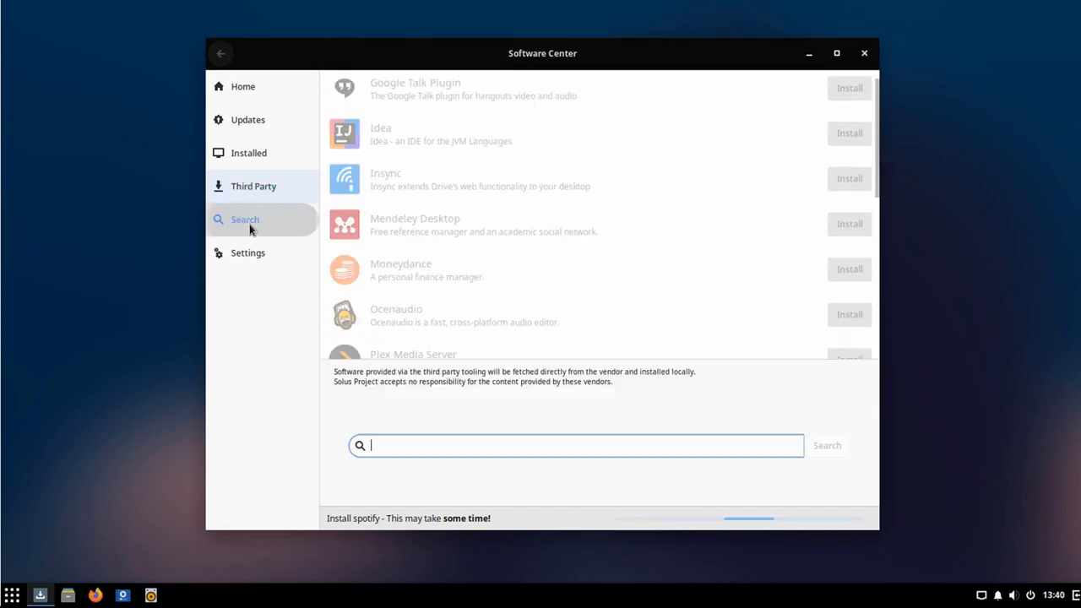
# - Search for 'wine' and view the Winetricks package details
pyautogui.click(244, 219)
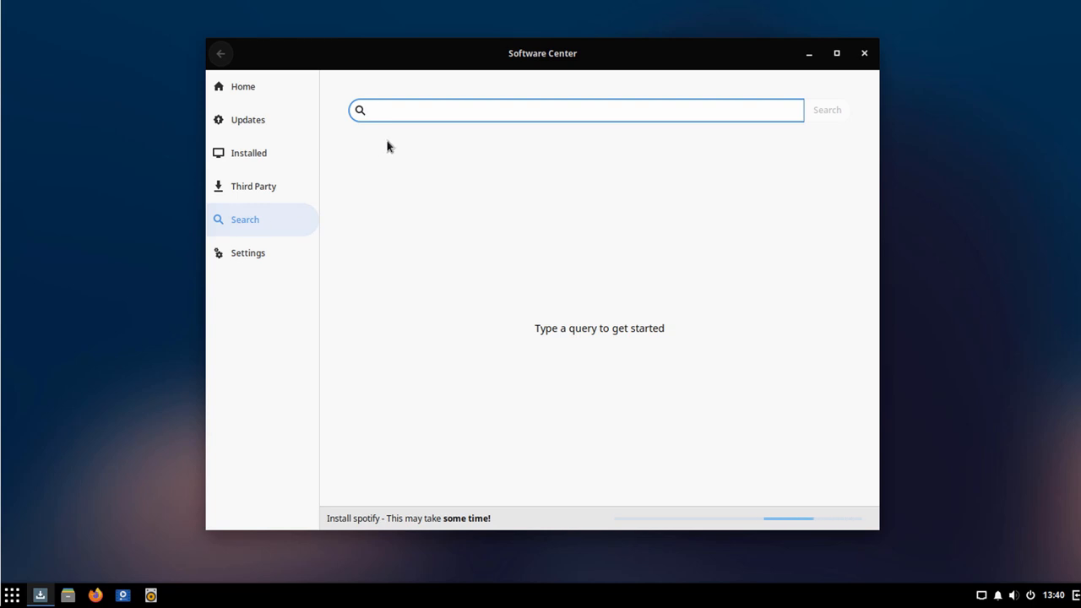
pyautogui.write('wine')
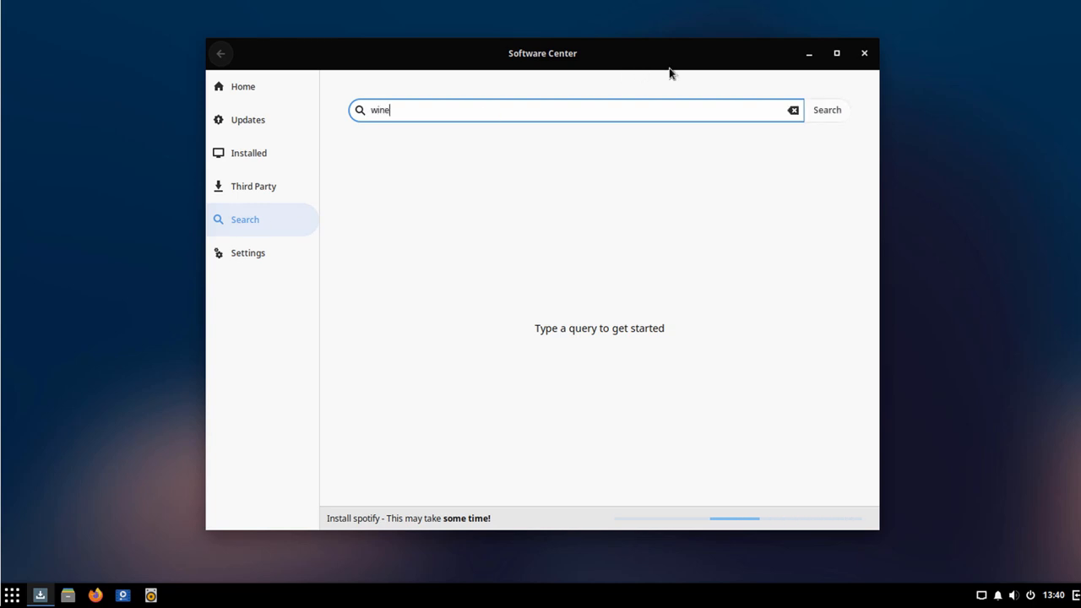
pyautogui.click(826, 110)
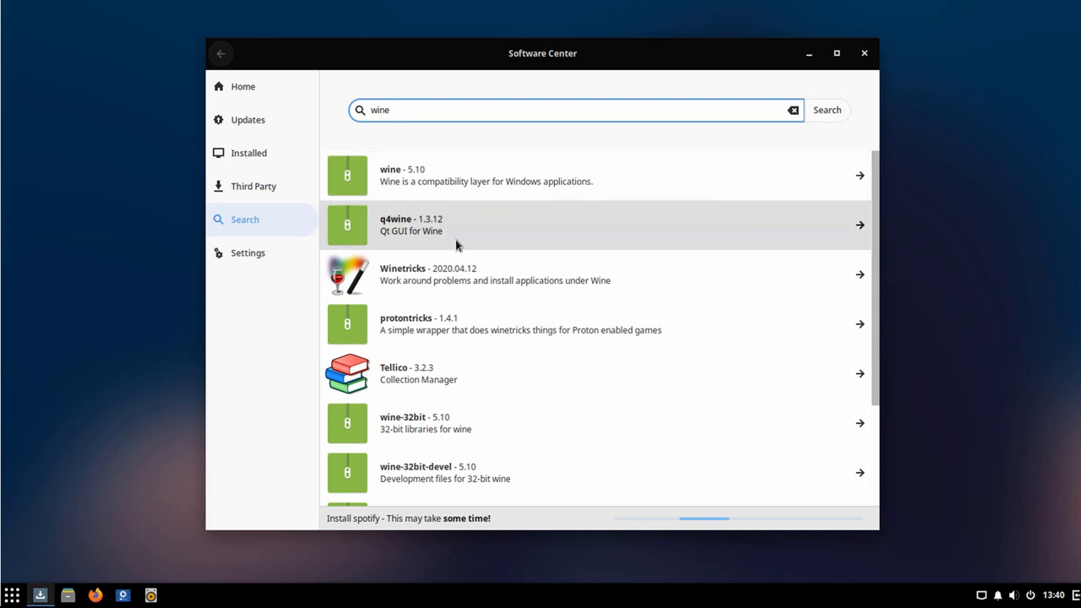
pyautogui.moveTo(431, 279)
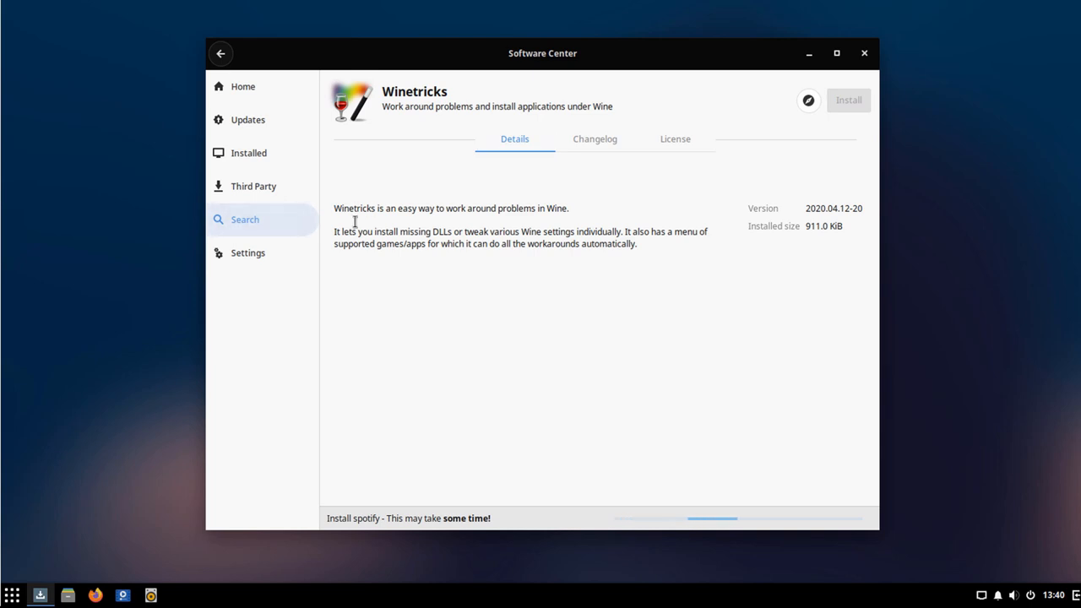
pyautogui.moveTo(244, 91)
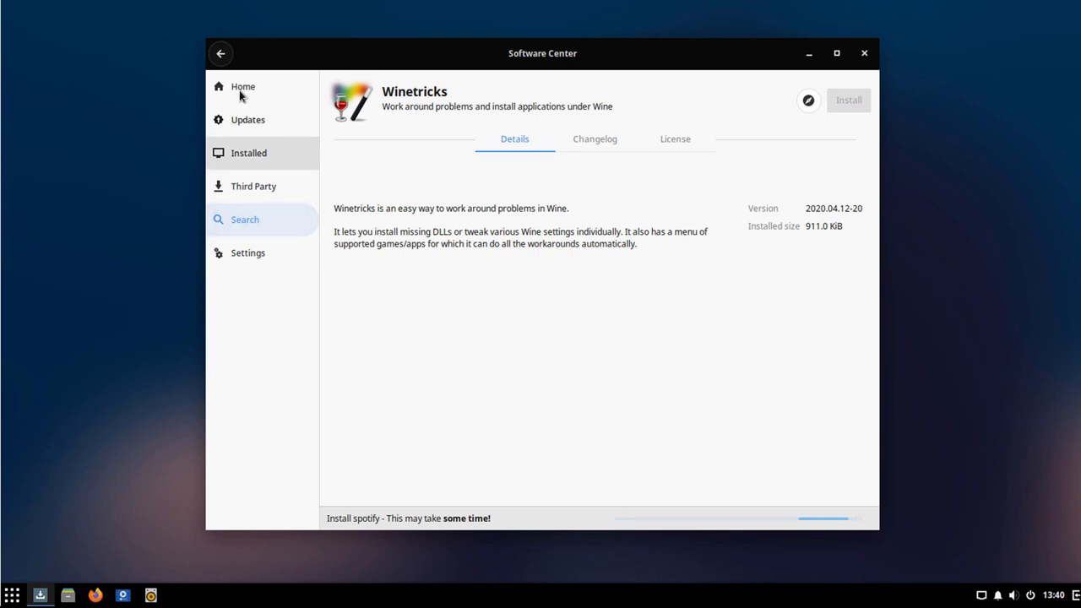
pyautogui.click(220, 53)
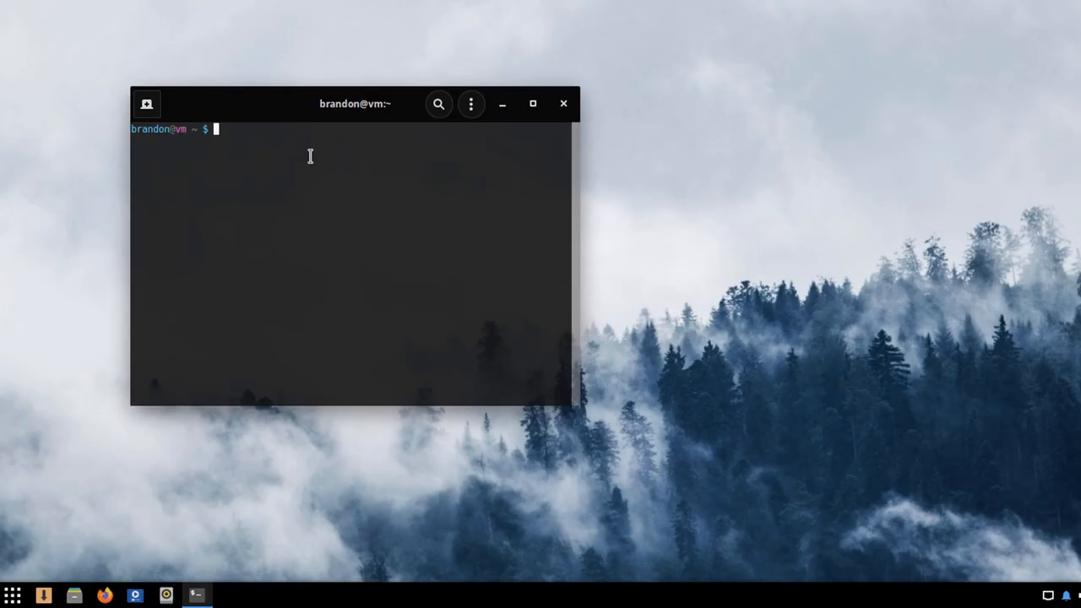
pyautogui.moveTo(333, 228)
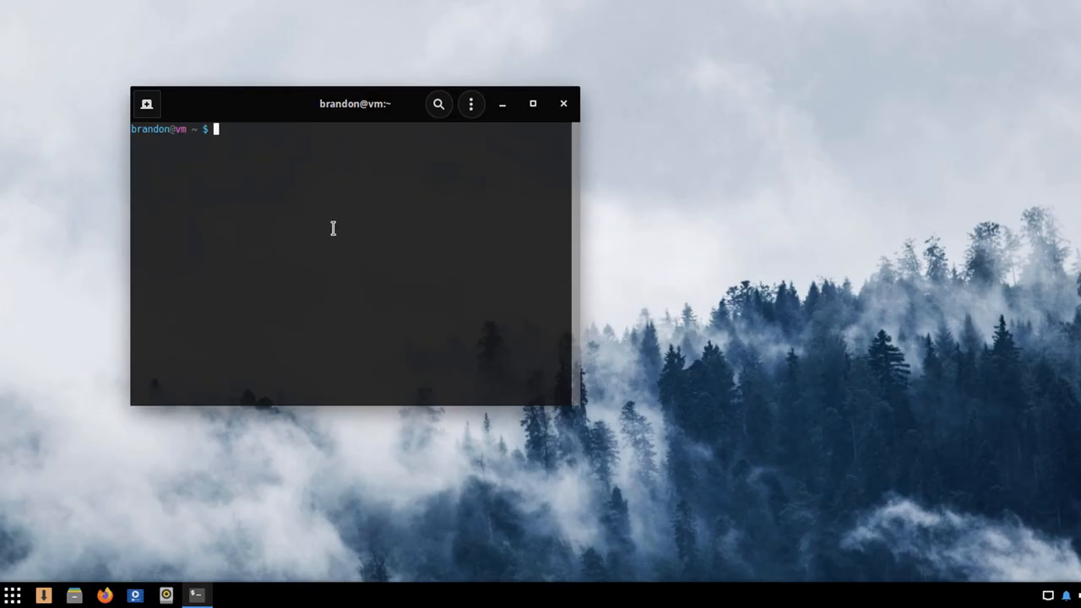
# - Run 'sudo eopkg up', enter the password and answer yes to upgrade the listed packages
pyautogui.write('su')
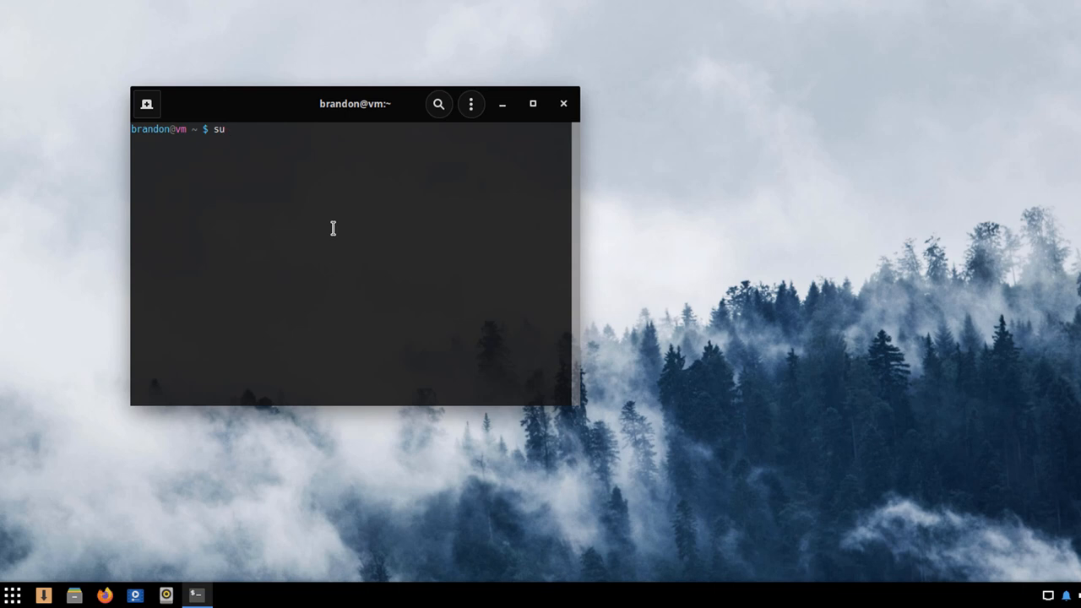
pyautogui.write('do e')
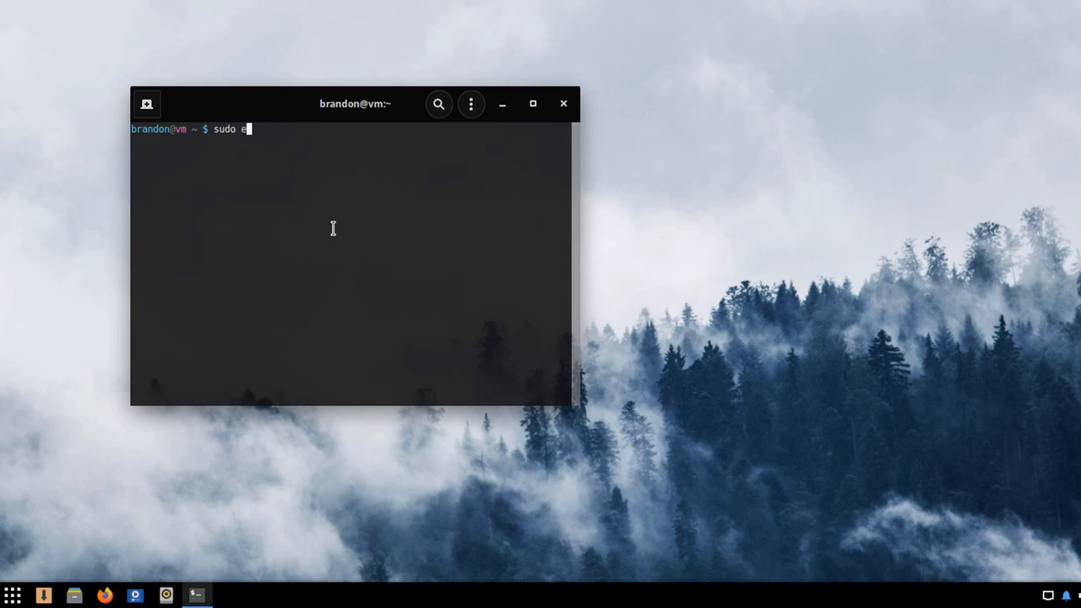
pyautogui.write('opkg')
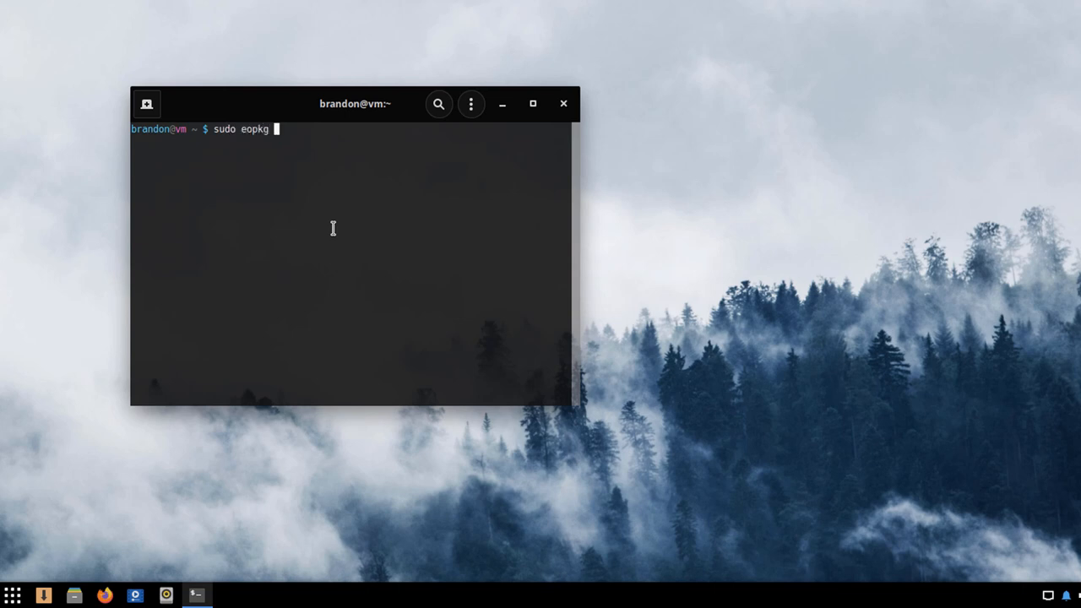
pyautogui.press('Return')
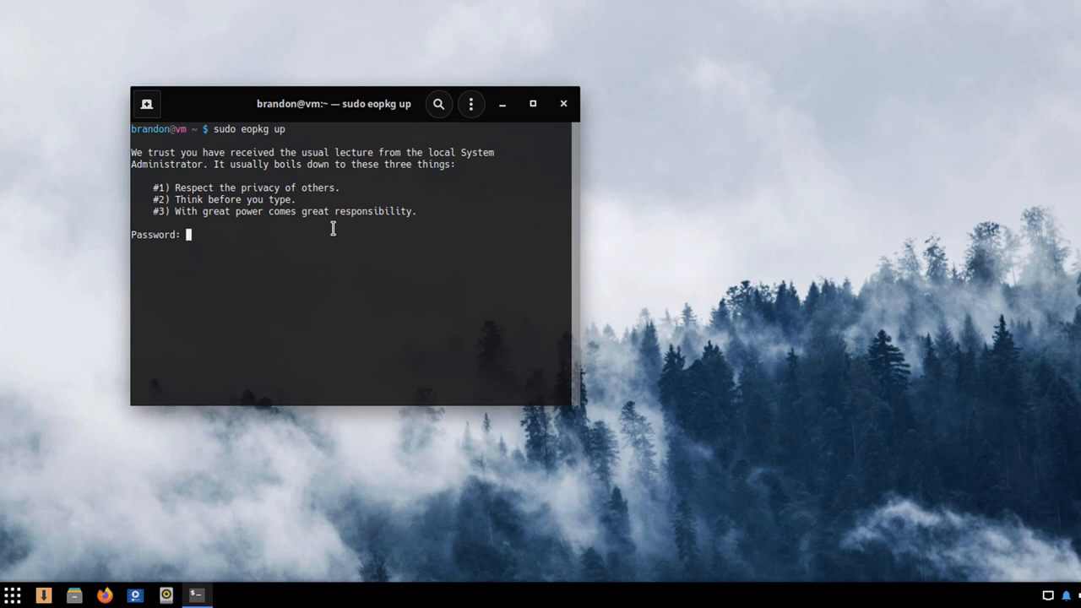
pyautogui.press('Return')
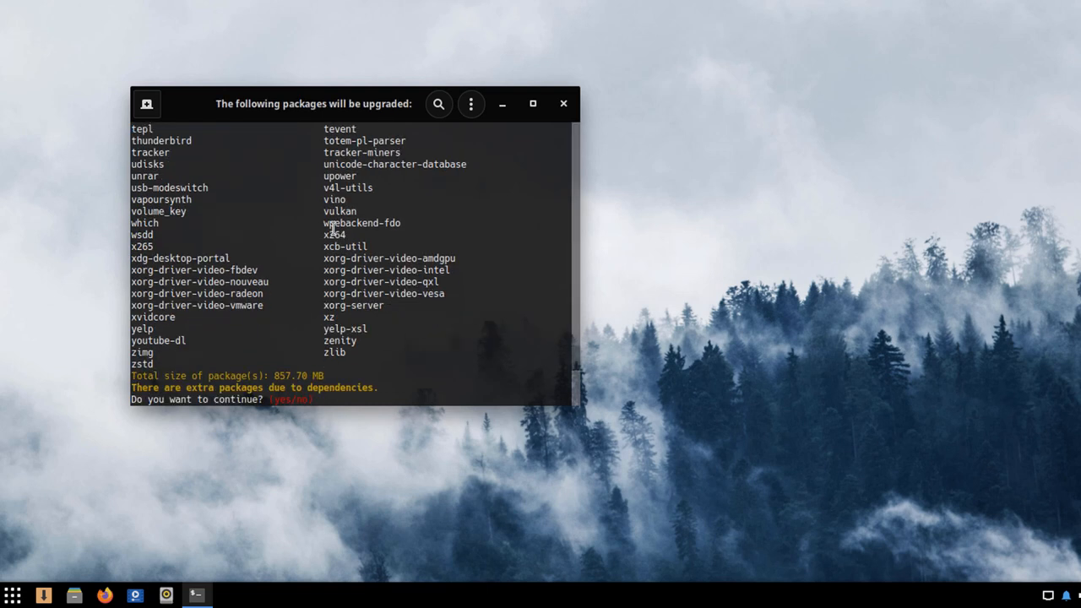
pyautogui.write('yes')
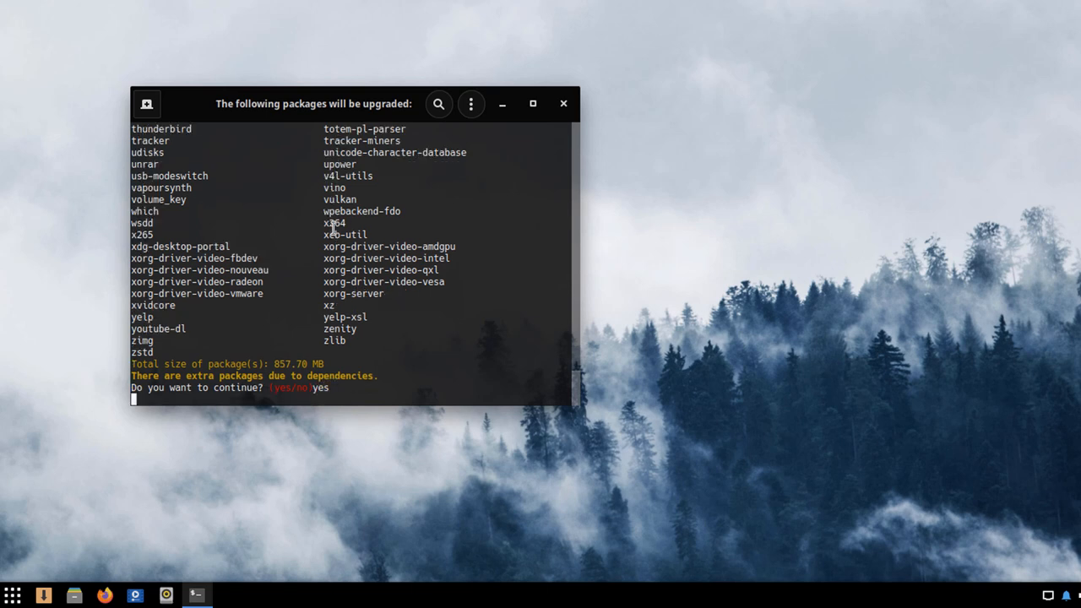
pyautogui.press('Return')
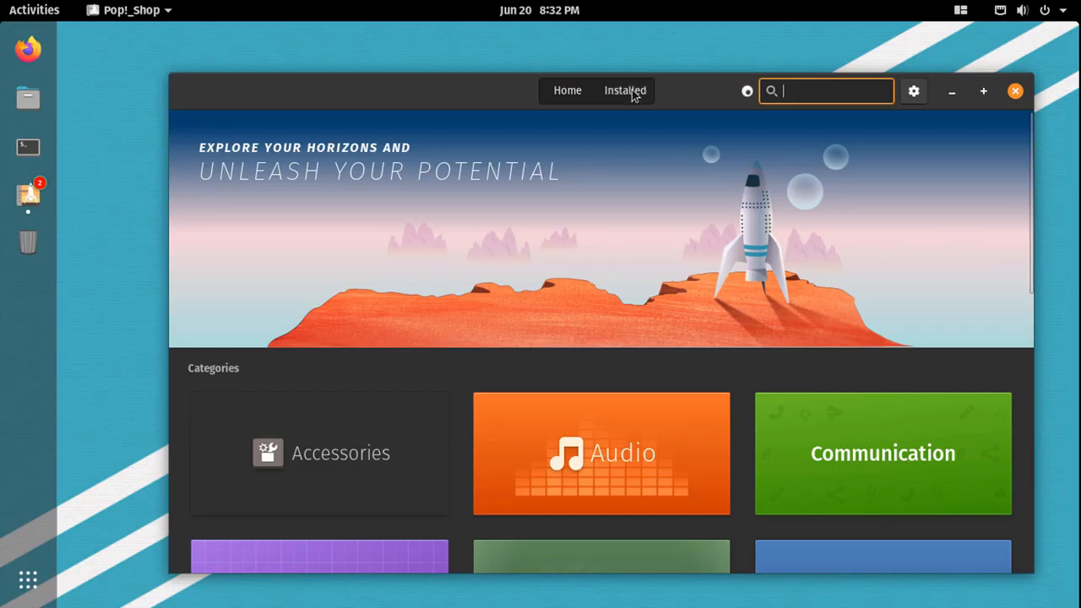
# - Review the Installed updates and scroll through the Operating System Updates component list
pyautogui.click(625, 91)
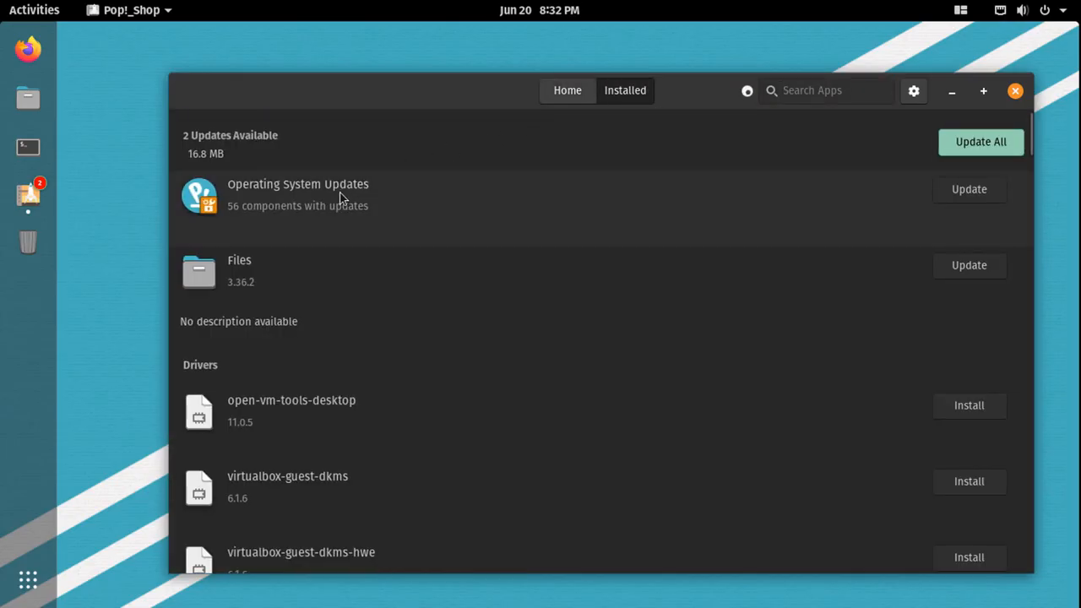
pyautogui.click(297, 195)
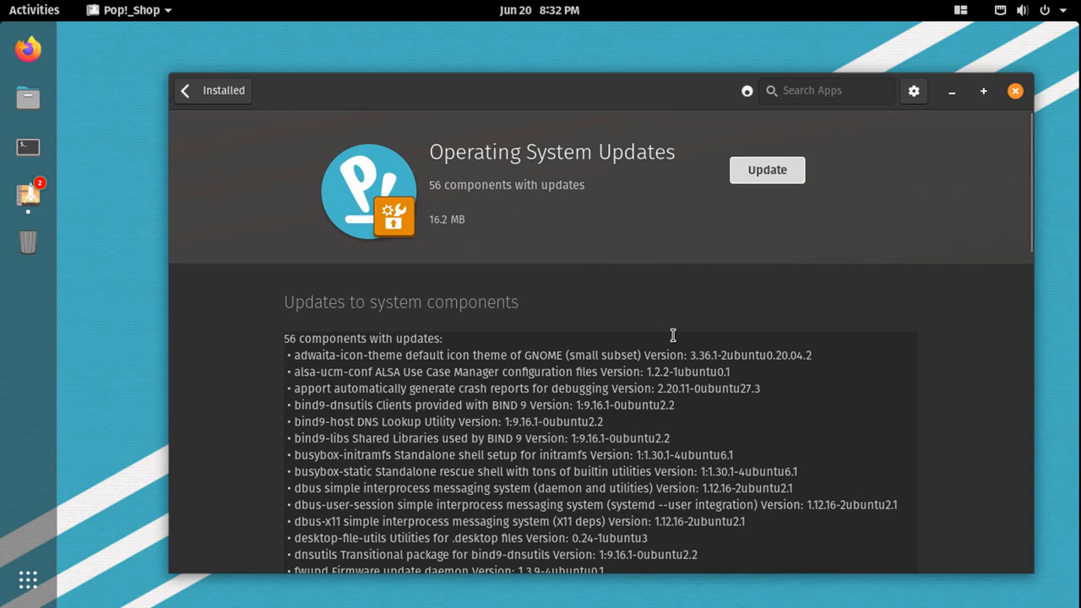
pyautogui.scroll(-3)
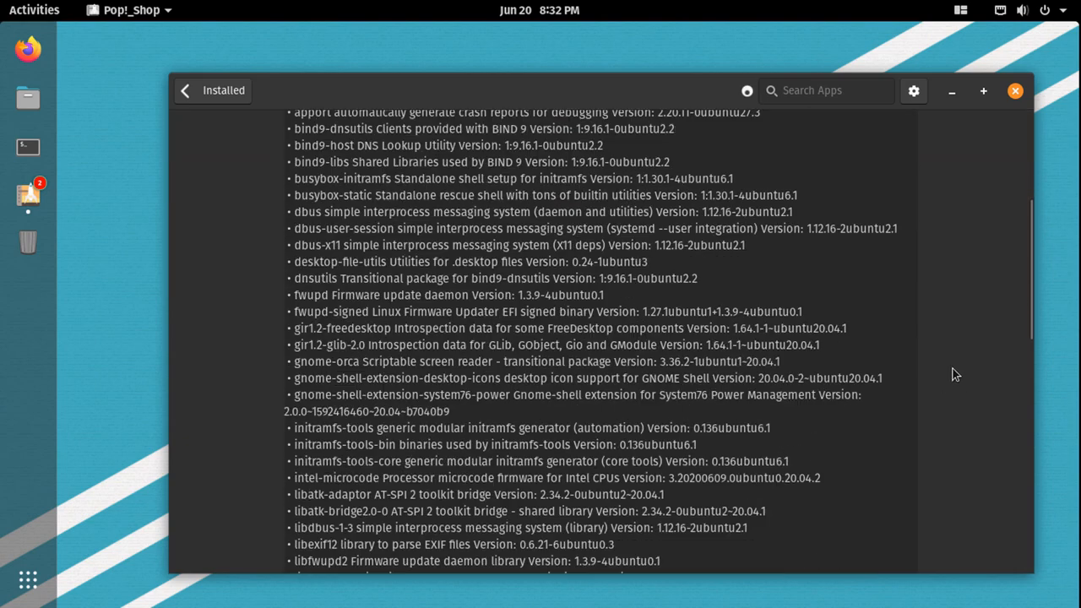
pyautogui.scroll(-3)
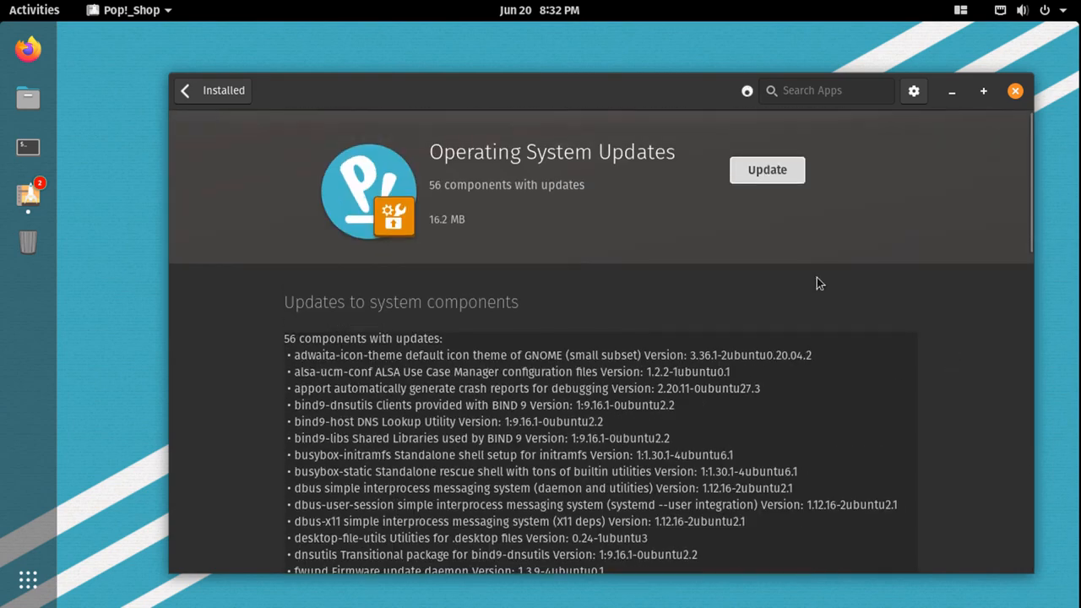
pyautogui.click(33, 10)
pyautogui.write('a')
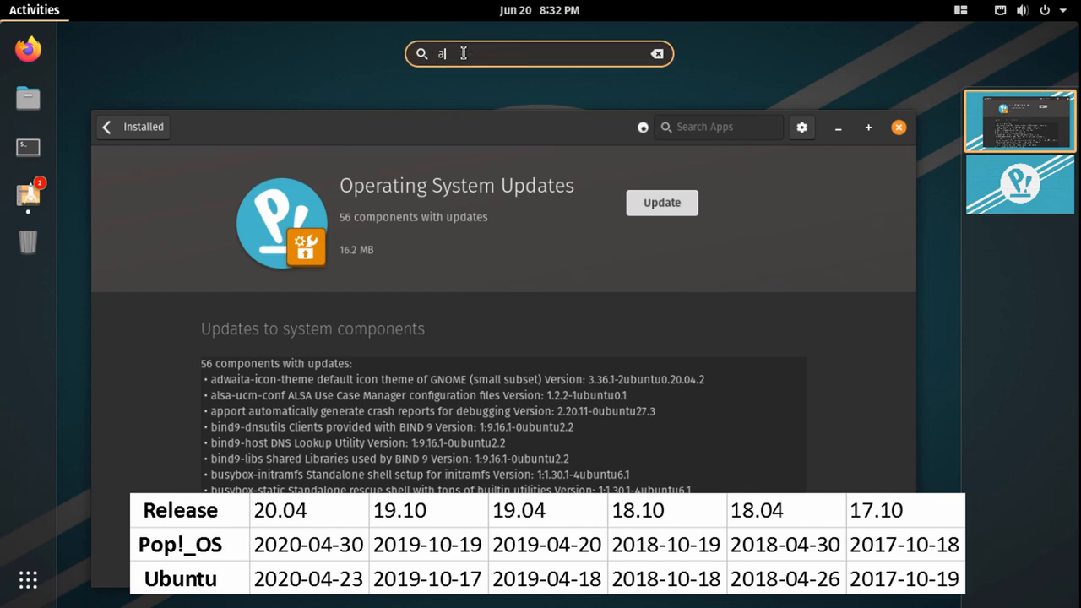
# - Search Activities for 'about' to reach the Settings About page for Pop!_OS 20.04 LTS
pyautogui.write('bout')
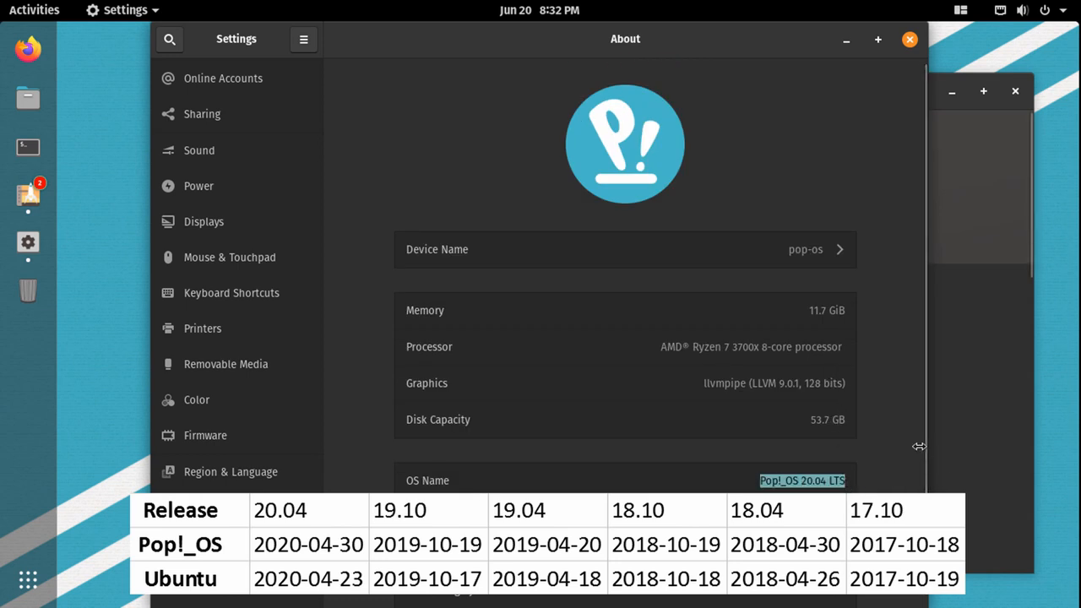
pyautogui.moveTo(870, 476)
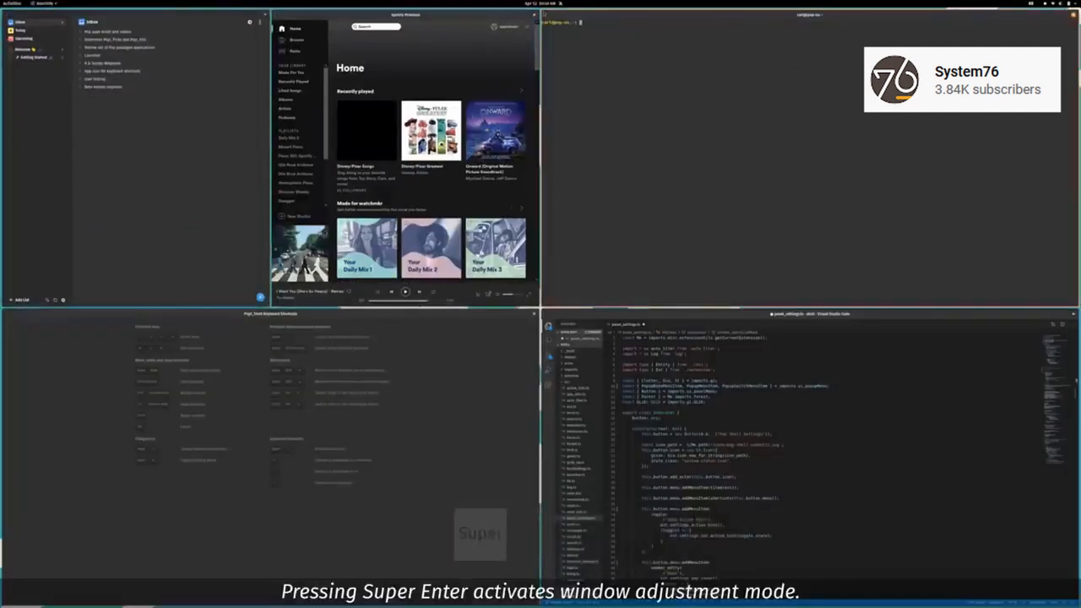
# - Enter window adjustment mode for the tiled windows with Super+Enter
pyautogui.press('Super+Return')
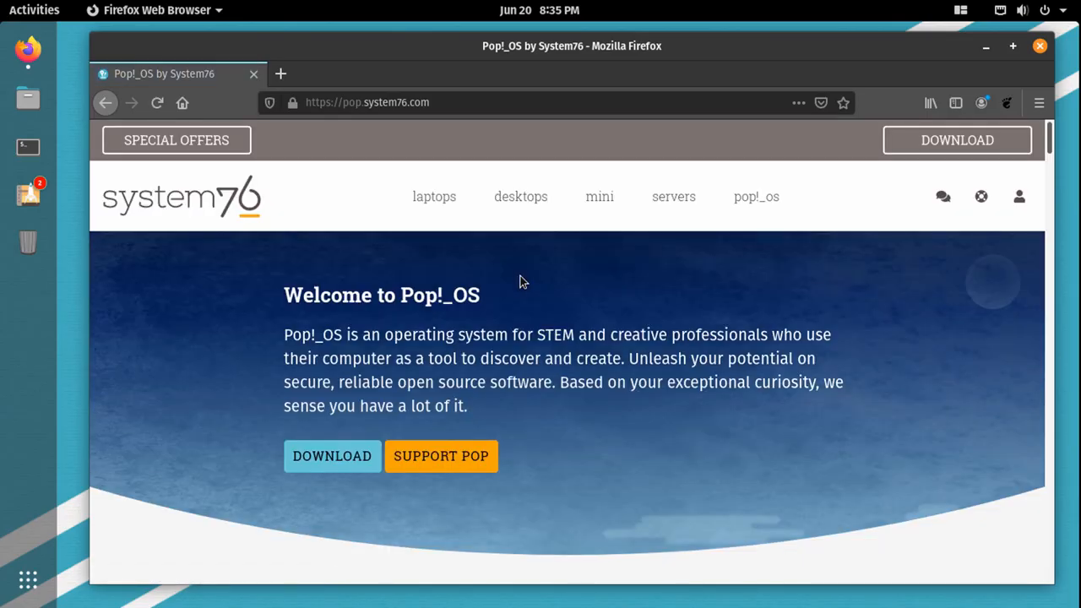
pyautogui.moveTo(486, 260)
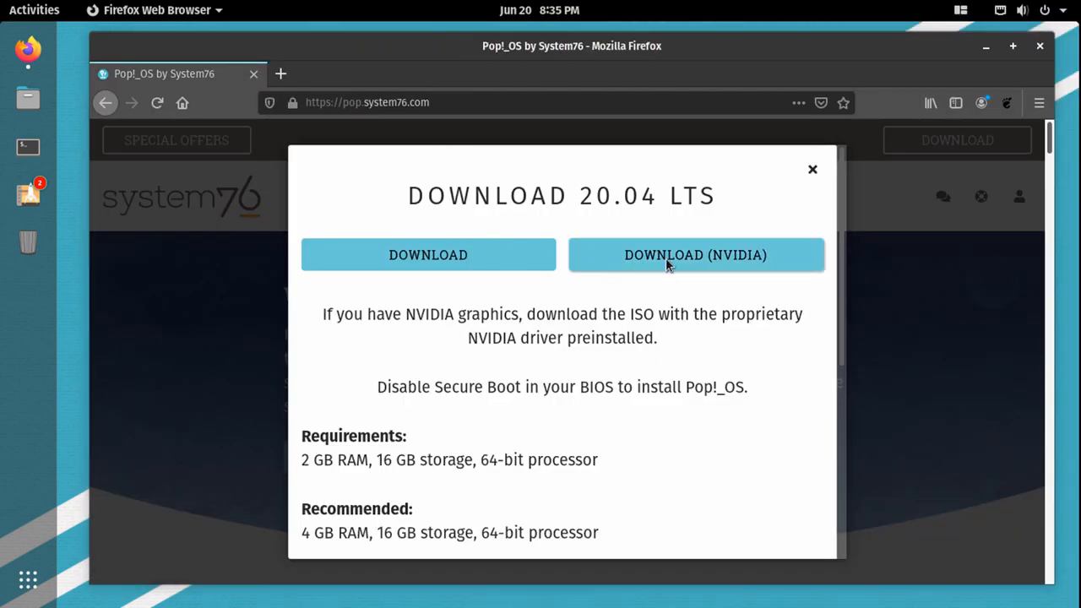
pyautogui.moveTo(831, 189)
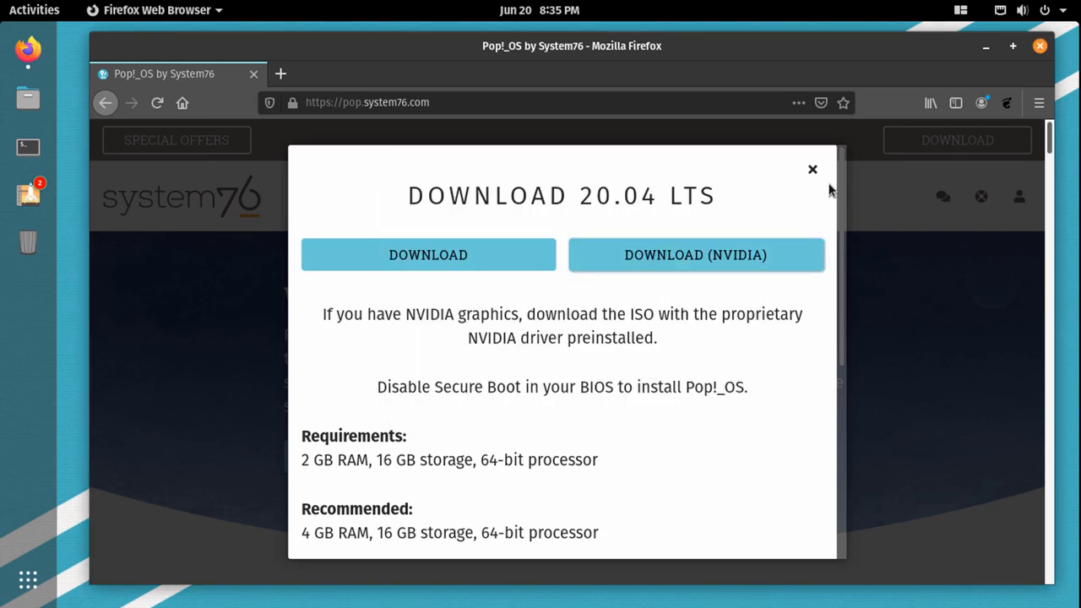
# - Close and reopen the Pop!_OS 20.04 LTS download options popup on pop.system76.com
pyautogui.click(811, 169)
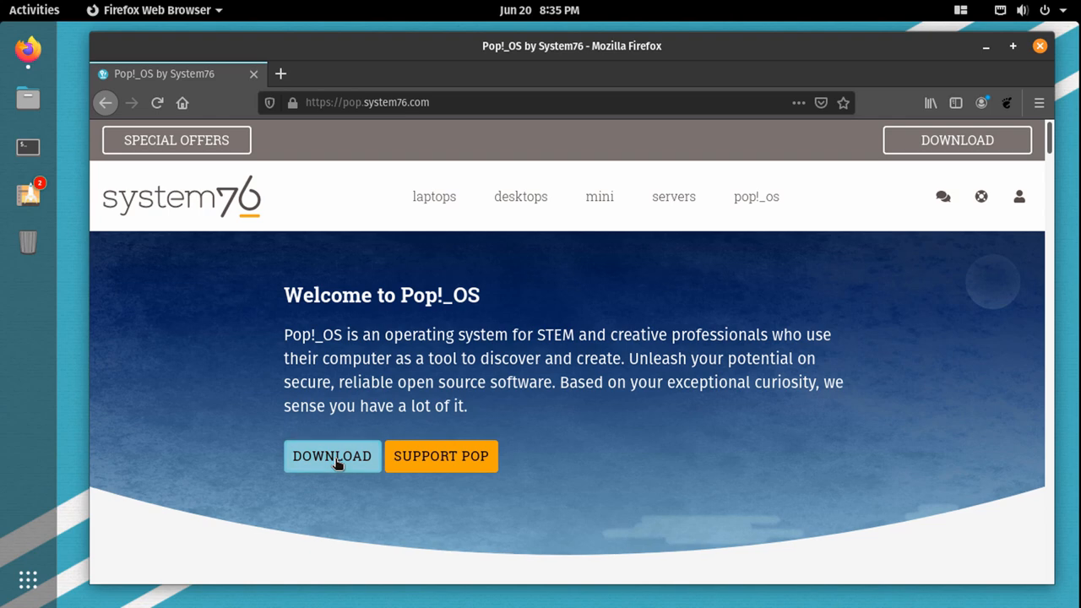
pyautogui.click(331, 456)
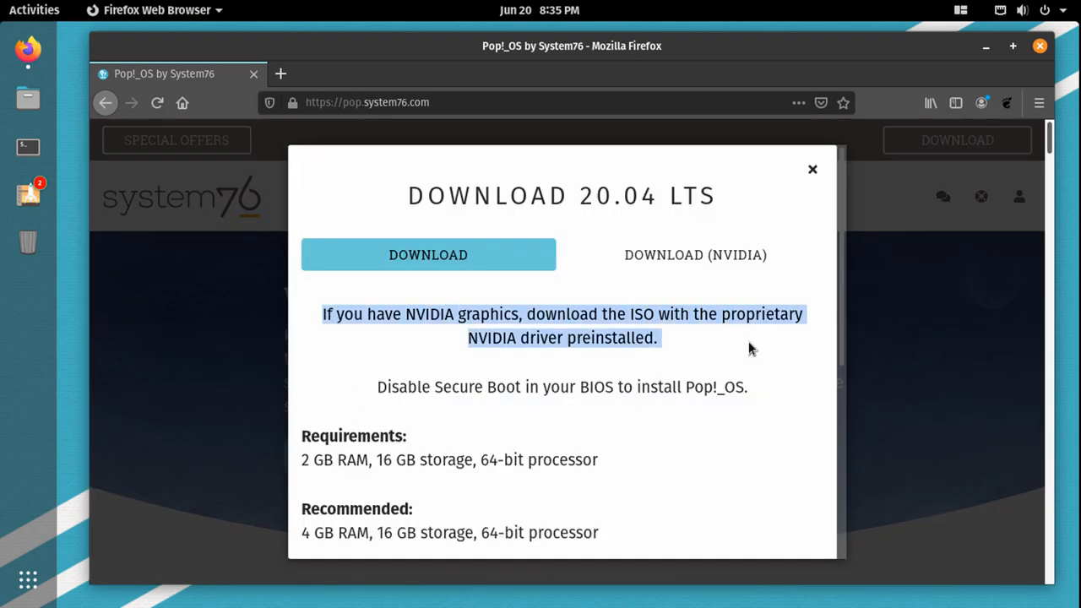
pyautogui.moveTo(547, 345)
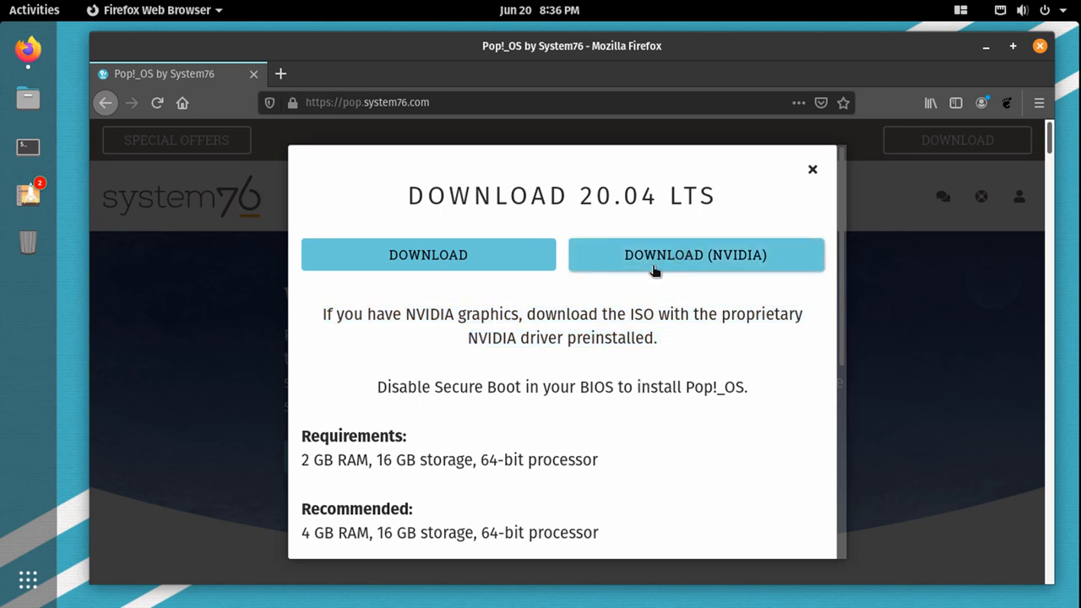
pyautogui.moveTo(696, 253)
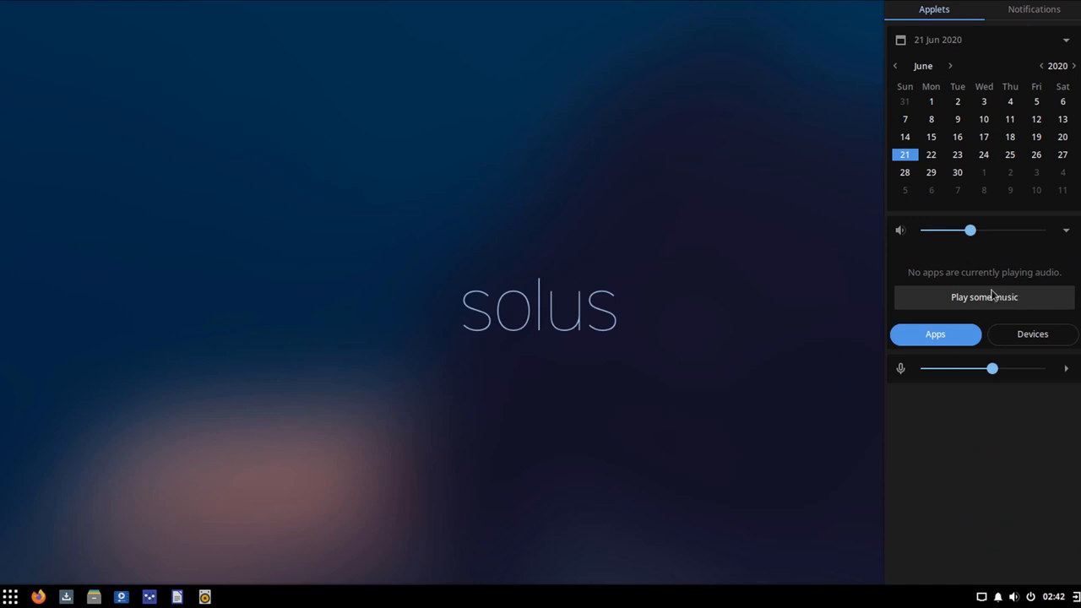
pyautogui.moveTo(949, 598)
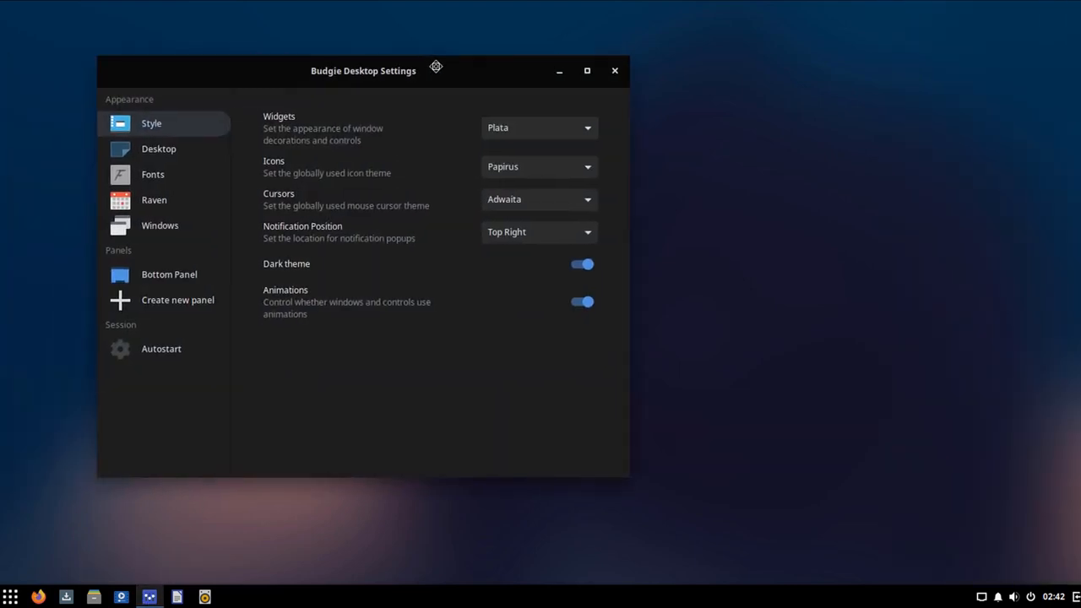
# - Move the Budgie Desktop Settings window toward the screen centre
pyautogui.moveTo(363, 71); pyautogui.dragTo(429, 71)
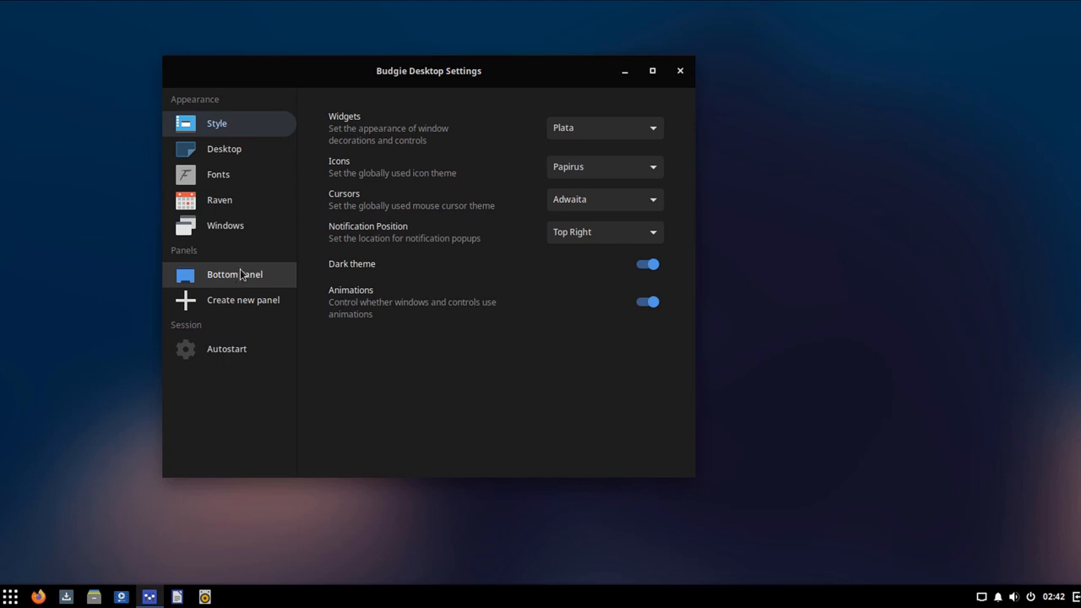
# - View the Raven sidebar settings and compare against the opened sidebar widgets
pyautogui.click(219, 199)
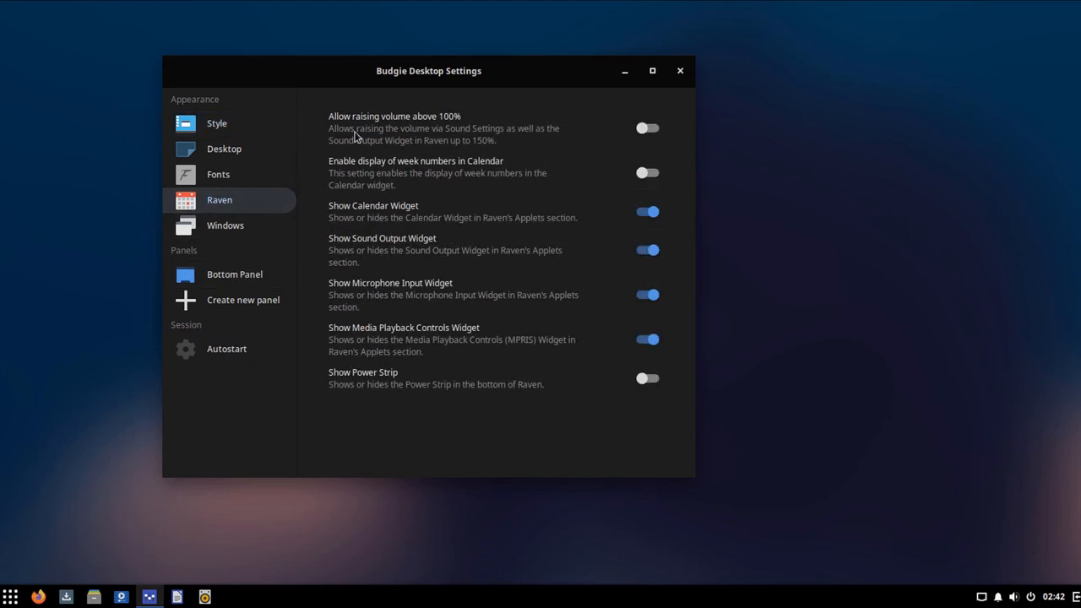
pyautogui.moveTo(380, 301)
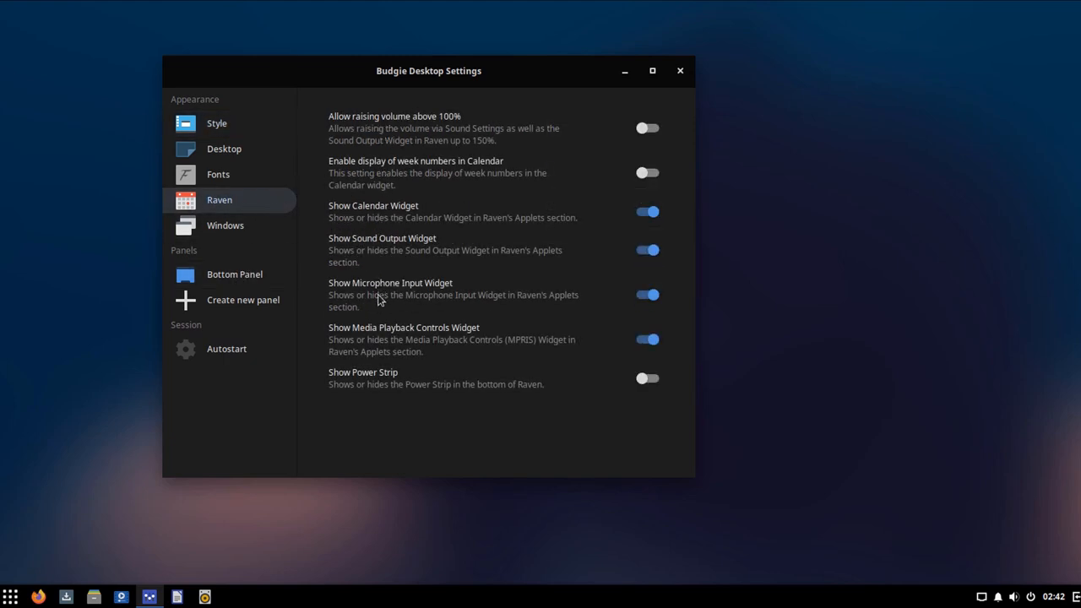
pyautogui.moveTo(603, 277)
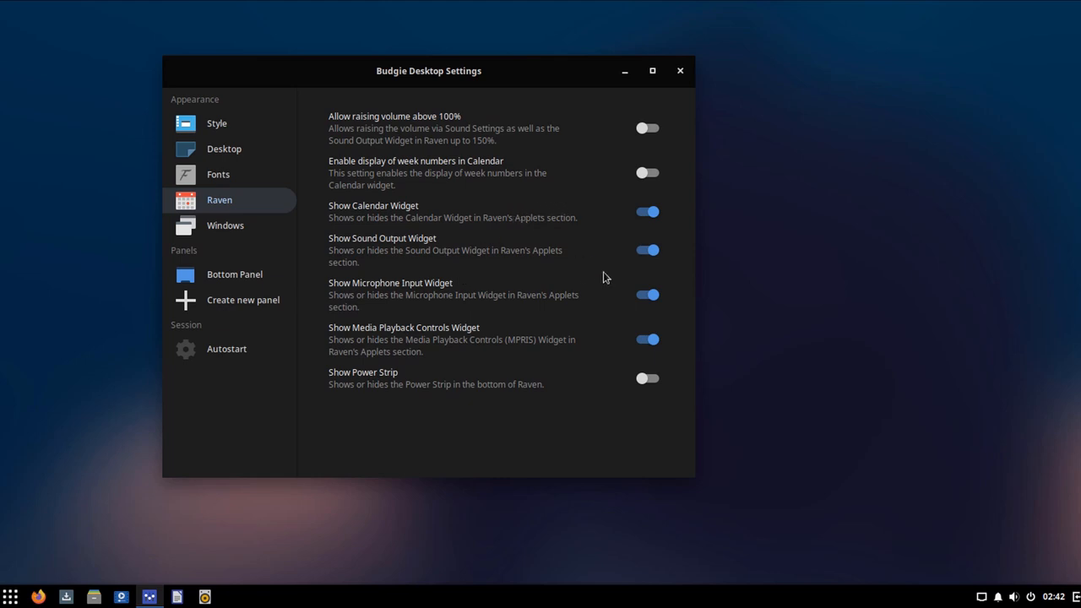
pyautogui.click(998, 598)
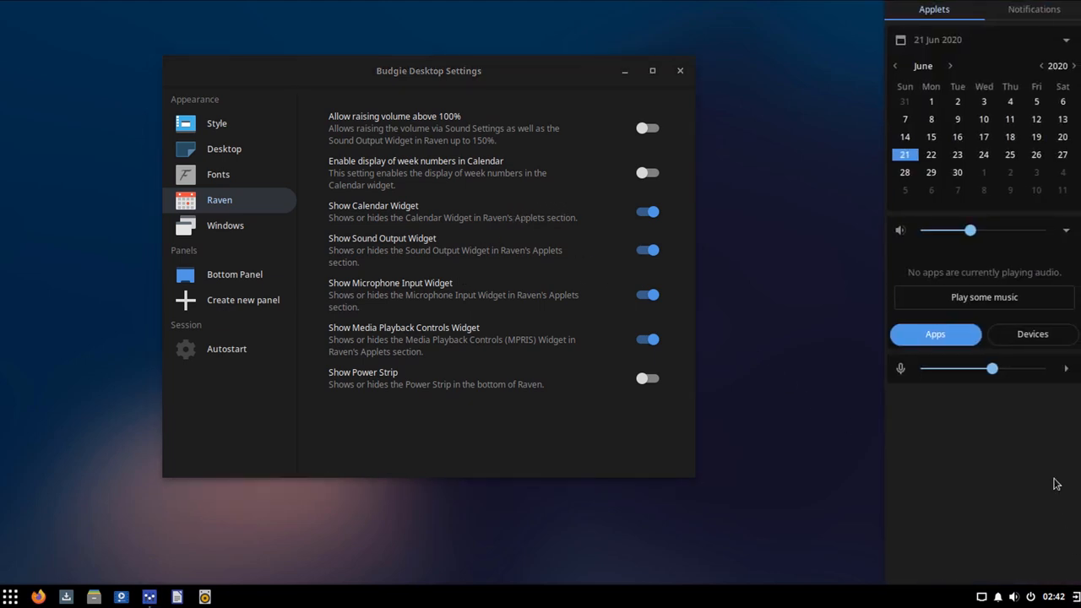
pyautogui.moveTo(1017, 34)
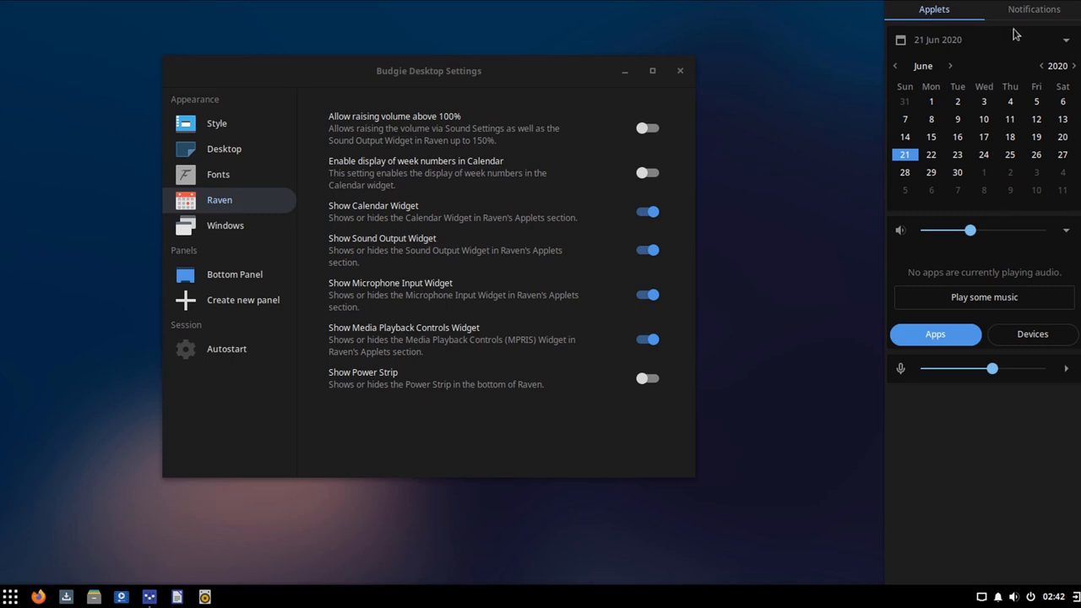
pyautogui.click(1066, 40)
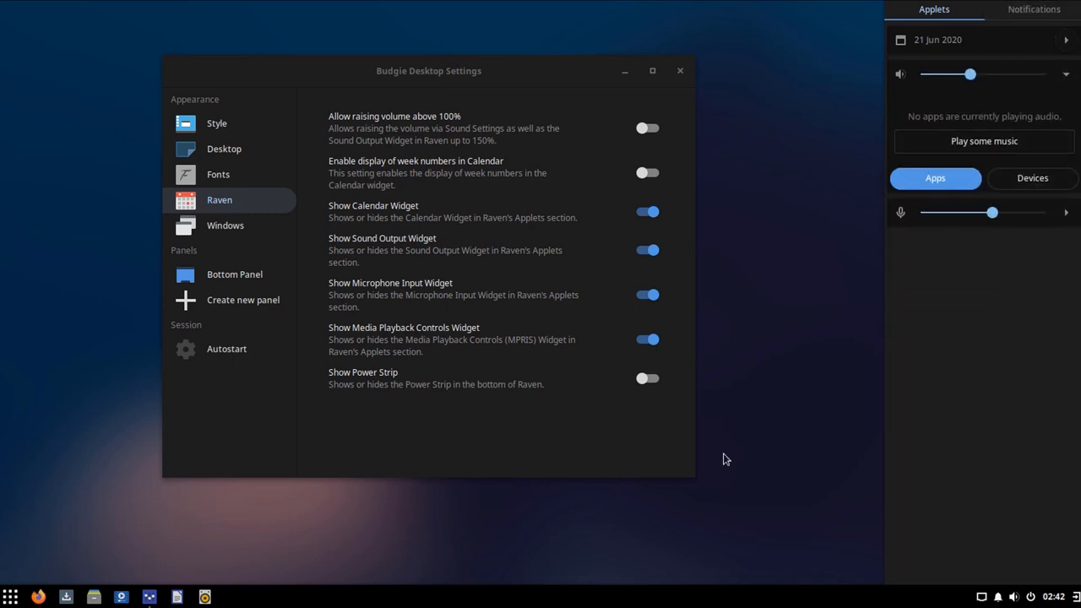
pyautogui.moveTo(290, 263)
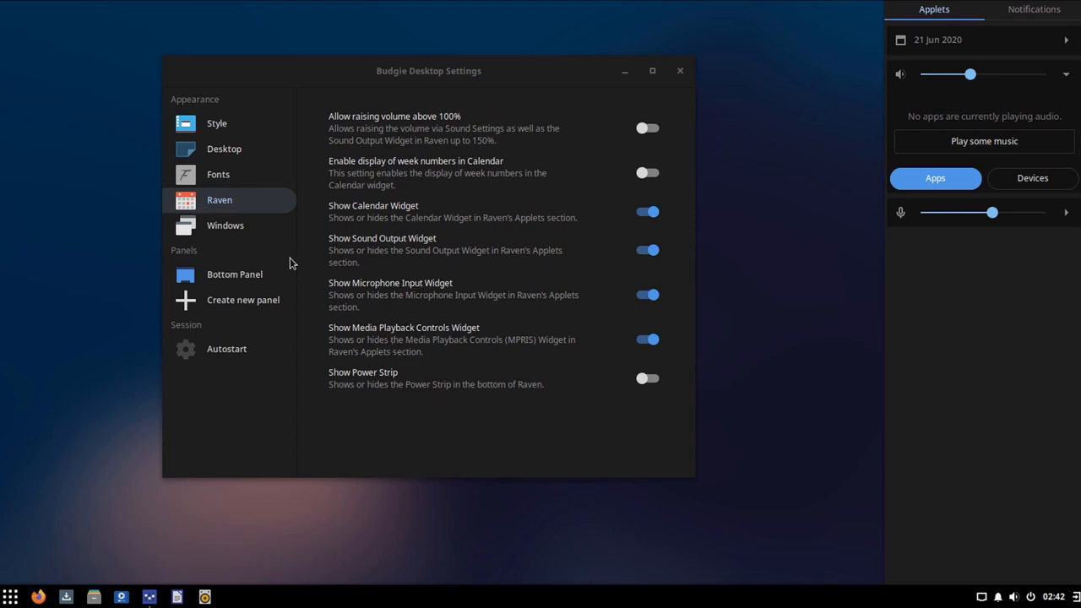
pyautogui.moveTo(439, 115)
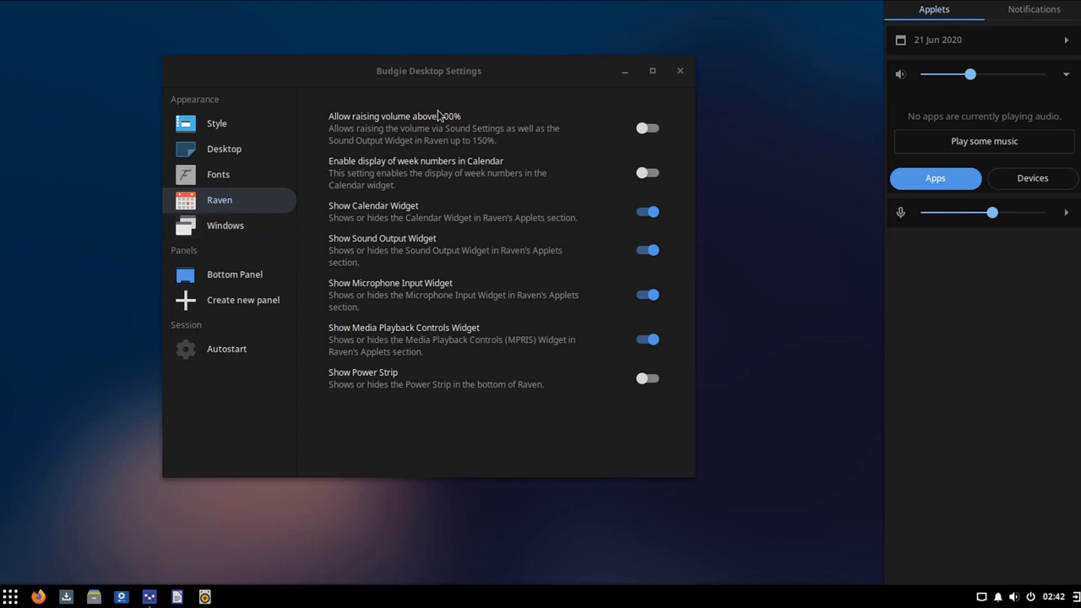
# - Allow volume above 100%, switch Show Power Strip on, preview Raven, then close the settings
pyautogui.click(647, 129)
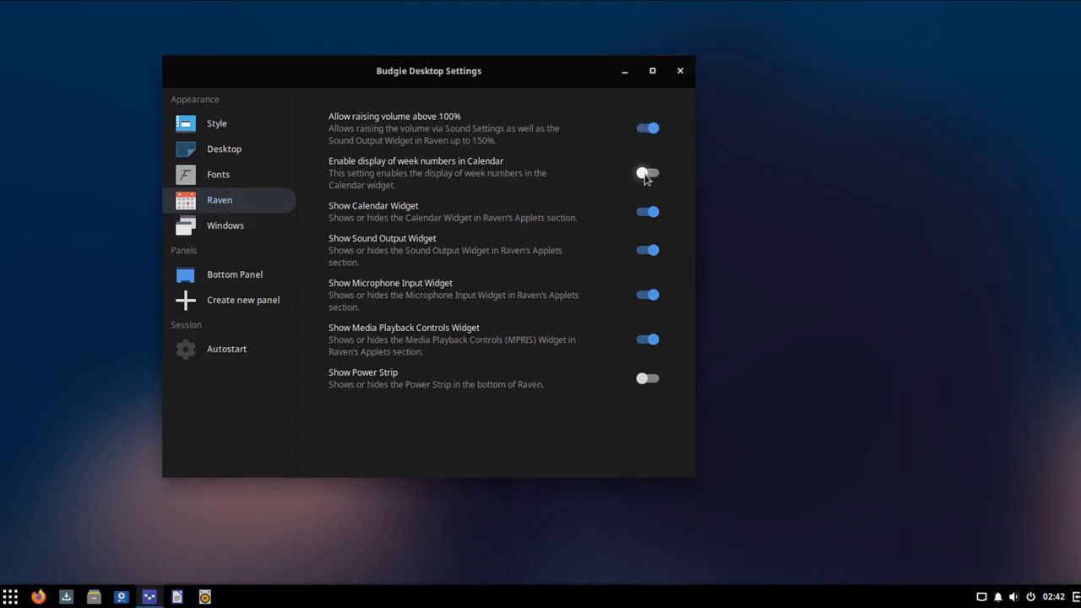
pyautogui.click(647, 172)
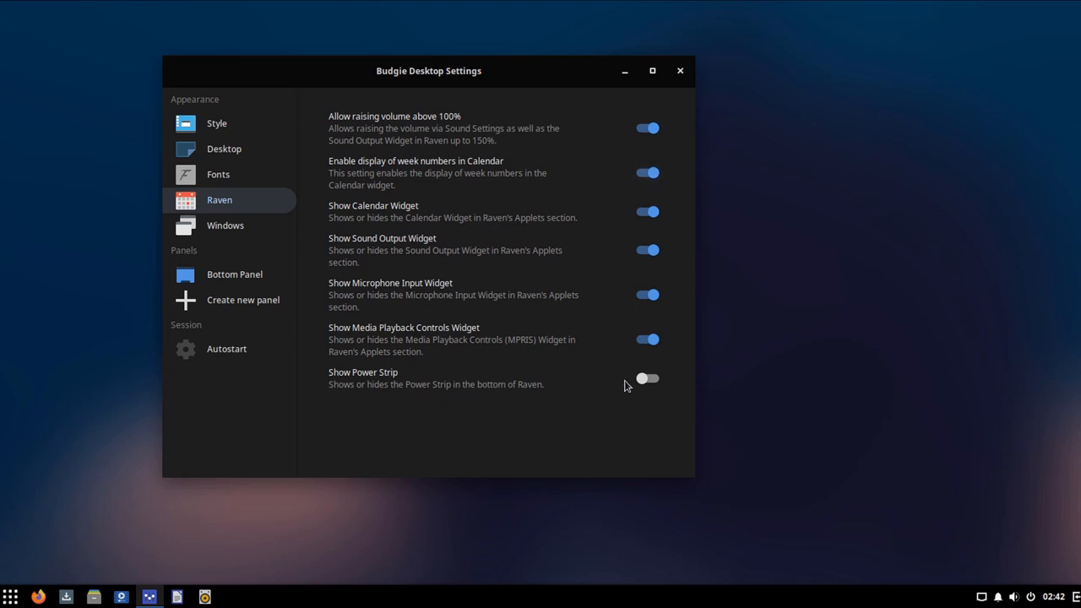
pyautogui.click(647, 378)
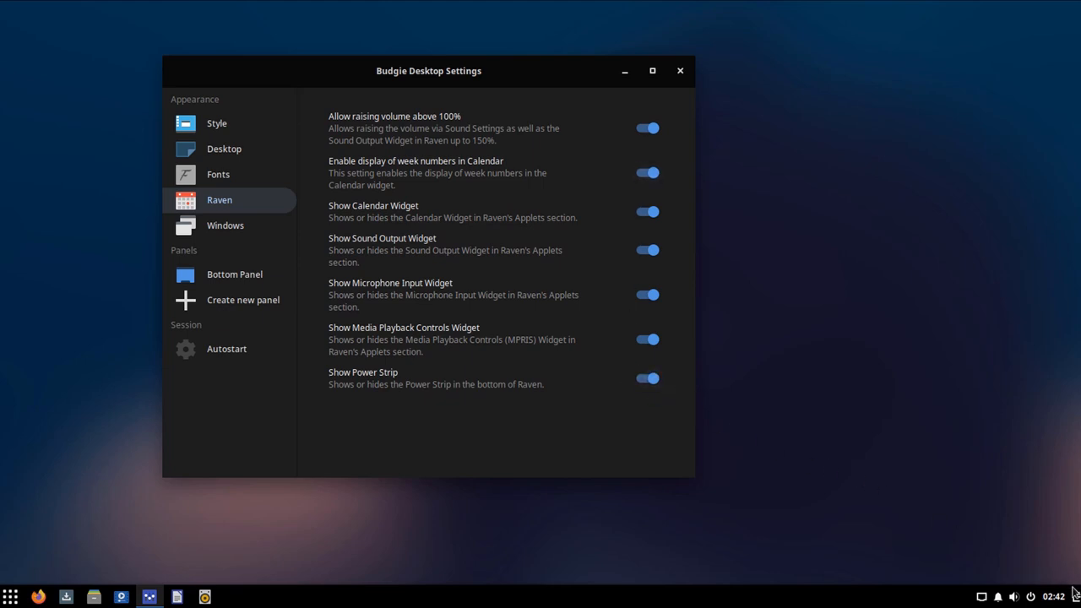
pyautogui.click(1014, 598)
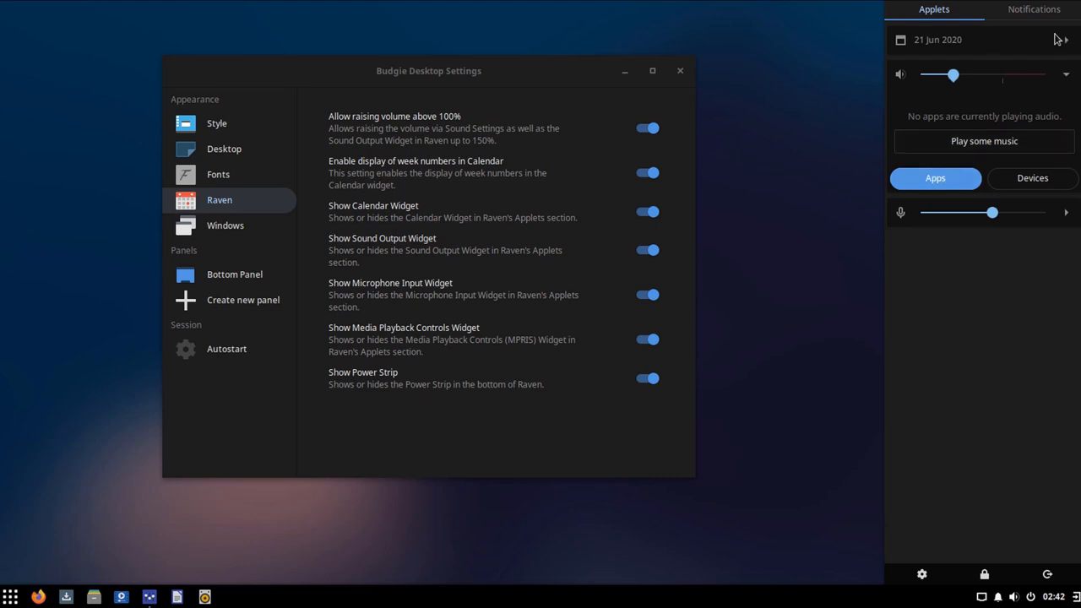
pyautogui.click(1066, 41)
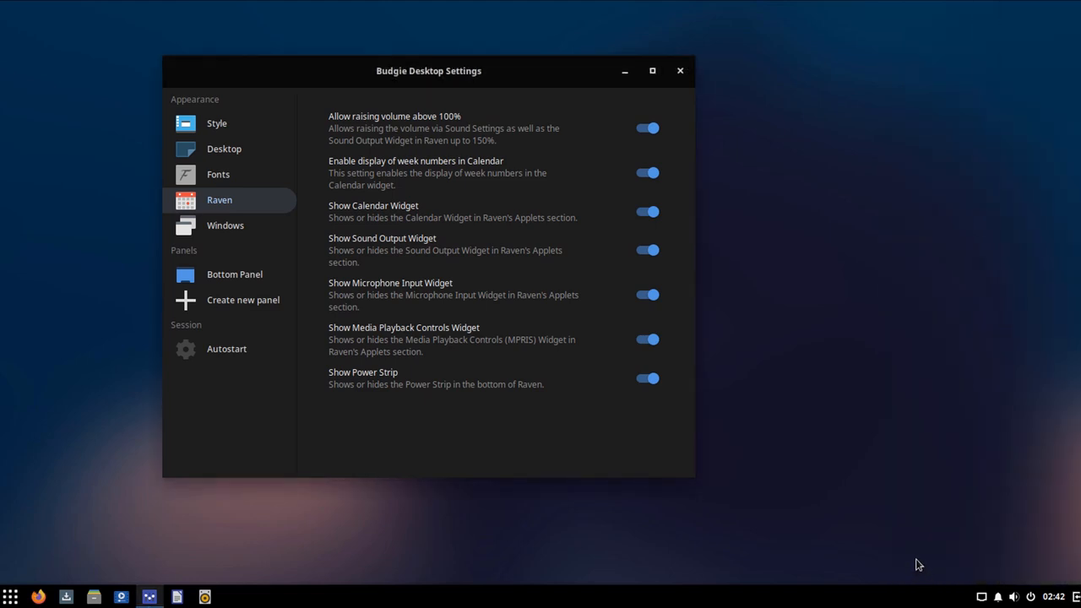
pyautogui.moveTo(684, 39)
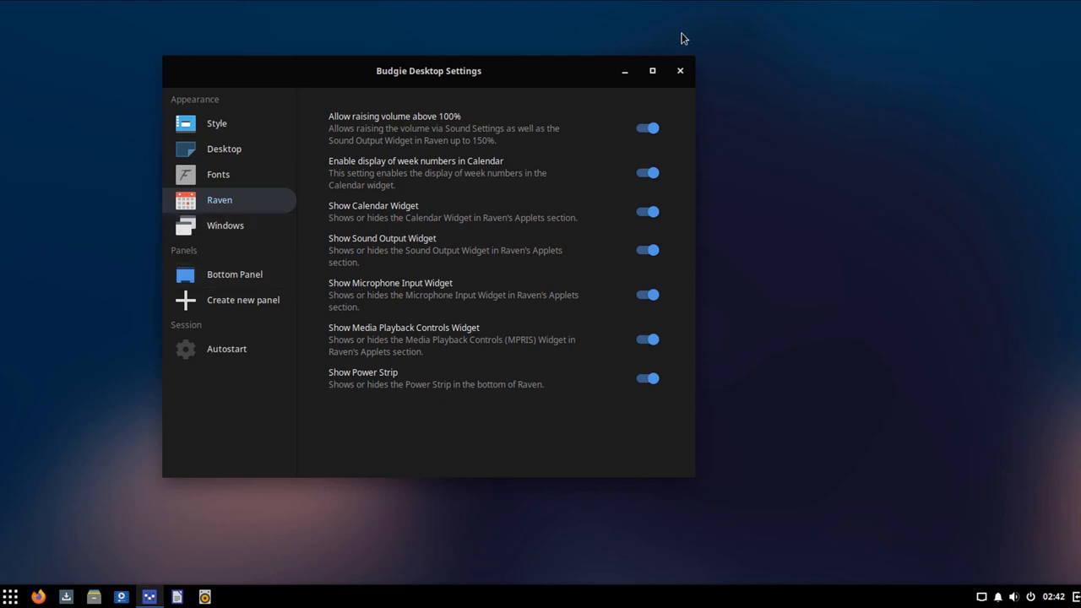
pyautogui.moveTo(272, 279)
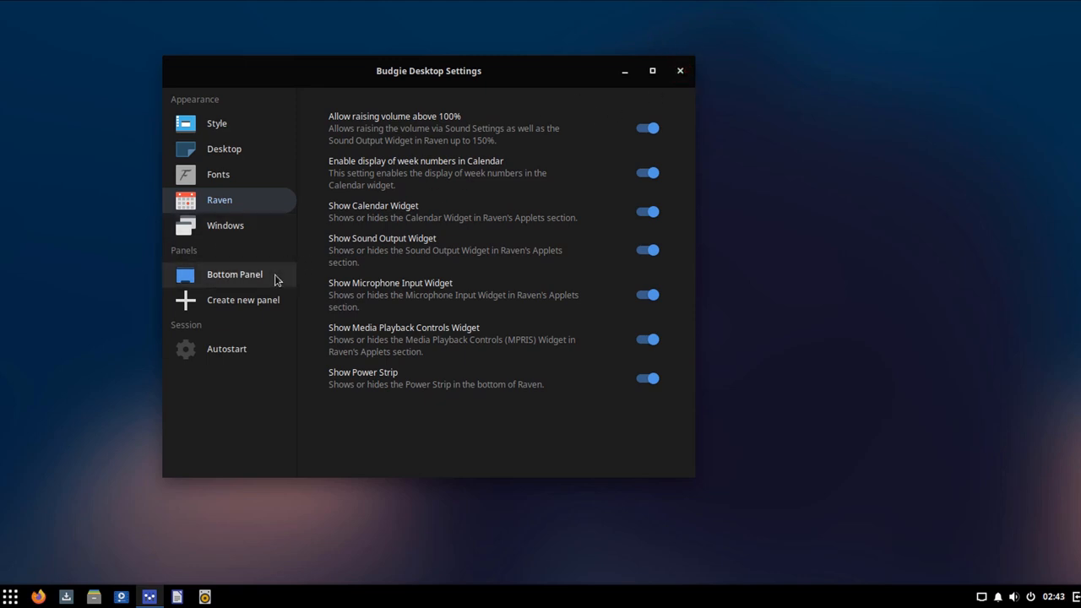
pyautogui.moveTo(226, 279)
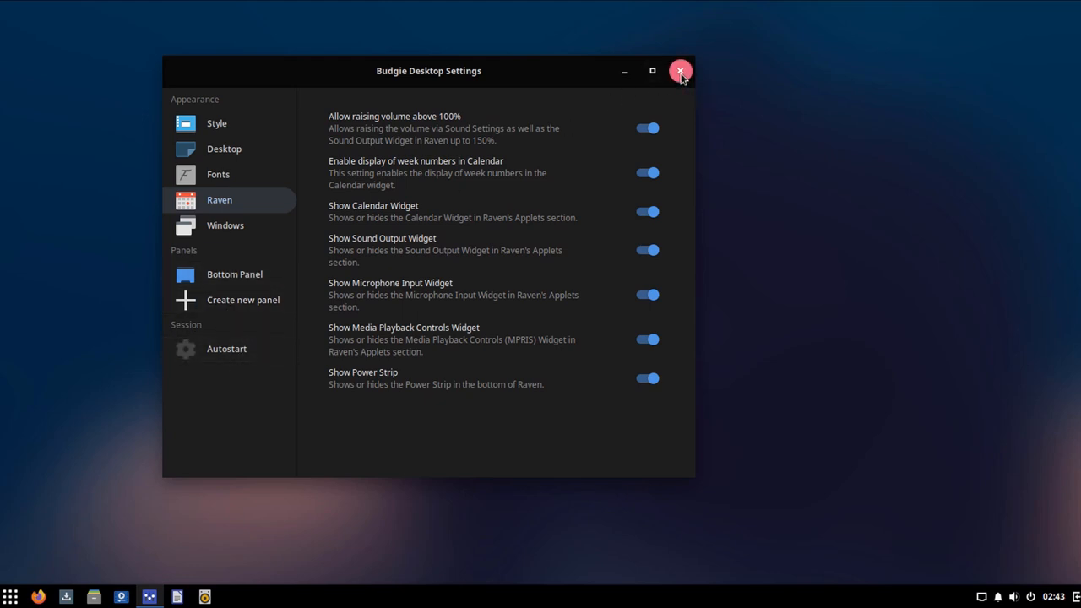
pyautogui.click(680, 71)
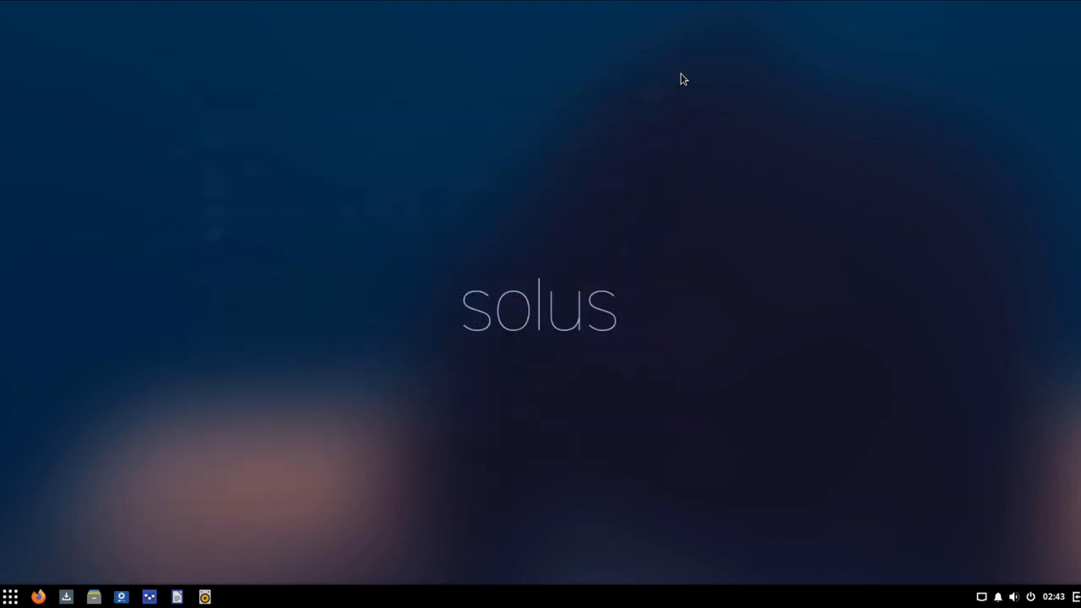
pyautogui.moveTo(1074, 594)
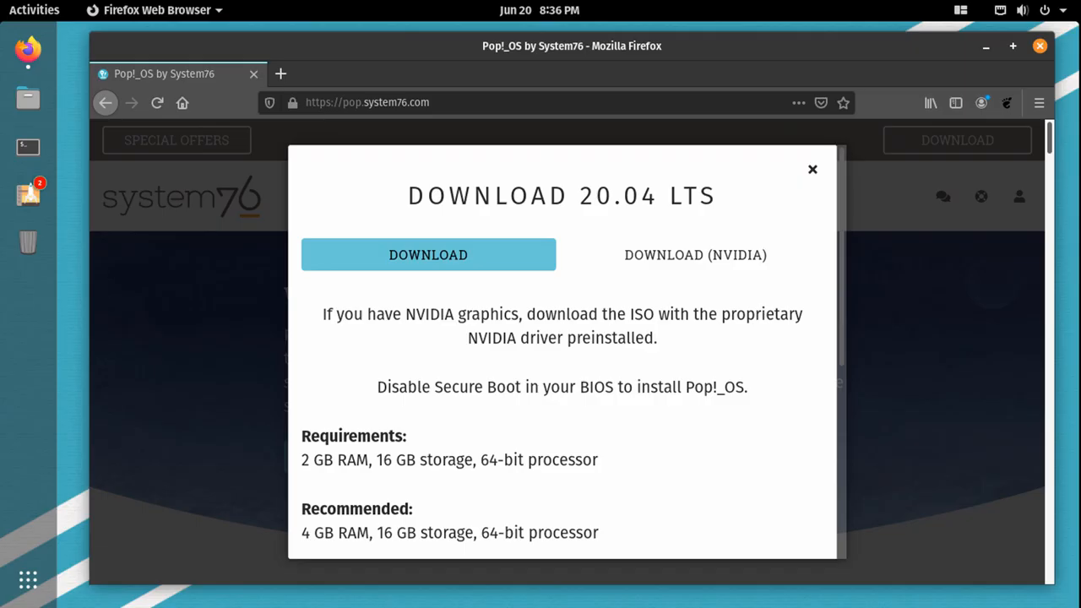
pyautogui.moveTo(961, 253)
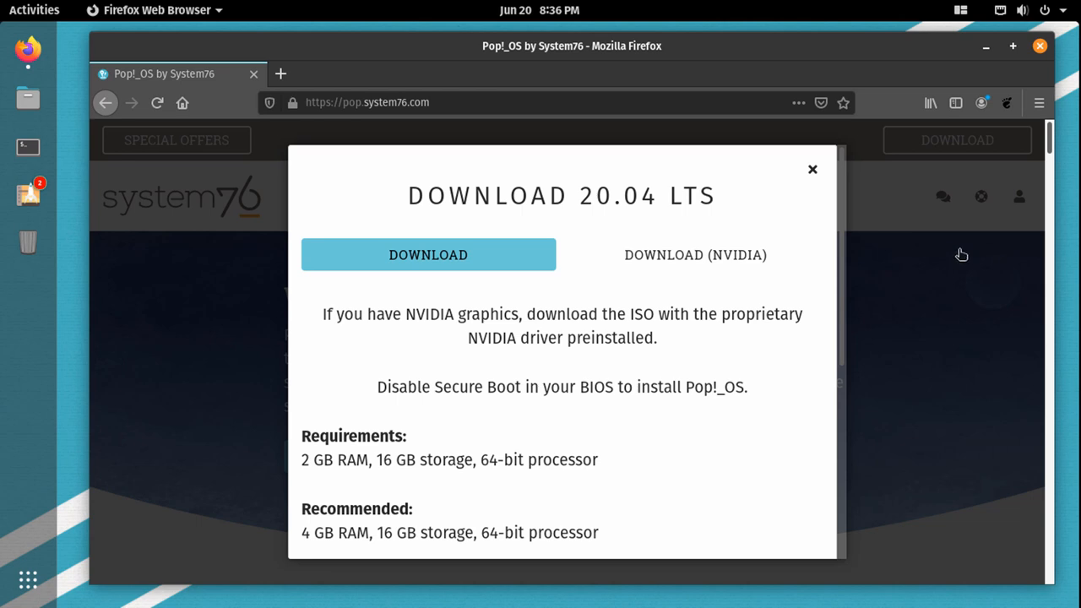
# - Scroll the Download 20.04 LTS dialog to the Requirements, Filesize and SHA256 Sum sections
pyautogui.scroll(-3)
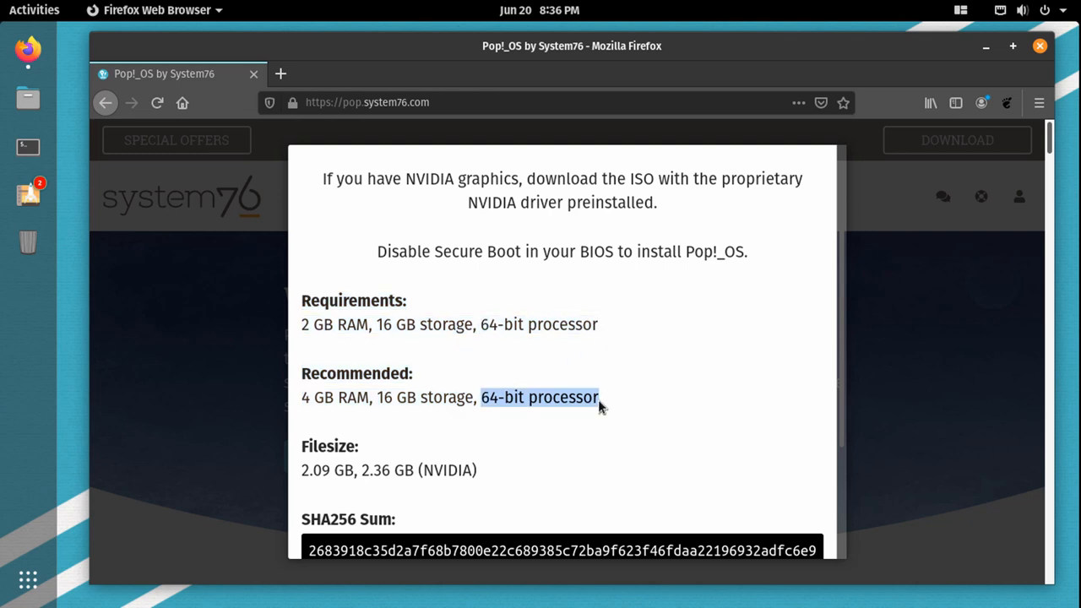
pyautogui.scroll(-3)
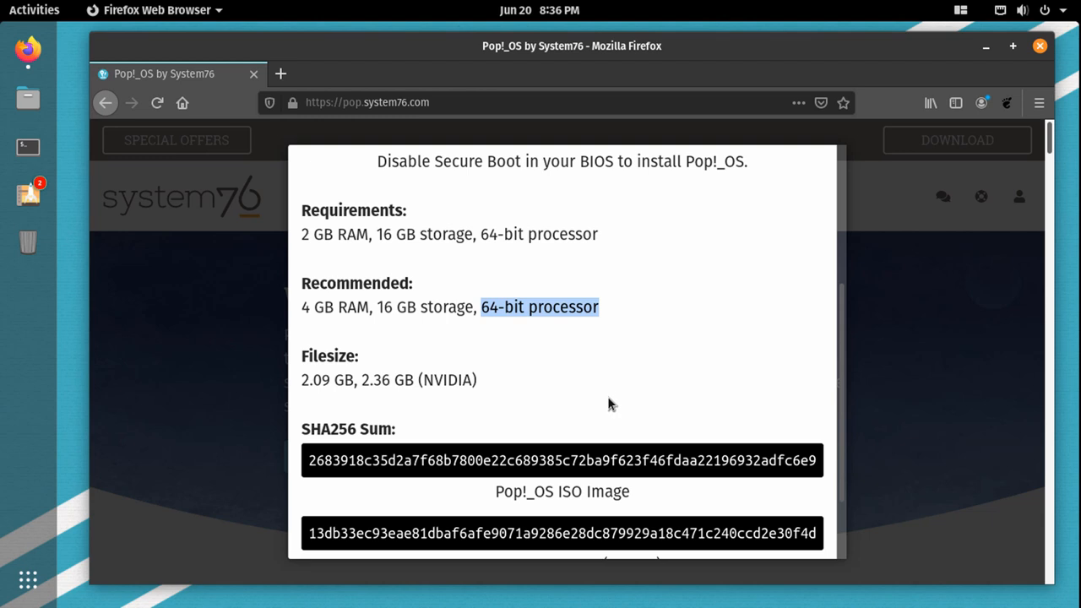
pyautogui.moveTo(617, 402)
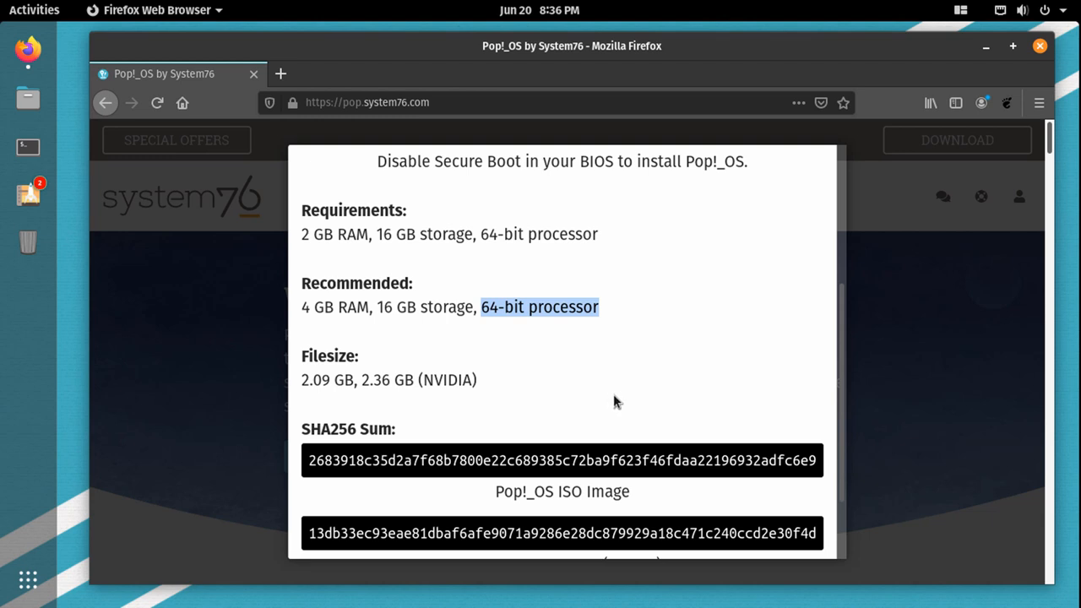
pyautogui.moveTo(767, 269)
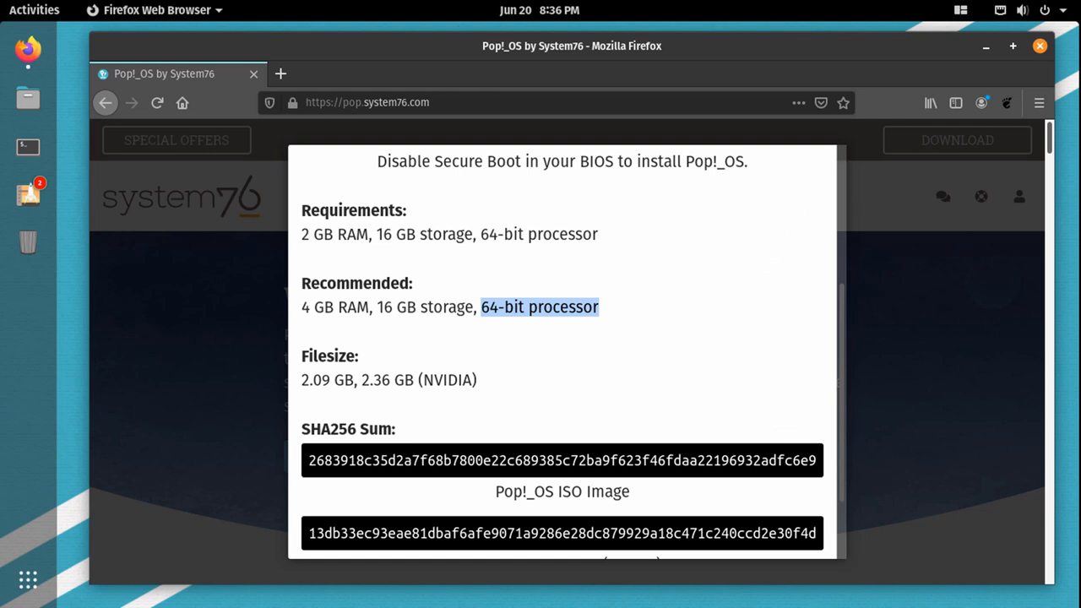
pyautogui.moveTo(1007, 162)
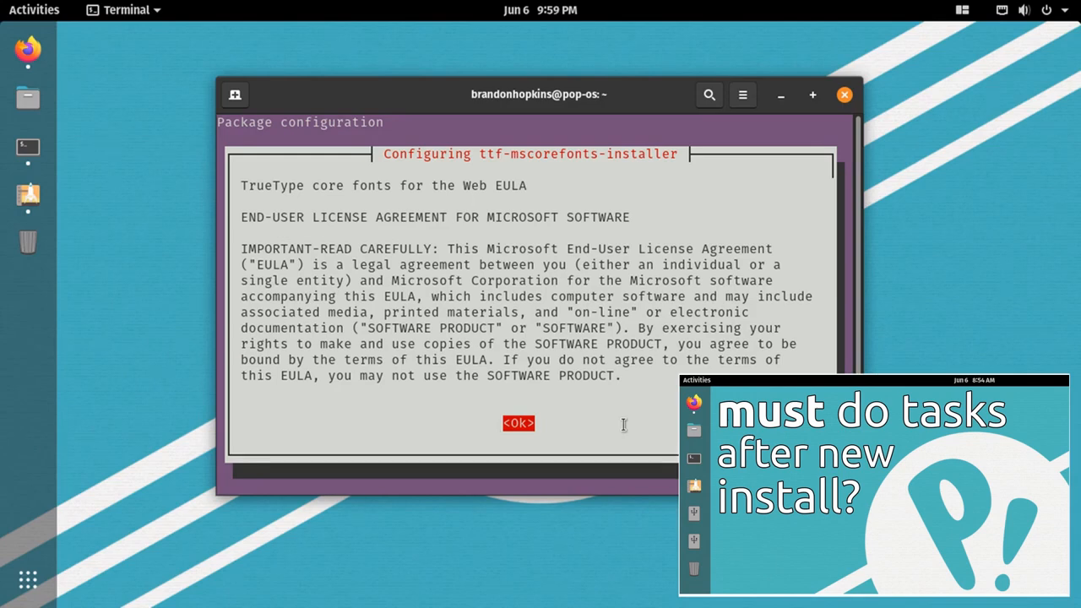
# - Accept the ttf-mscorefonts-installer EULA, then return to the TechHut article in Firefox
pyautogui.click(517, 422)
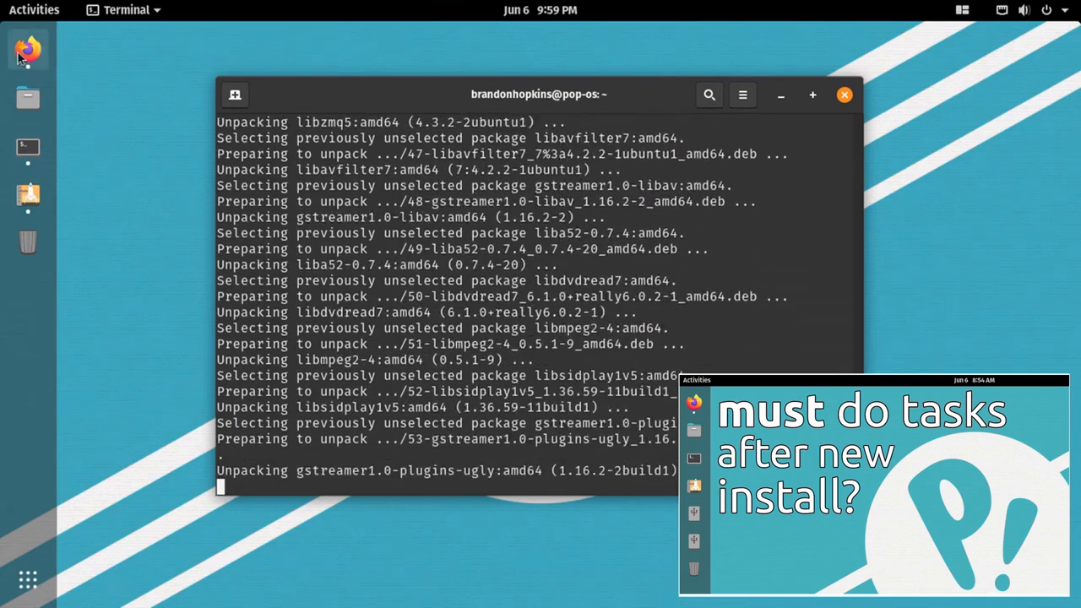
pyautogui.click(27, 51)
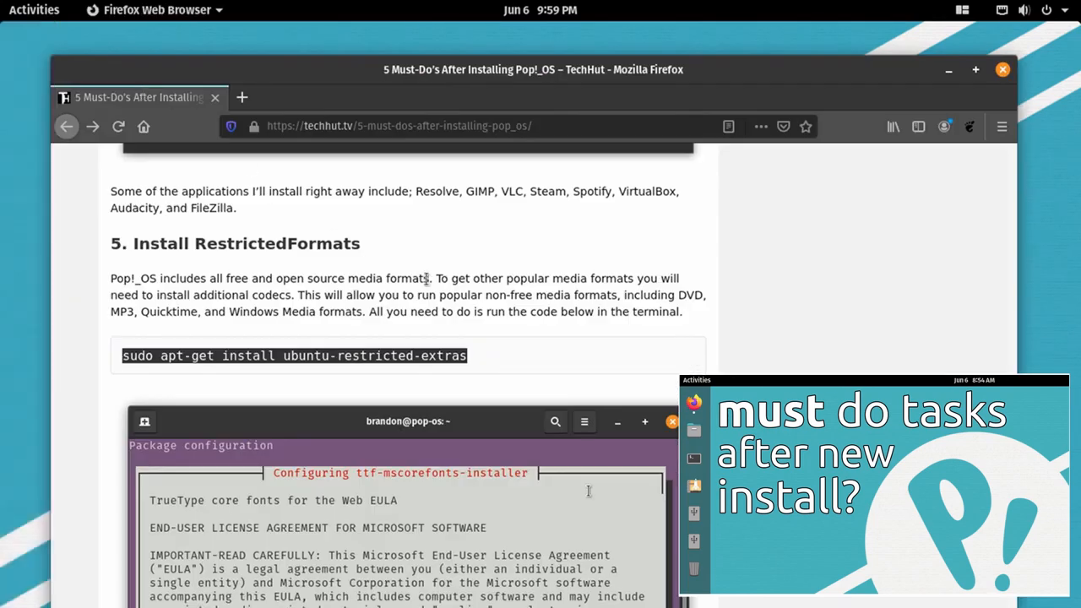
pyautogui.scroll(-3)
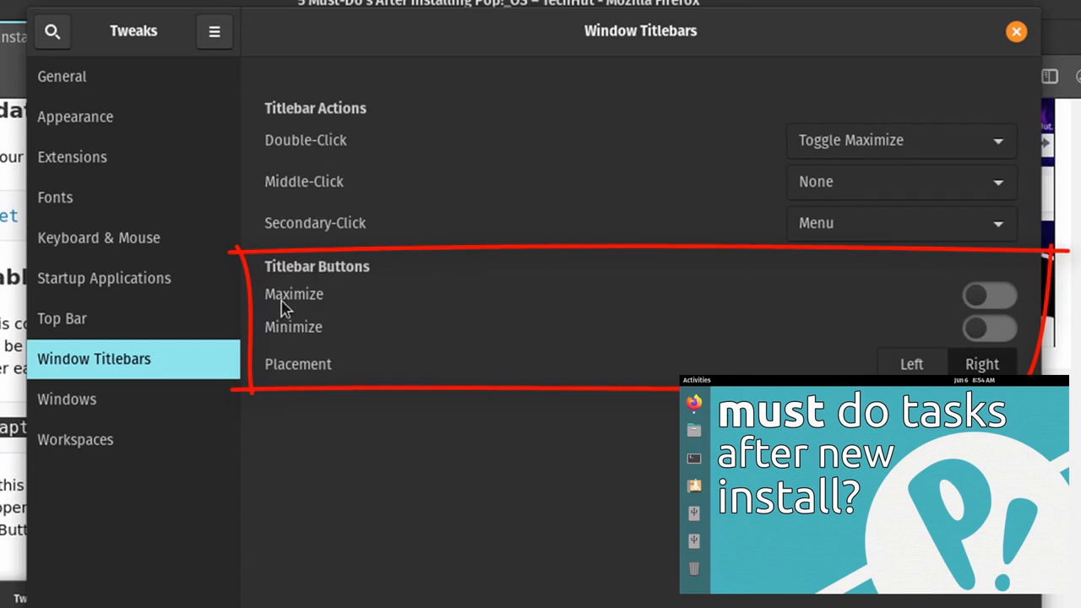
pyautogui.moveTo(1005, 302)
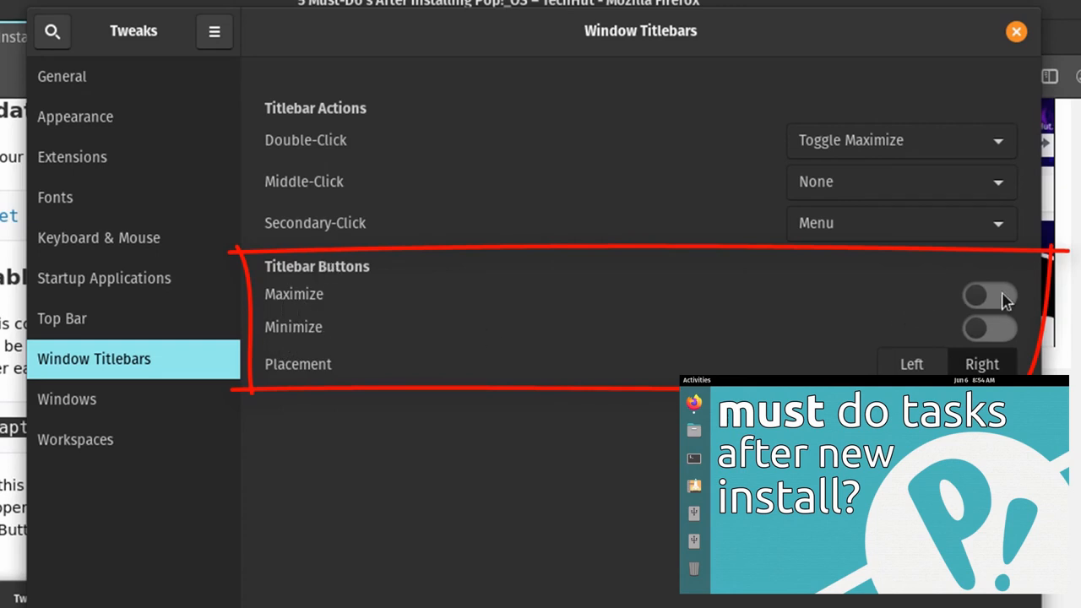
# - Switch on the Maximize and Minimize titlebar button toggles
pyautogui.click(988, 294)
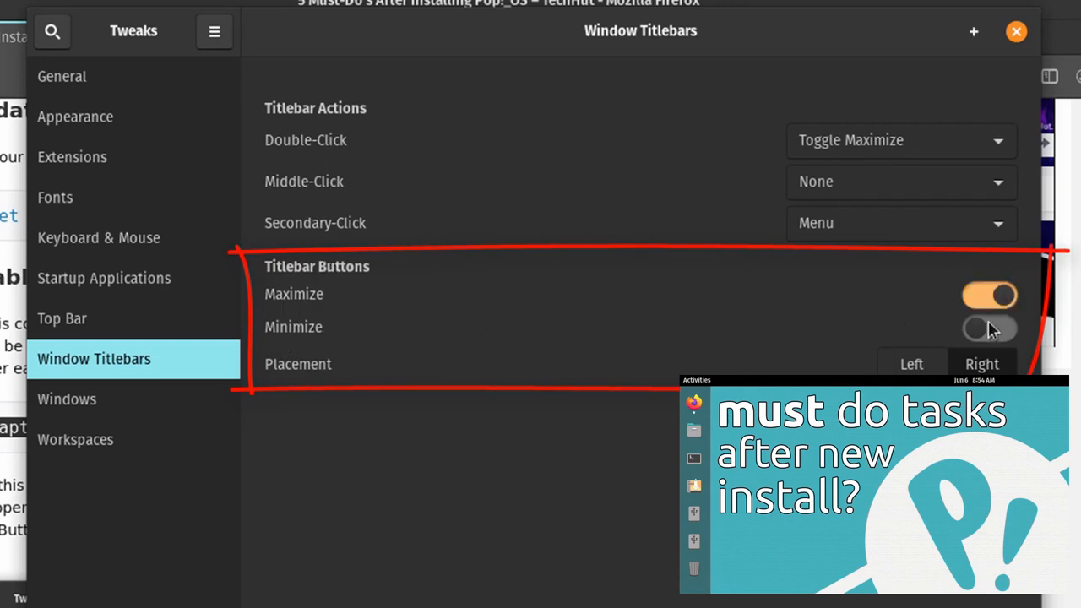
pyautogui.click(989, 328)
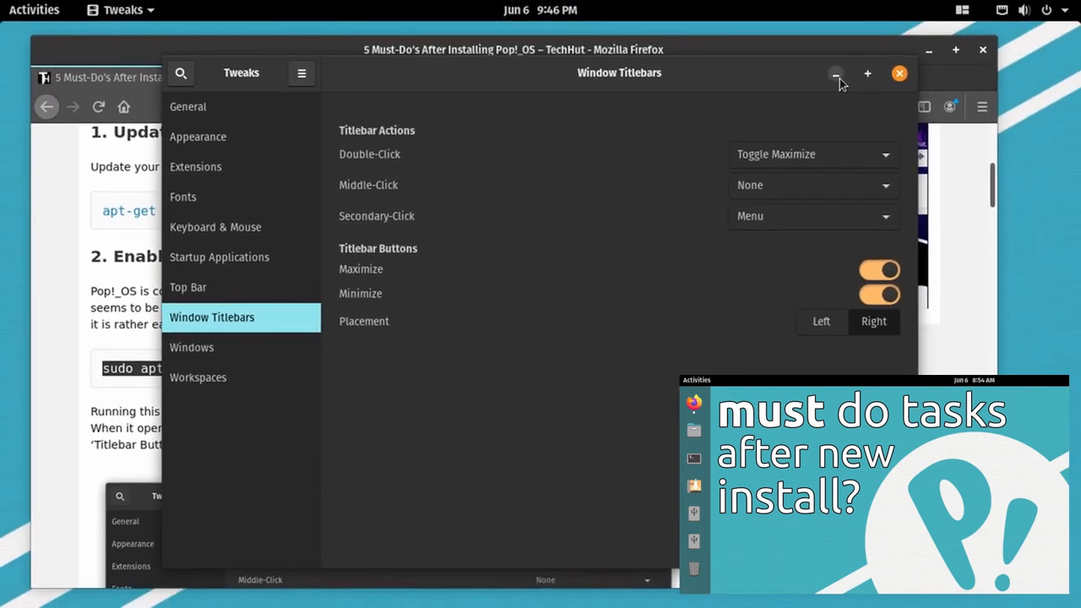
pyautogui.moveTo(815, 105)
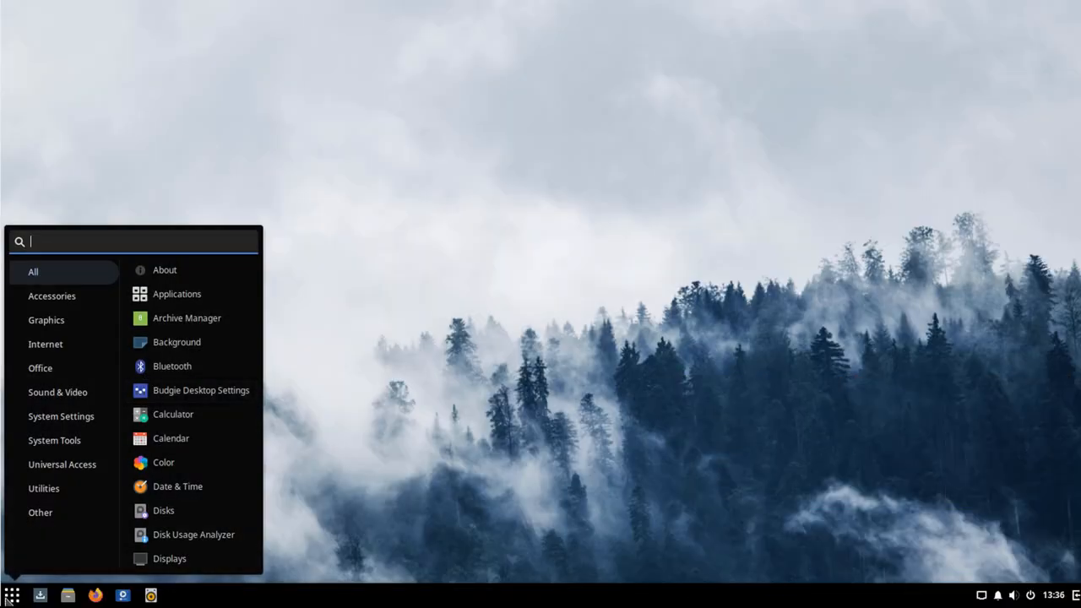
# - Try menu searches 'us' and 'boot', clear the box, then search 'drive'
pyautogui.write('us')
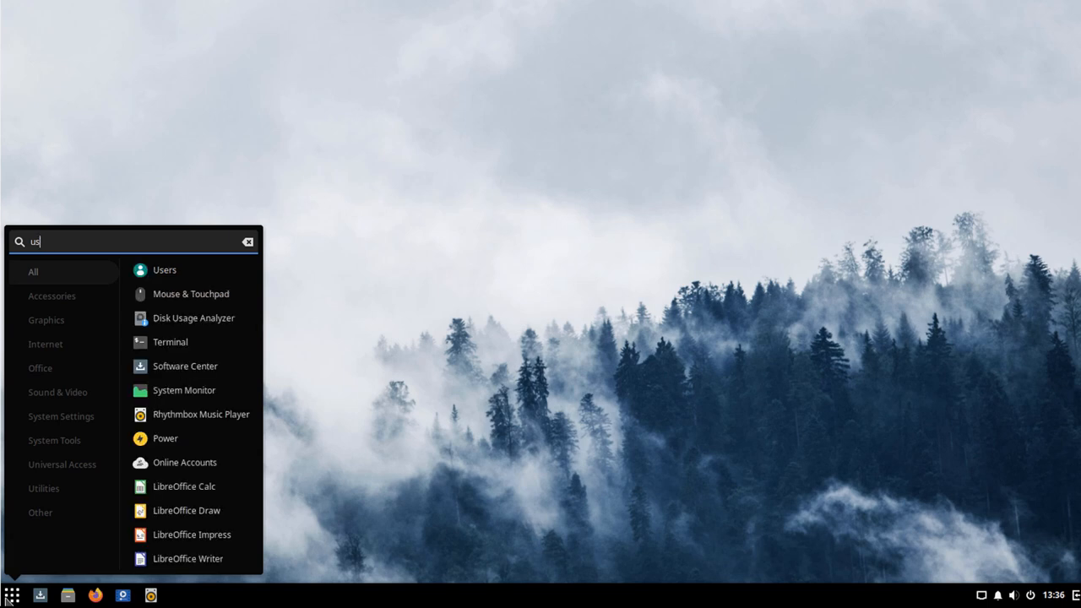
pyautogui.write('boot')
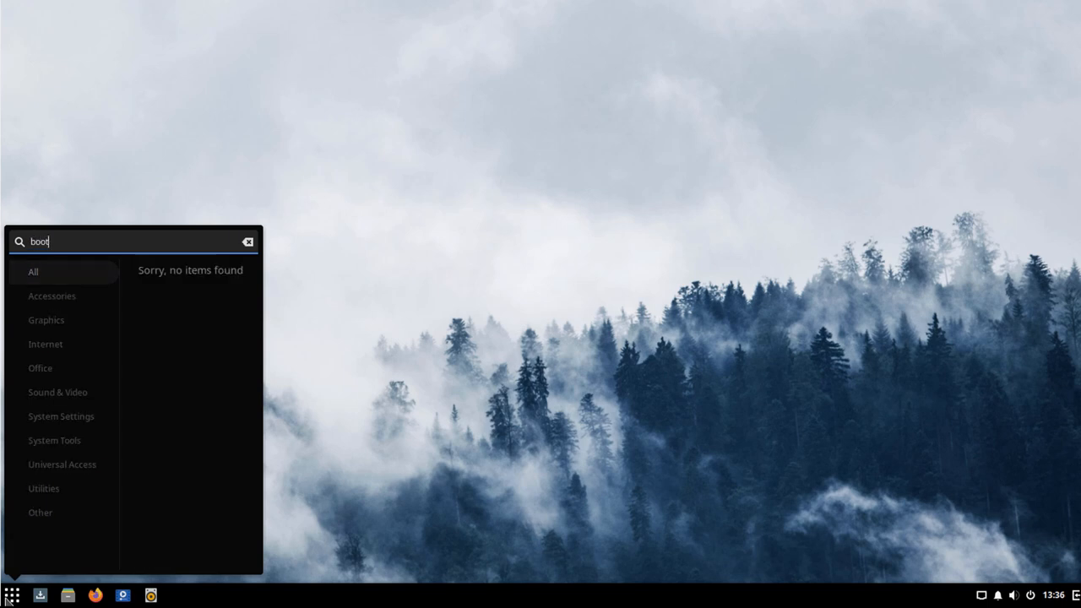
pyautogui.click(246, 241)
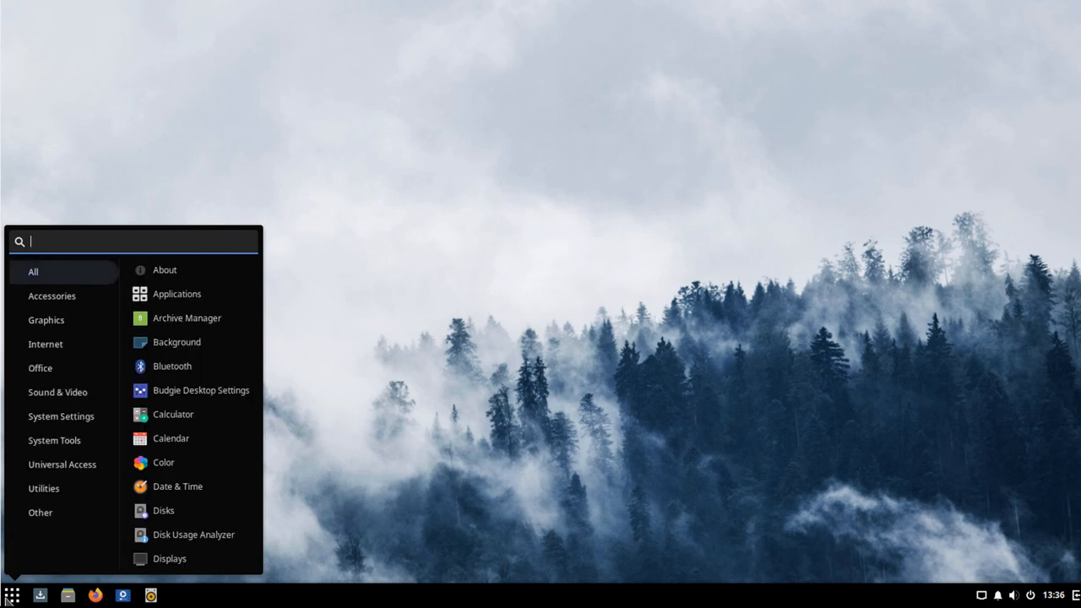
pyautogui.write('drive')
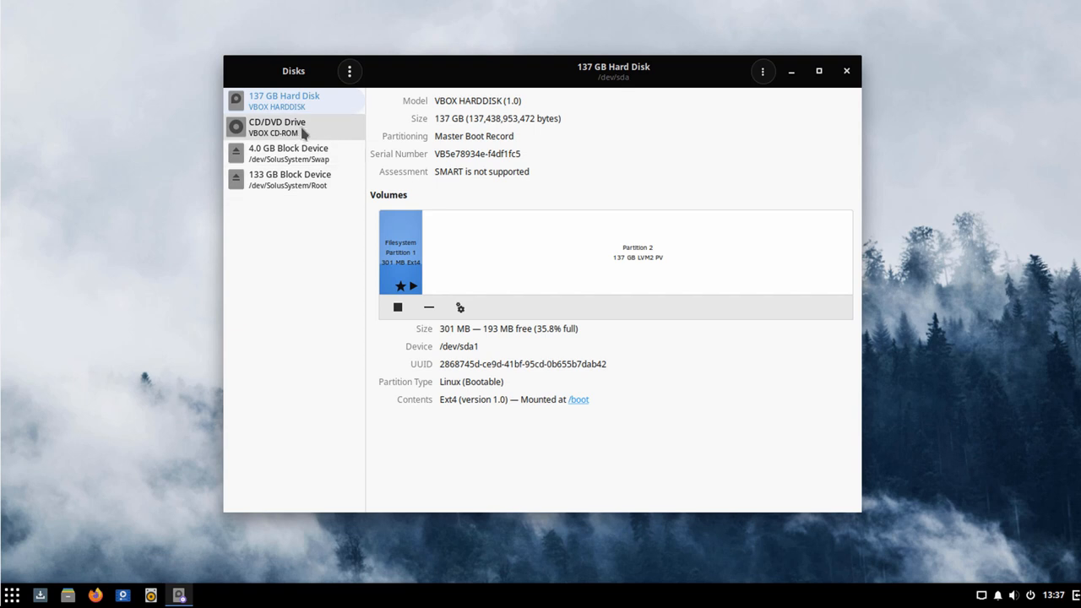
# - Inspect the 133 GB root volume, leave Disks, and show the Pop!_OS Utilities apps folder
pyautogui.click(291, 179)
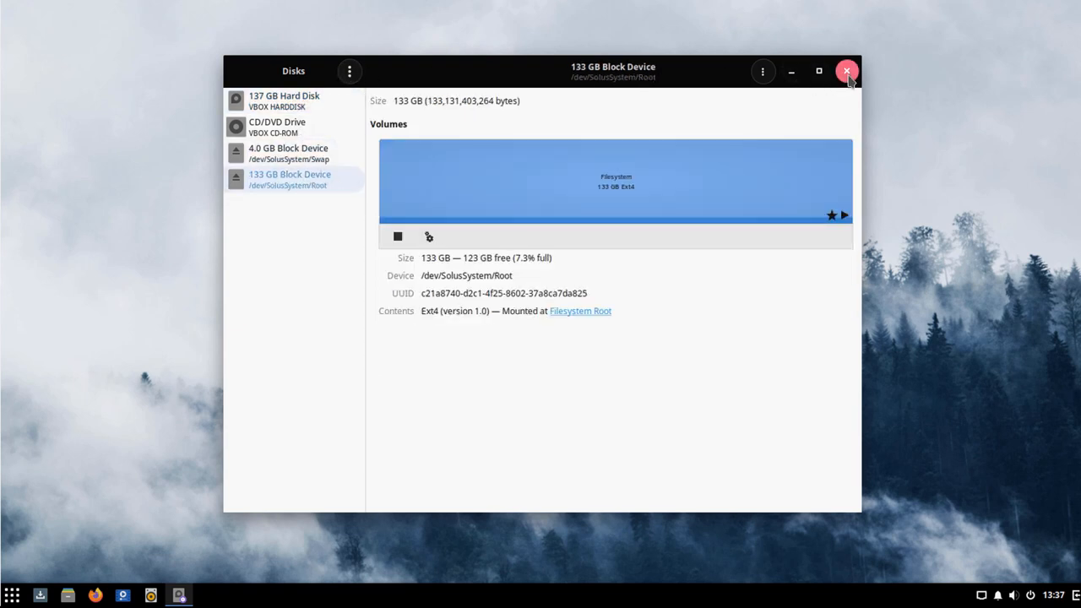
pyautogui.click(846, 71)
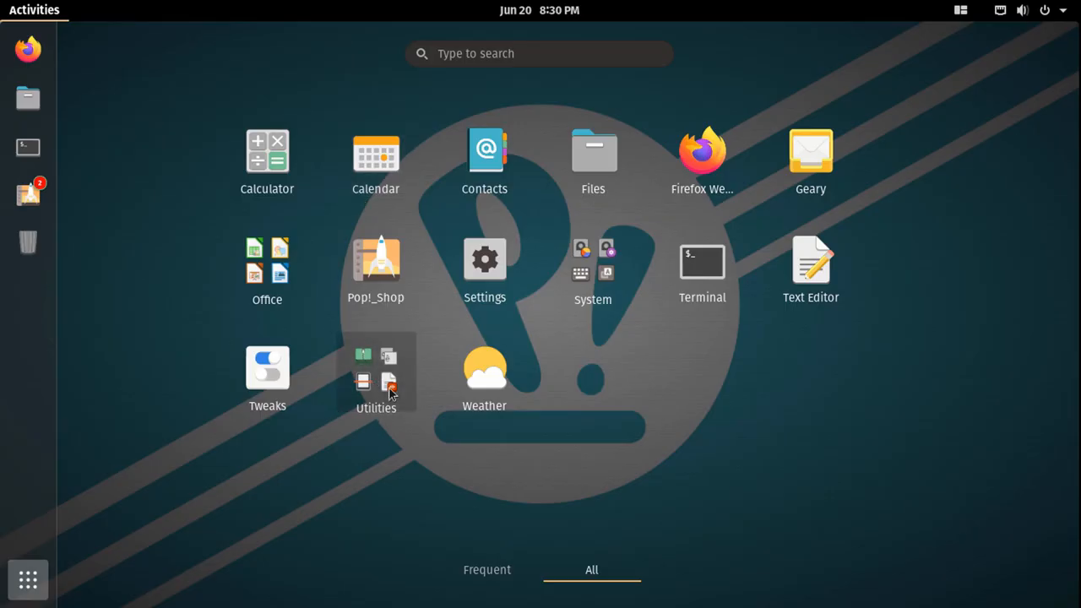
pyautogui.click(375, 380)
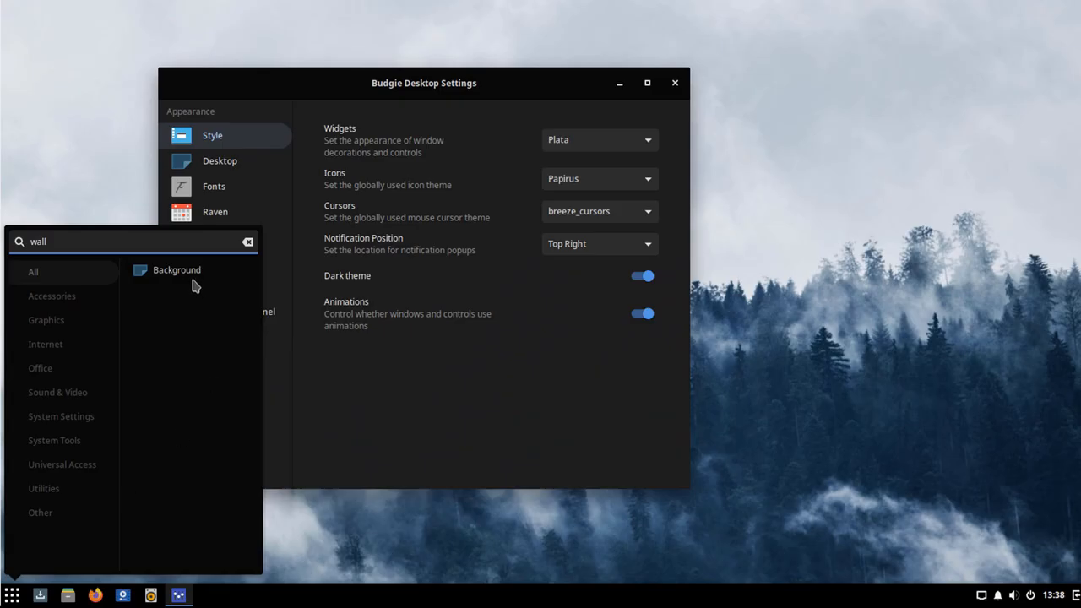
pyautogui.click(175, 270)
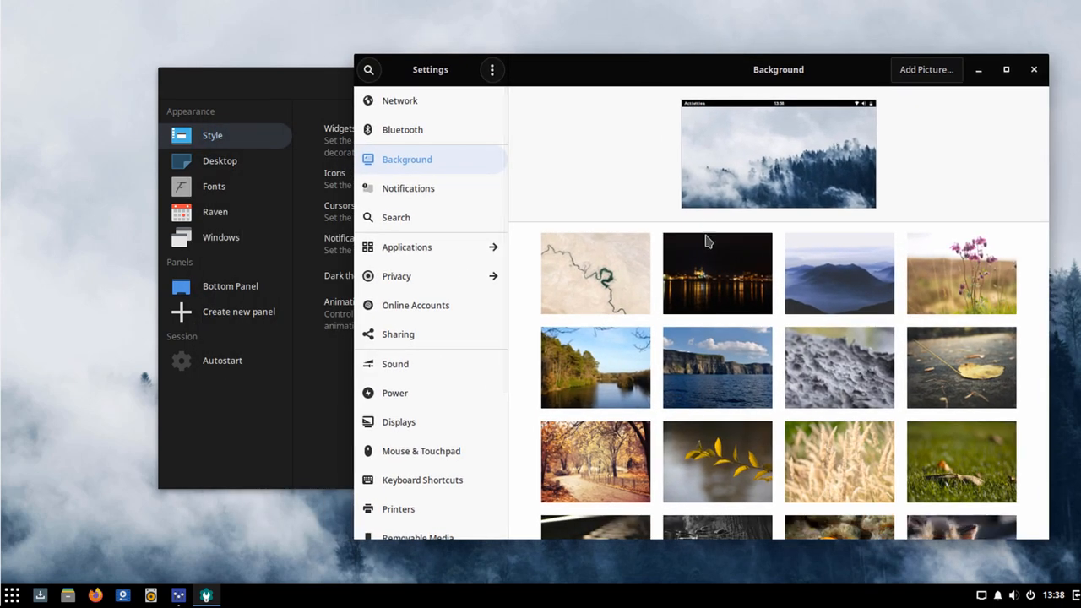
pyautogui.scroll(-3)
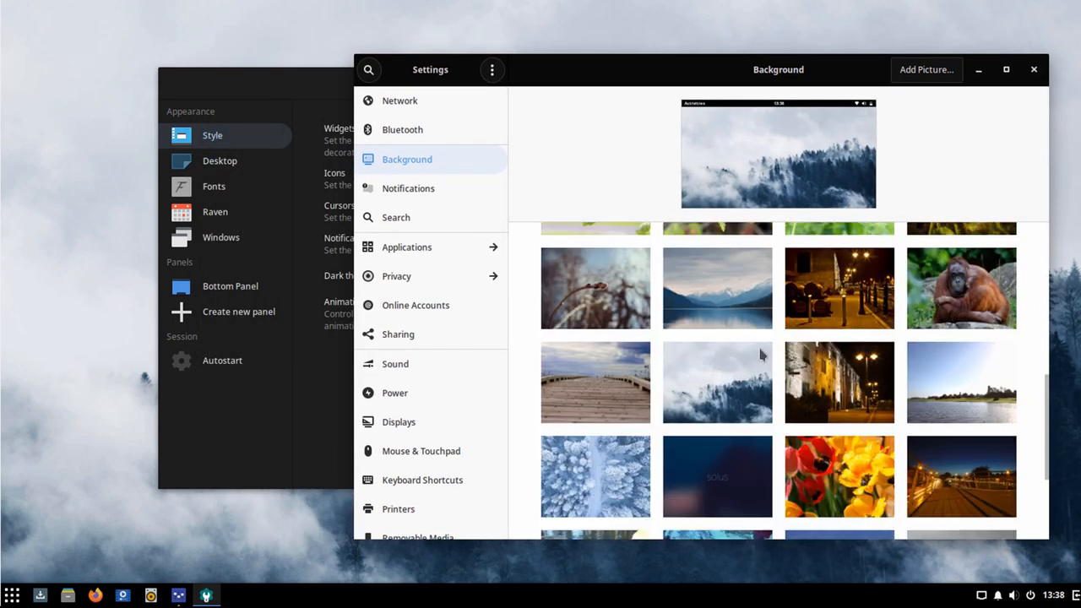
pyautogui.scroll(-3)
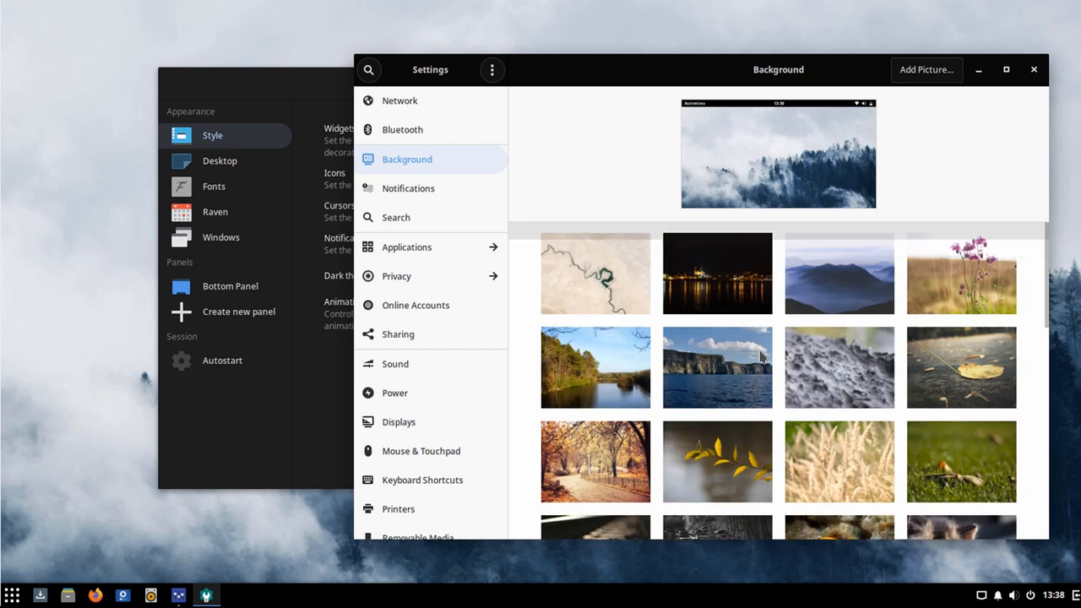
pyautogui.scroll(-3)
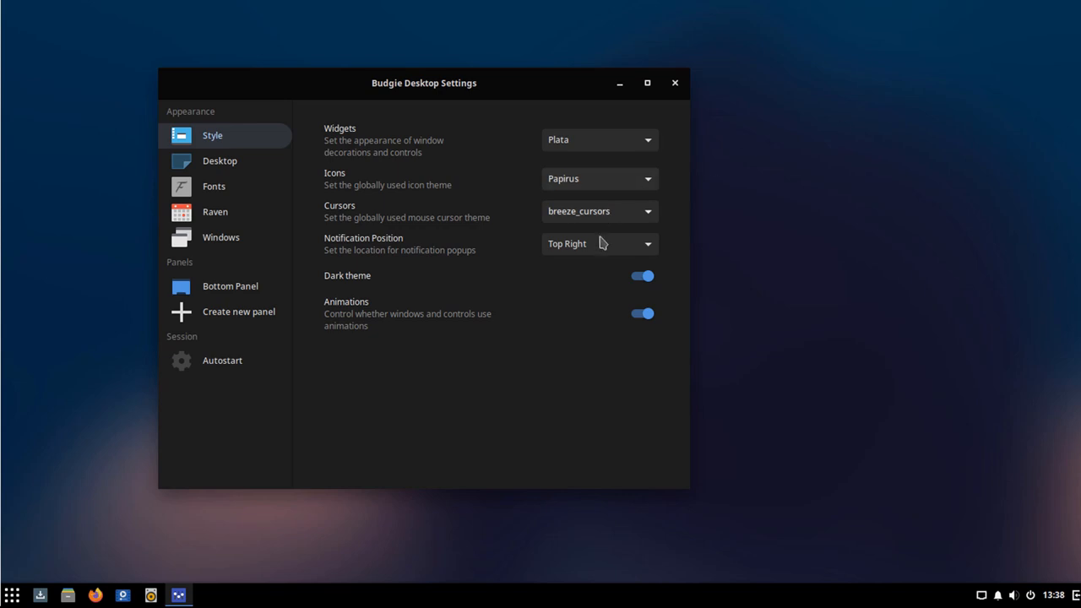
pyautogui.click(642, 278)
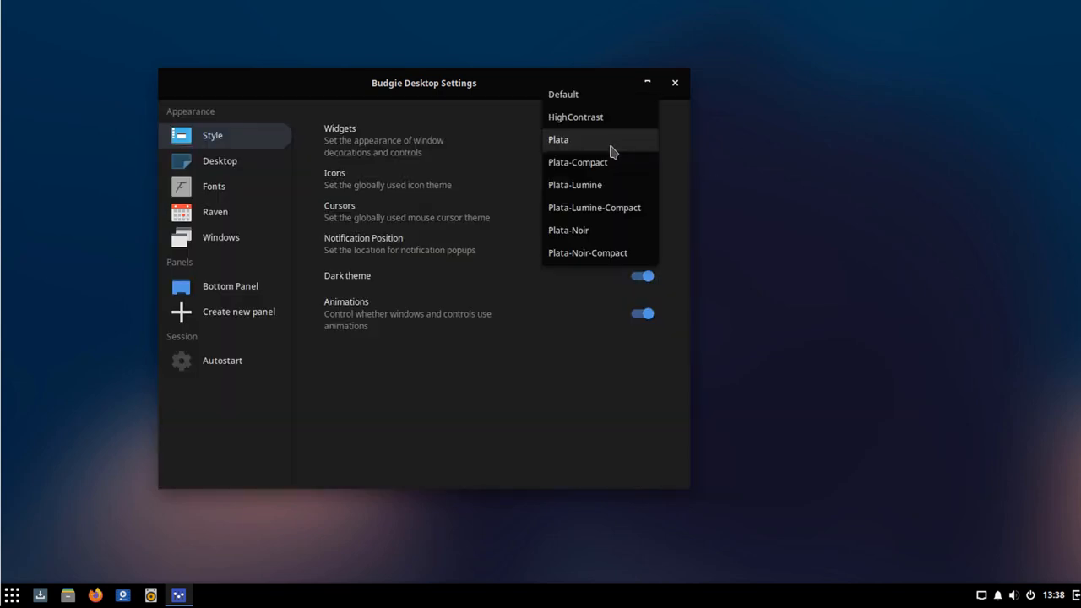
pyautogui.click(557, 138)
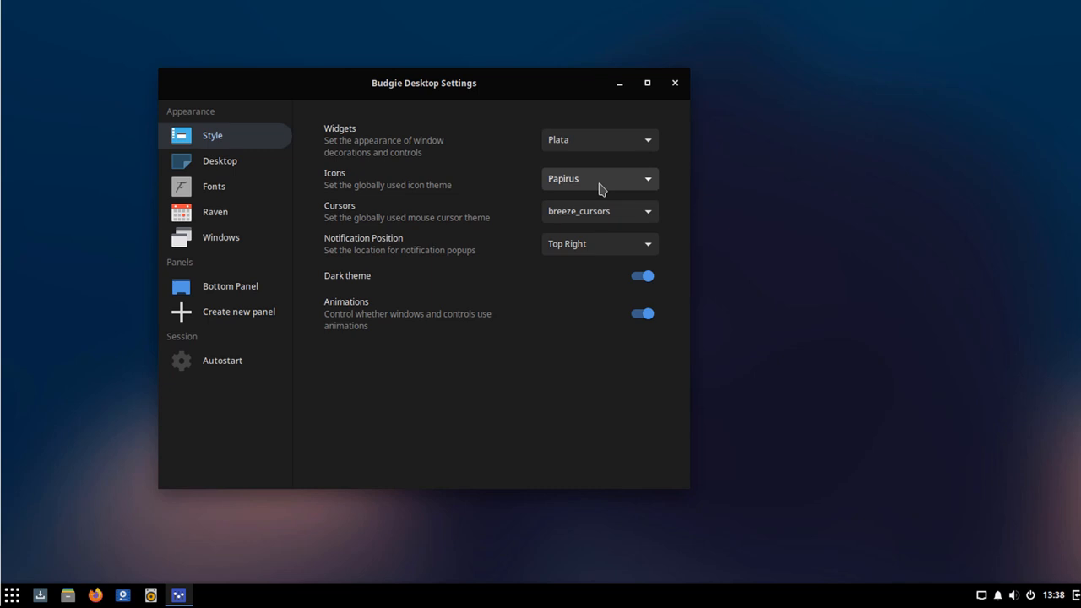
pyautogui.click(598, 179)
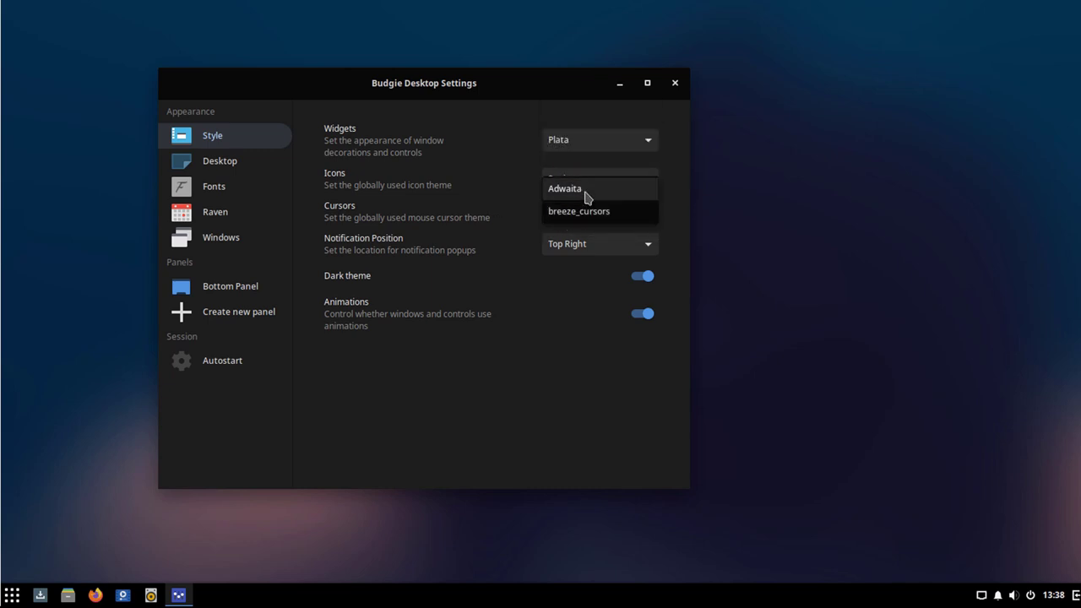
pyautogui.click(12, 595)
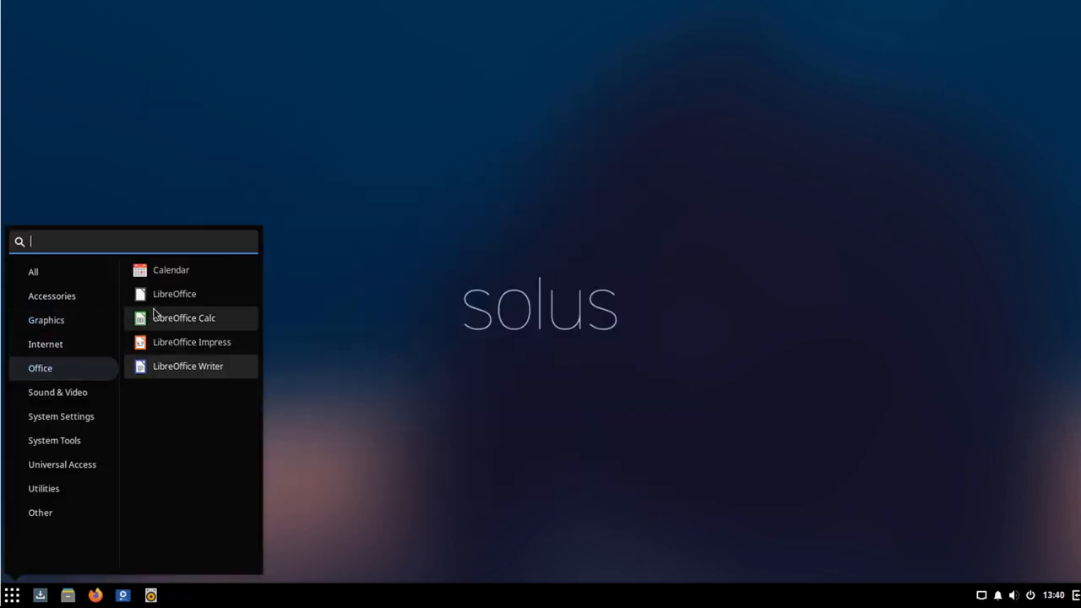
pyautogui.moveTo(144, 370)
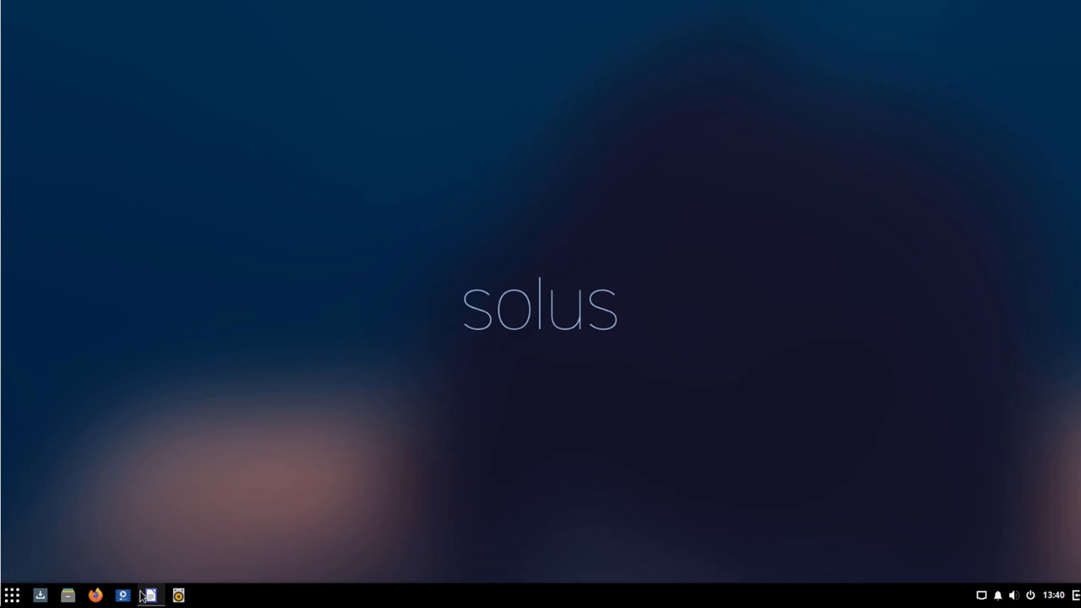
pyautogui.click(12, 595)
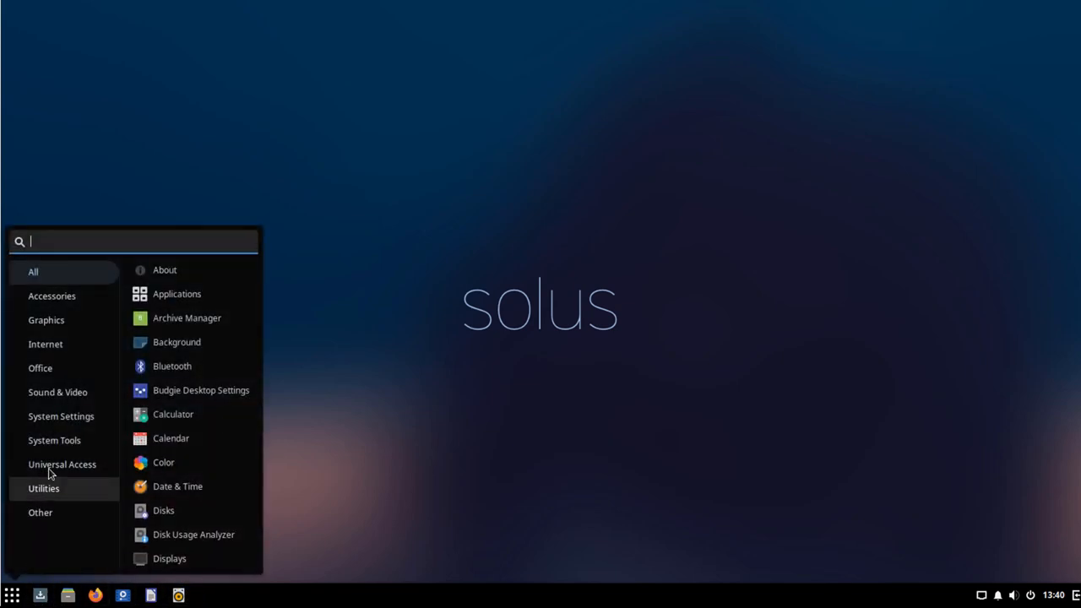
pyautogui.click(54, 439)
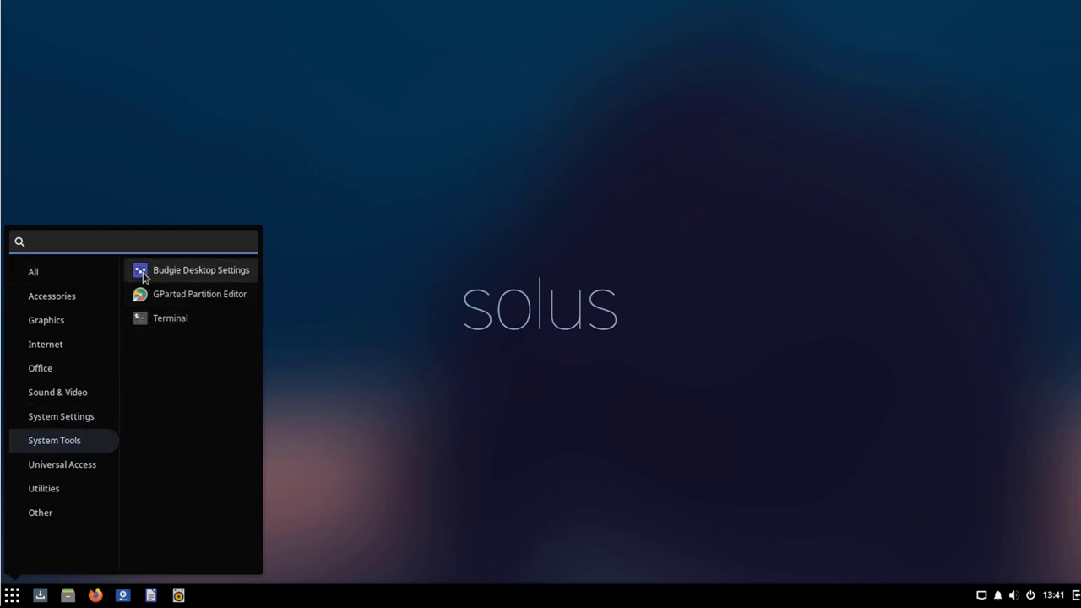
pyautogui.click(201, 270)
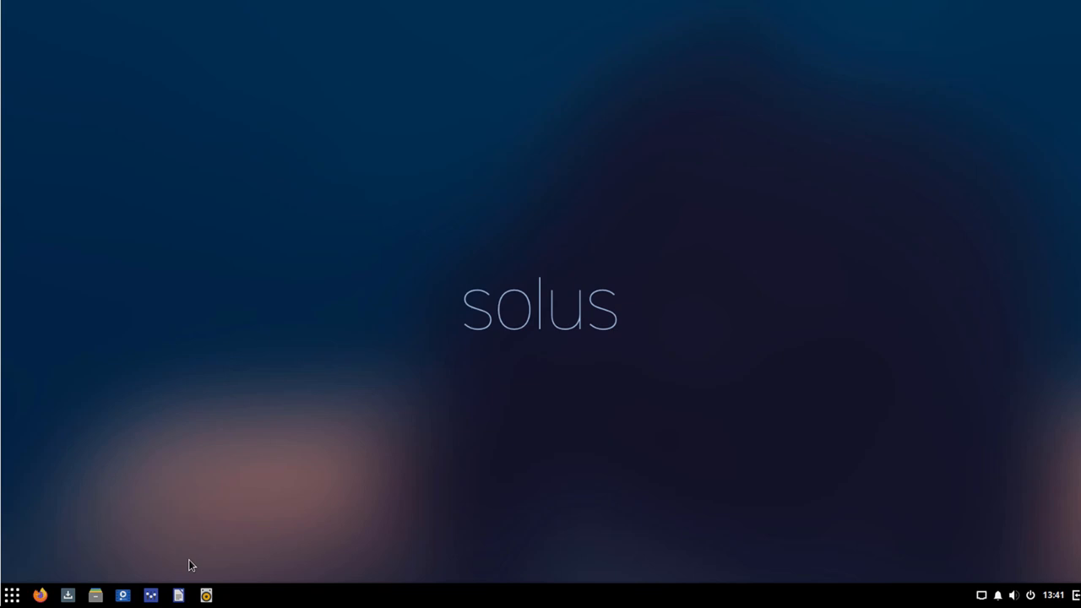
pyautogui.moveTo(860, 206)
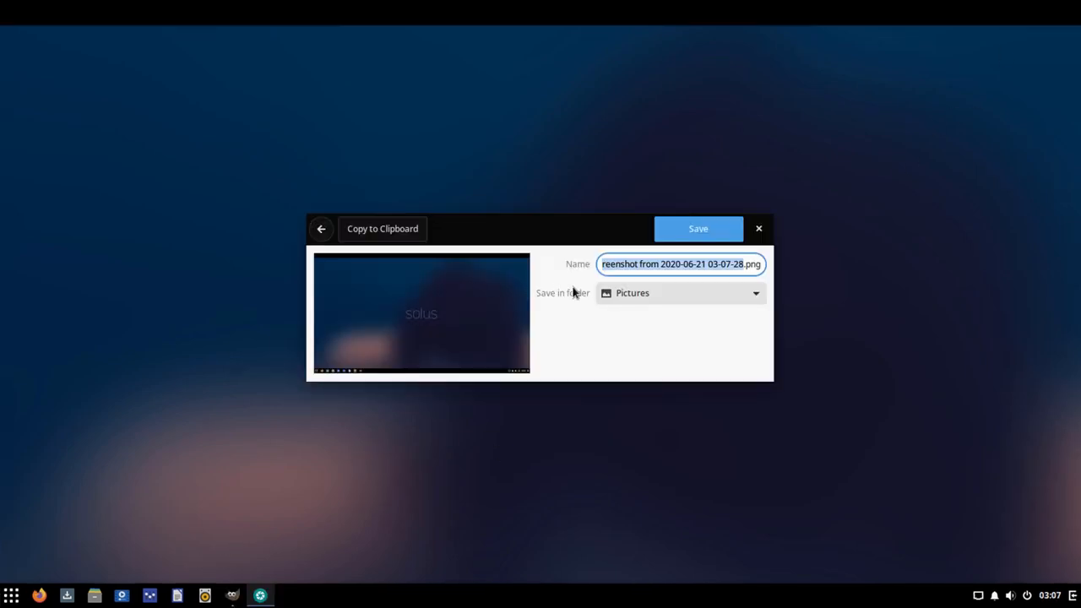
pyautogui.moveTo(698, 228)
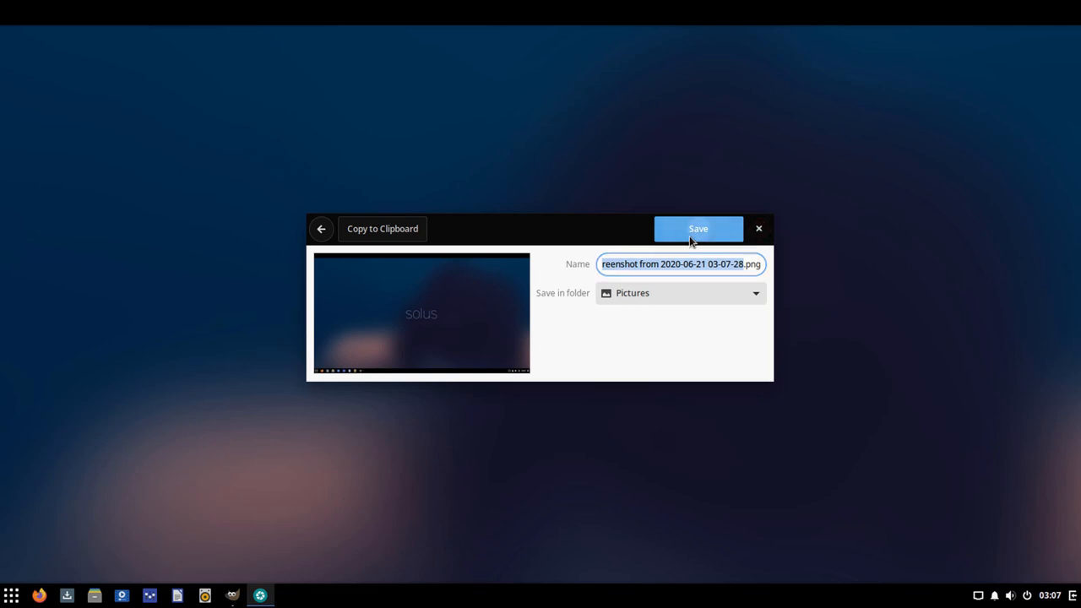
# - Save the desktop capture into the Pictures folder
pyautogui.click(697, 228)
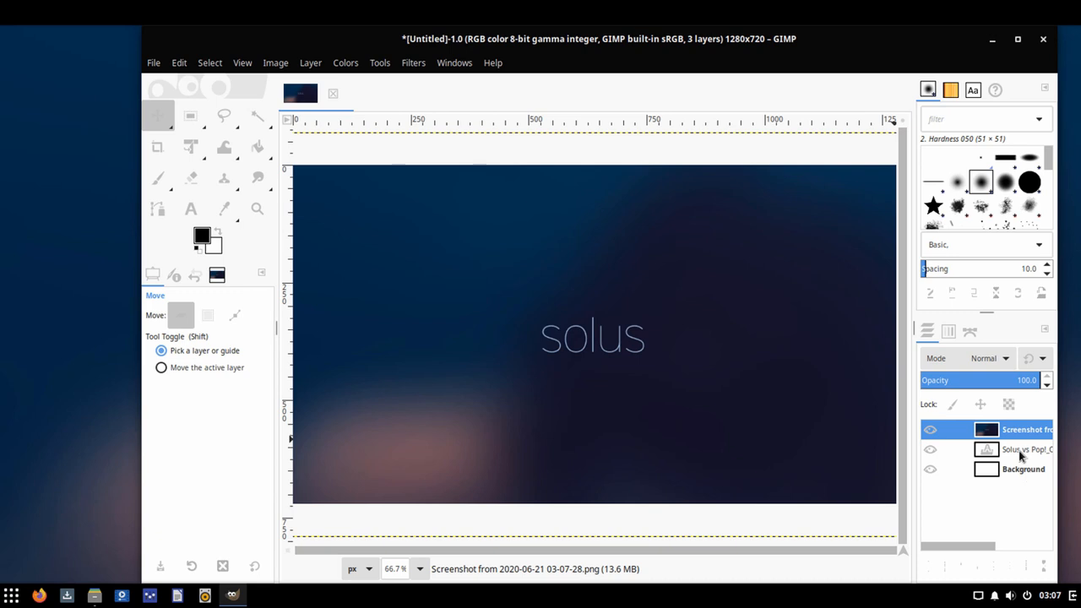
# - Make the 'Solus vs Pop!_OS' title text white
pyautogui.click(1027, 449)
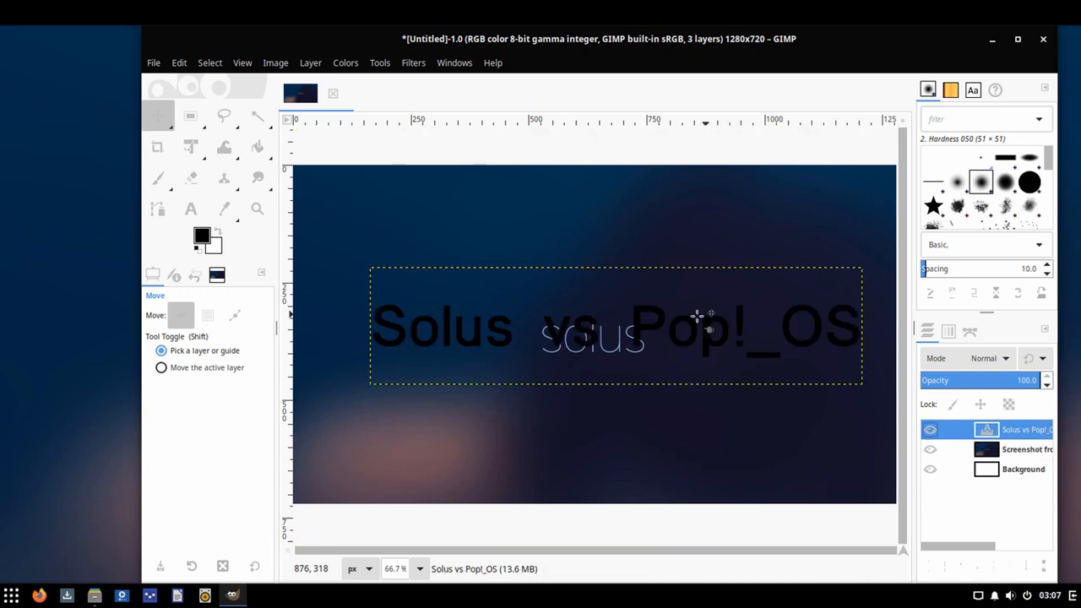
pyautogui.click(191, 209)
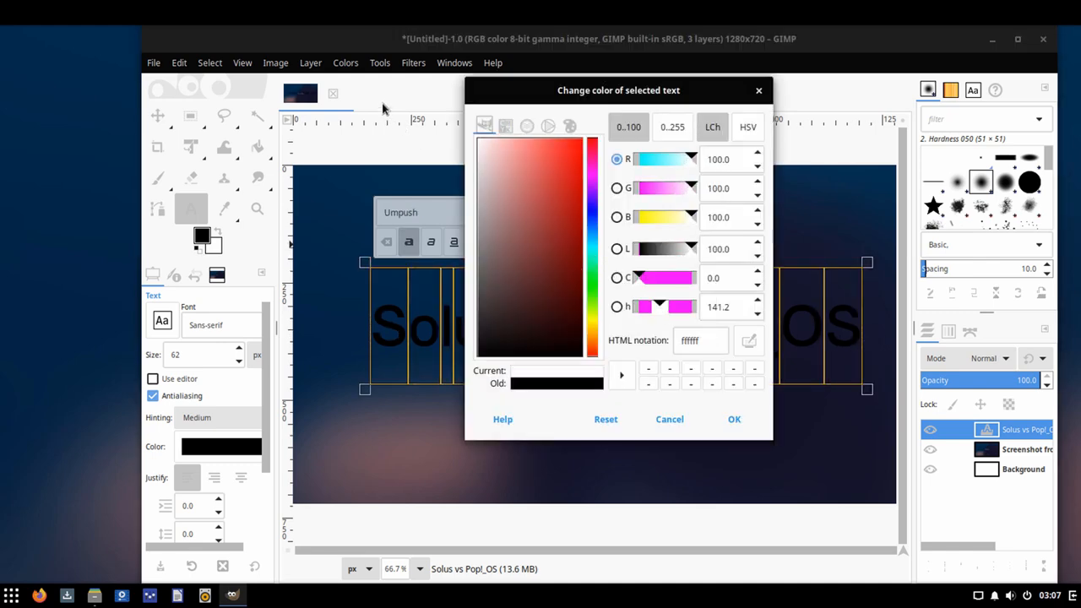
pyautogui.click(733, 418)
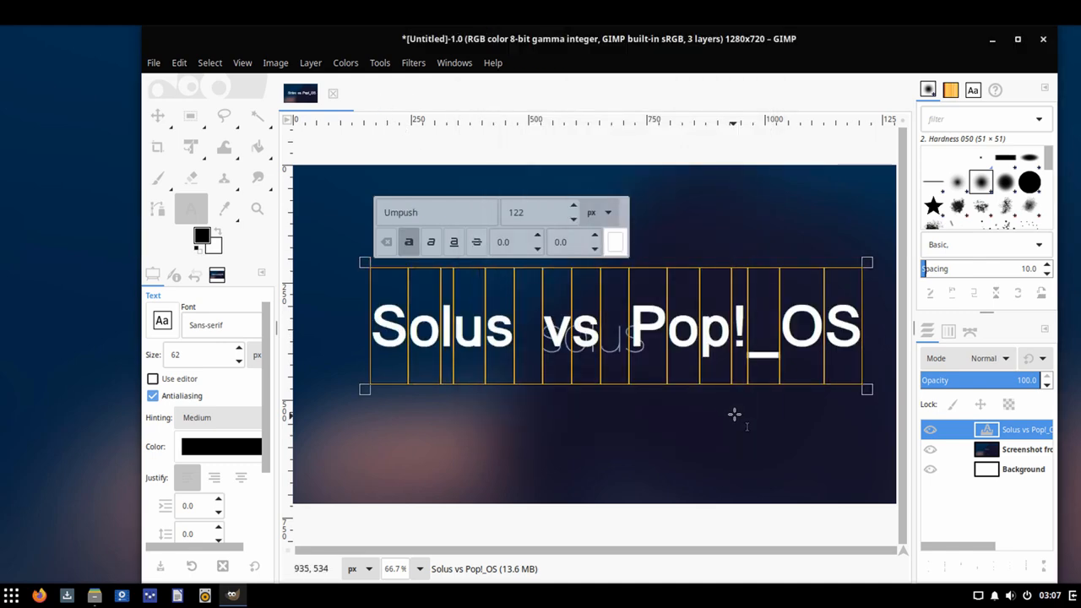
# - Reposition the screenshot layer beneath the white title
pyautogui.click(157, 114)
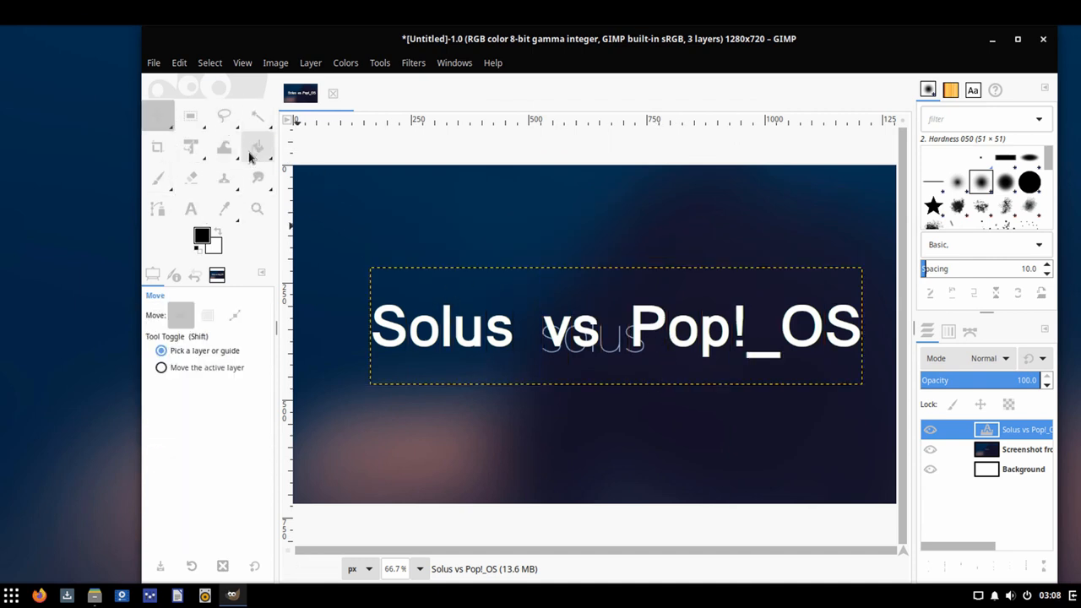
pyautogui.moveTo(397, 324)
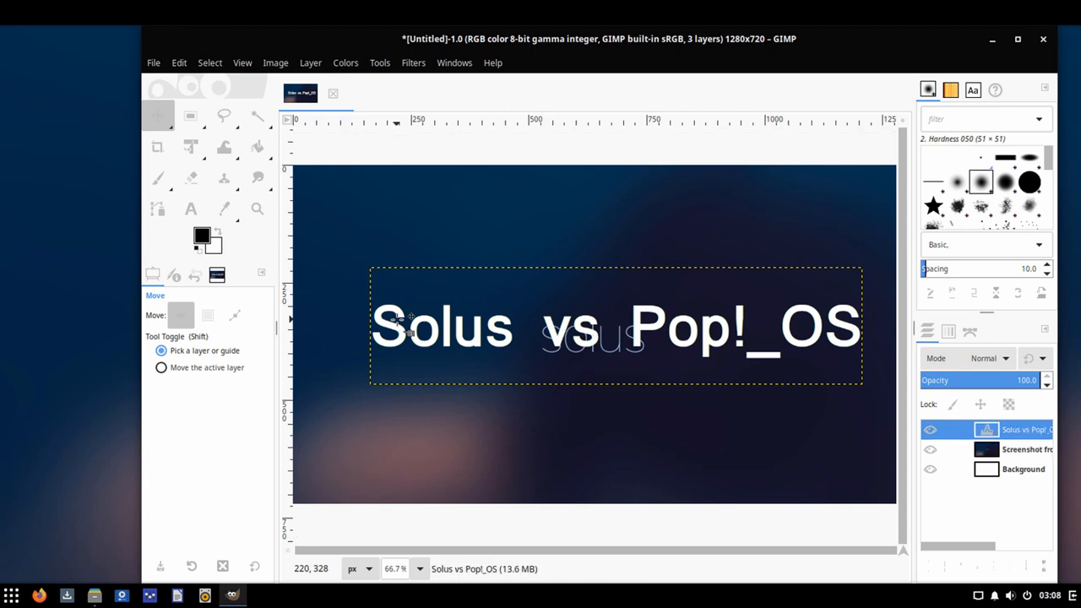
pyautogui.click(1022, 449)
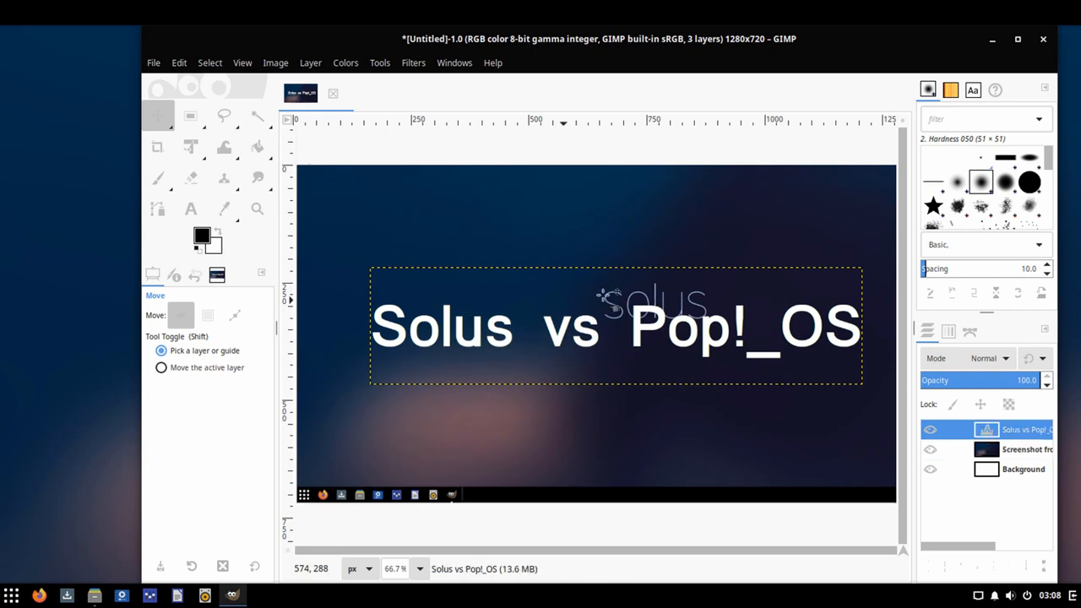
pyautogui.moveTo(777, 349)
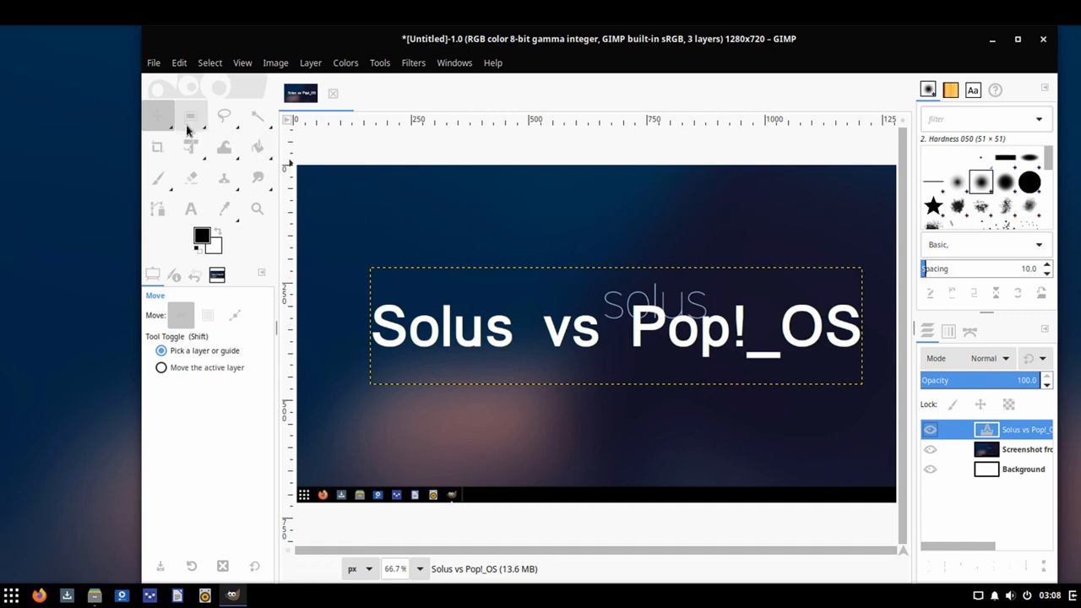
pyautogui.moveTo(189, 36)
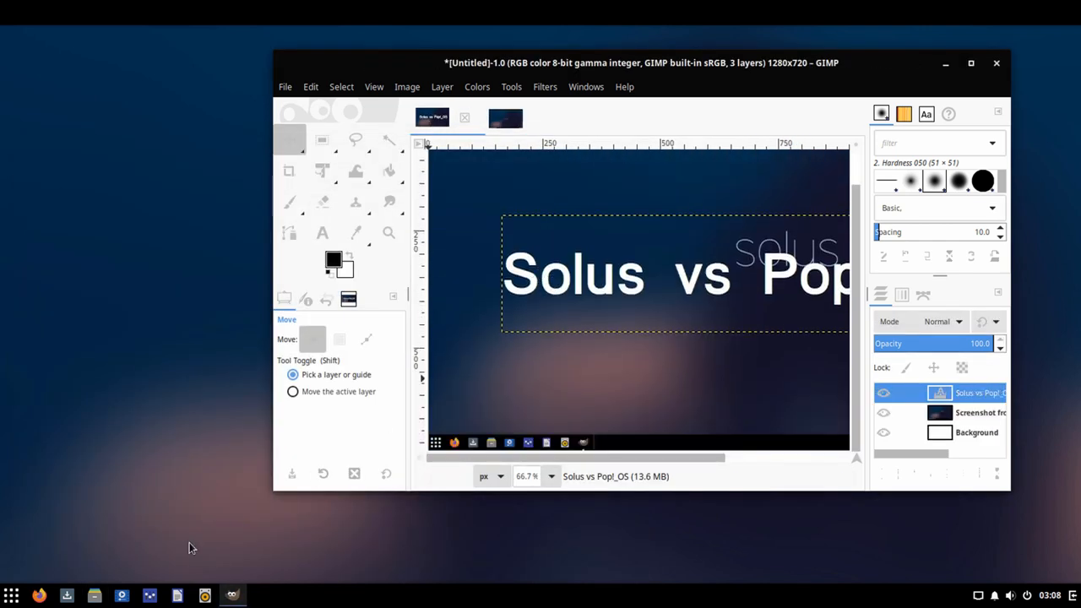
# - Show Recent files in Files as a list with Name, Size and Location columns
pyautogui.click(95, 595)
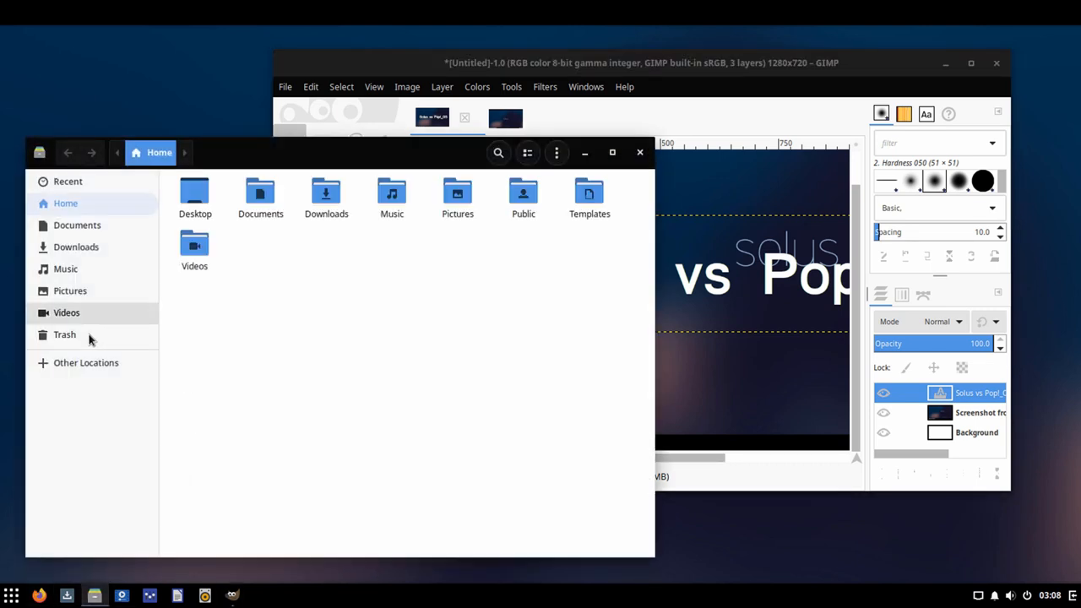
pyautogui.moveTo(76, 247)
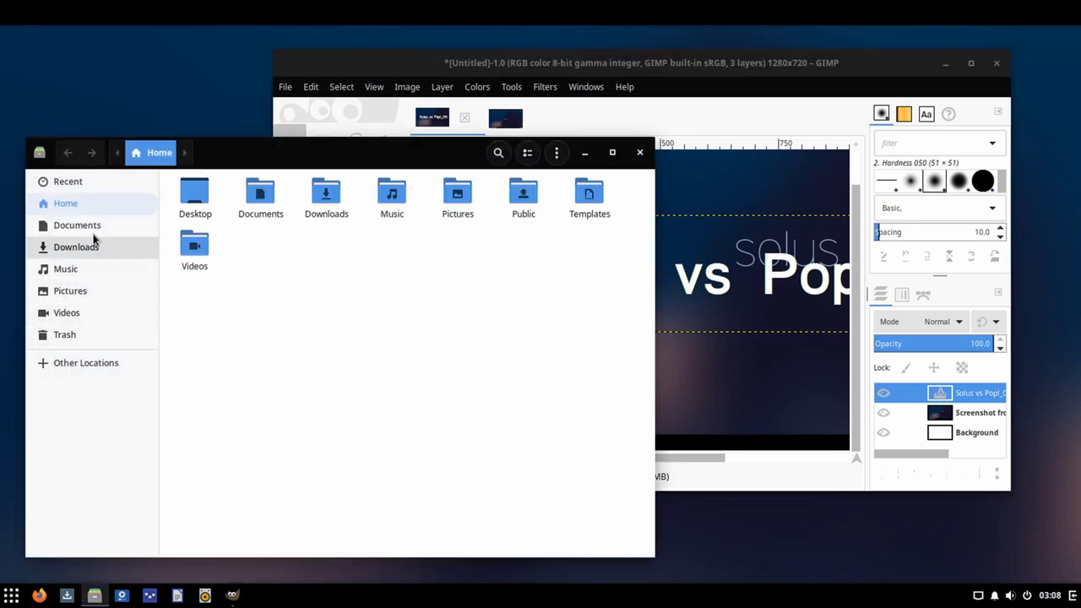
pyautogui.click(68, 181)
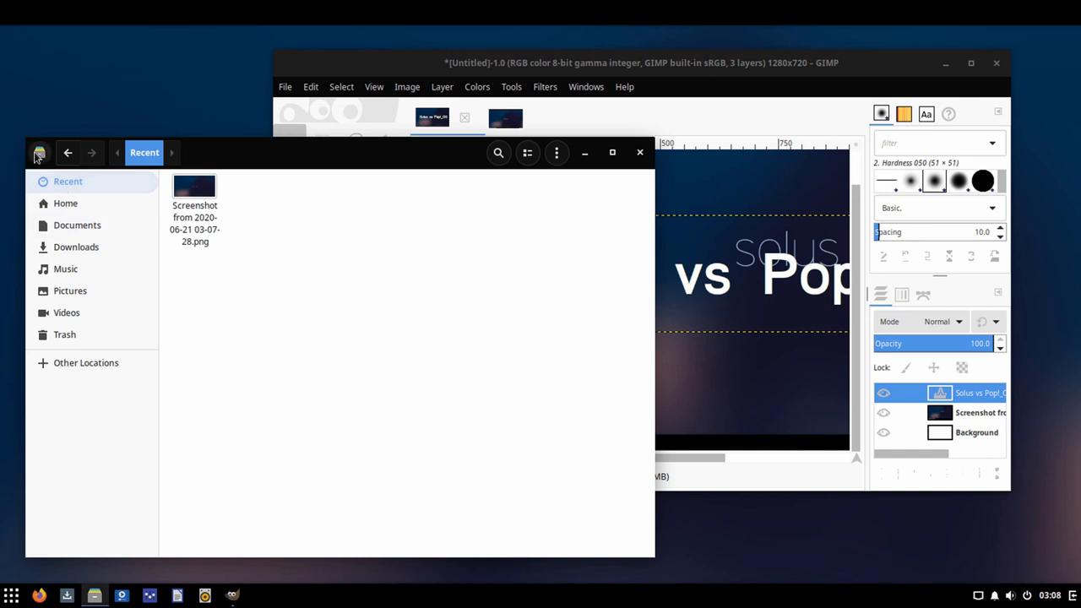
pyautogui.click(527, 152)
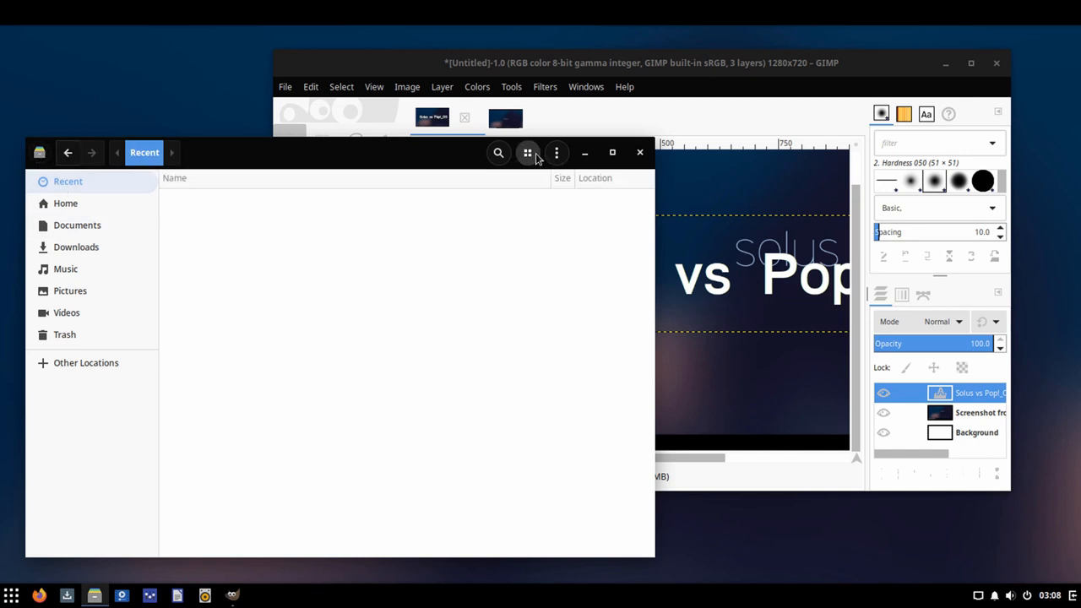